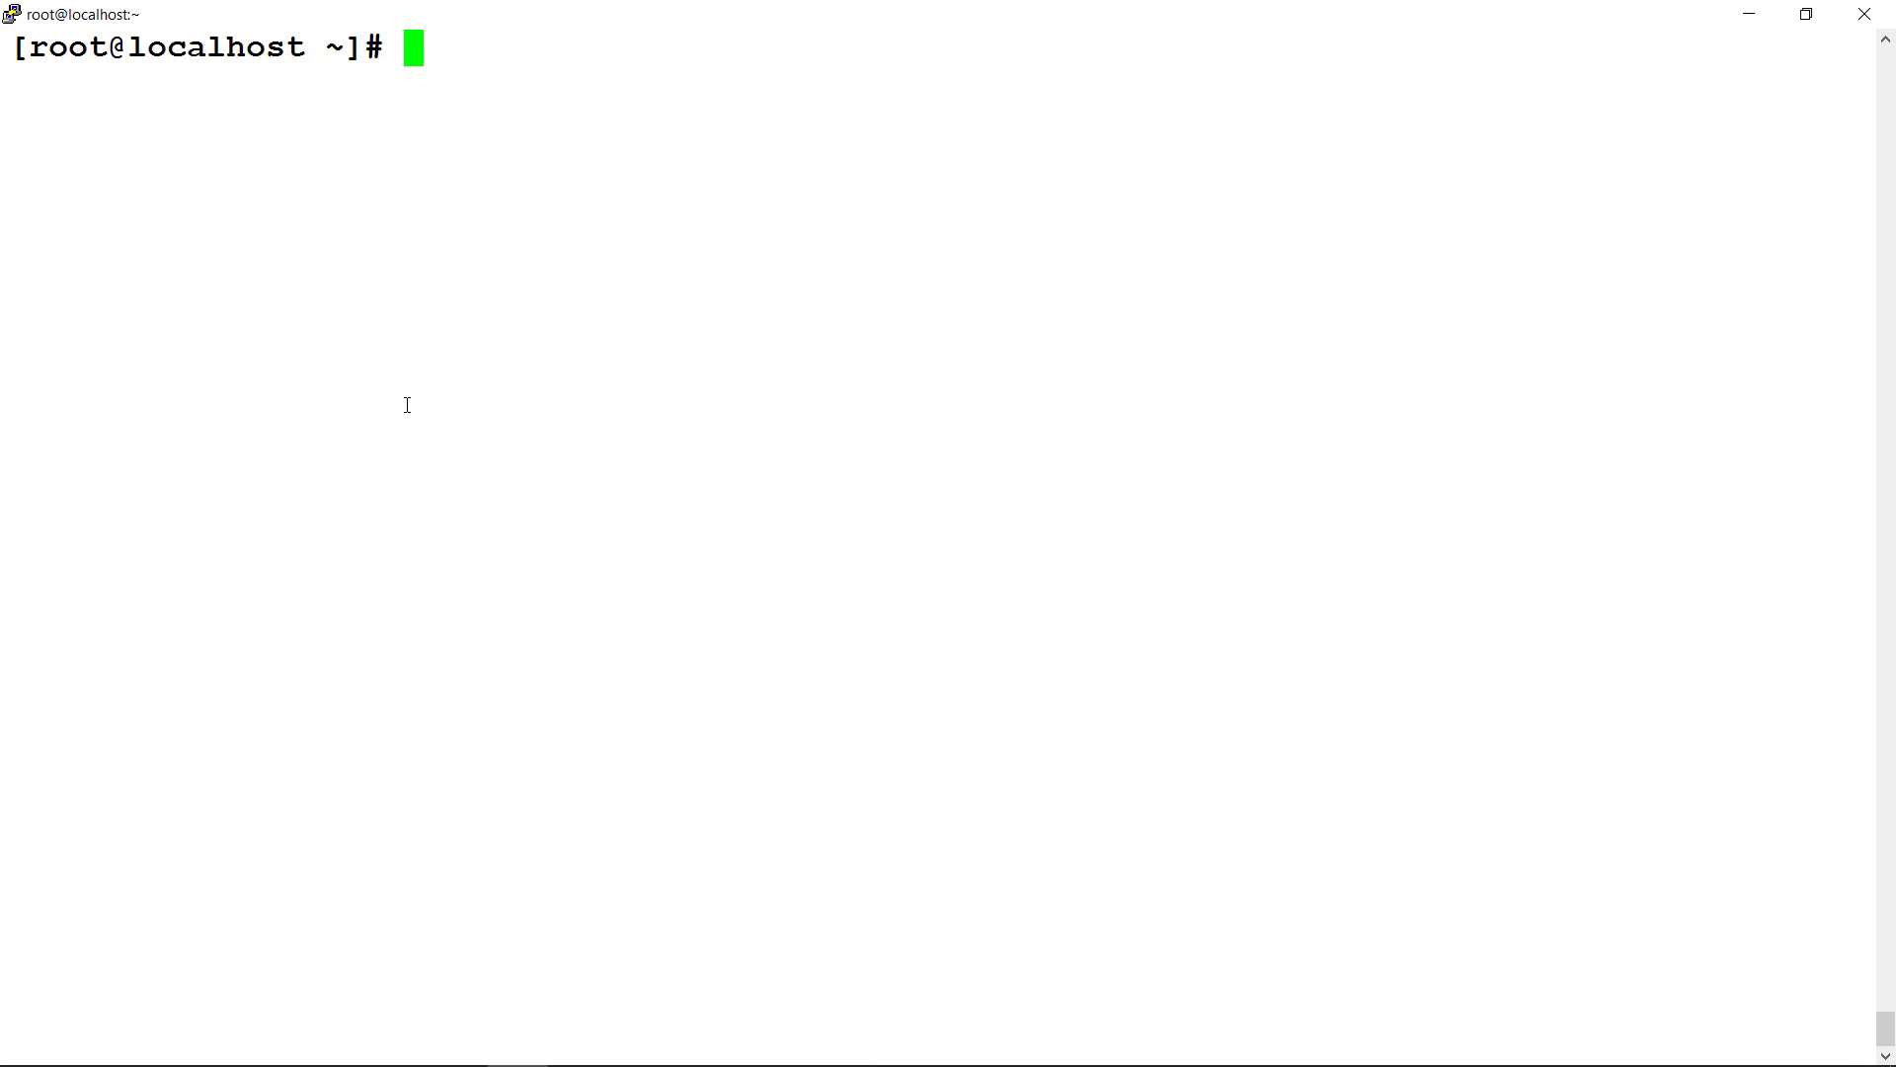
- Connect the mongo shell to codingfreaksorg at 192.168.1.102:8888 and begin a db command
type("mongo 192.168.1.102:8888/codingfreaksorg")
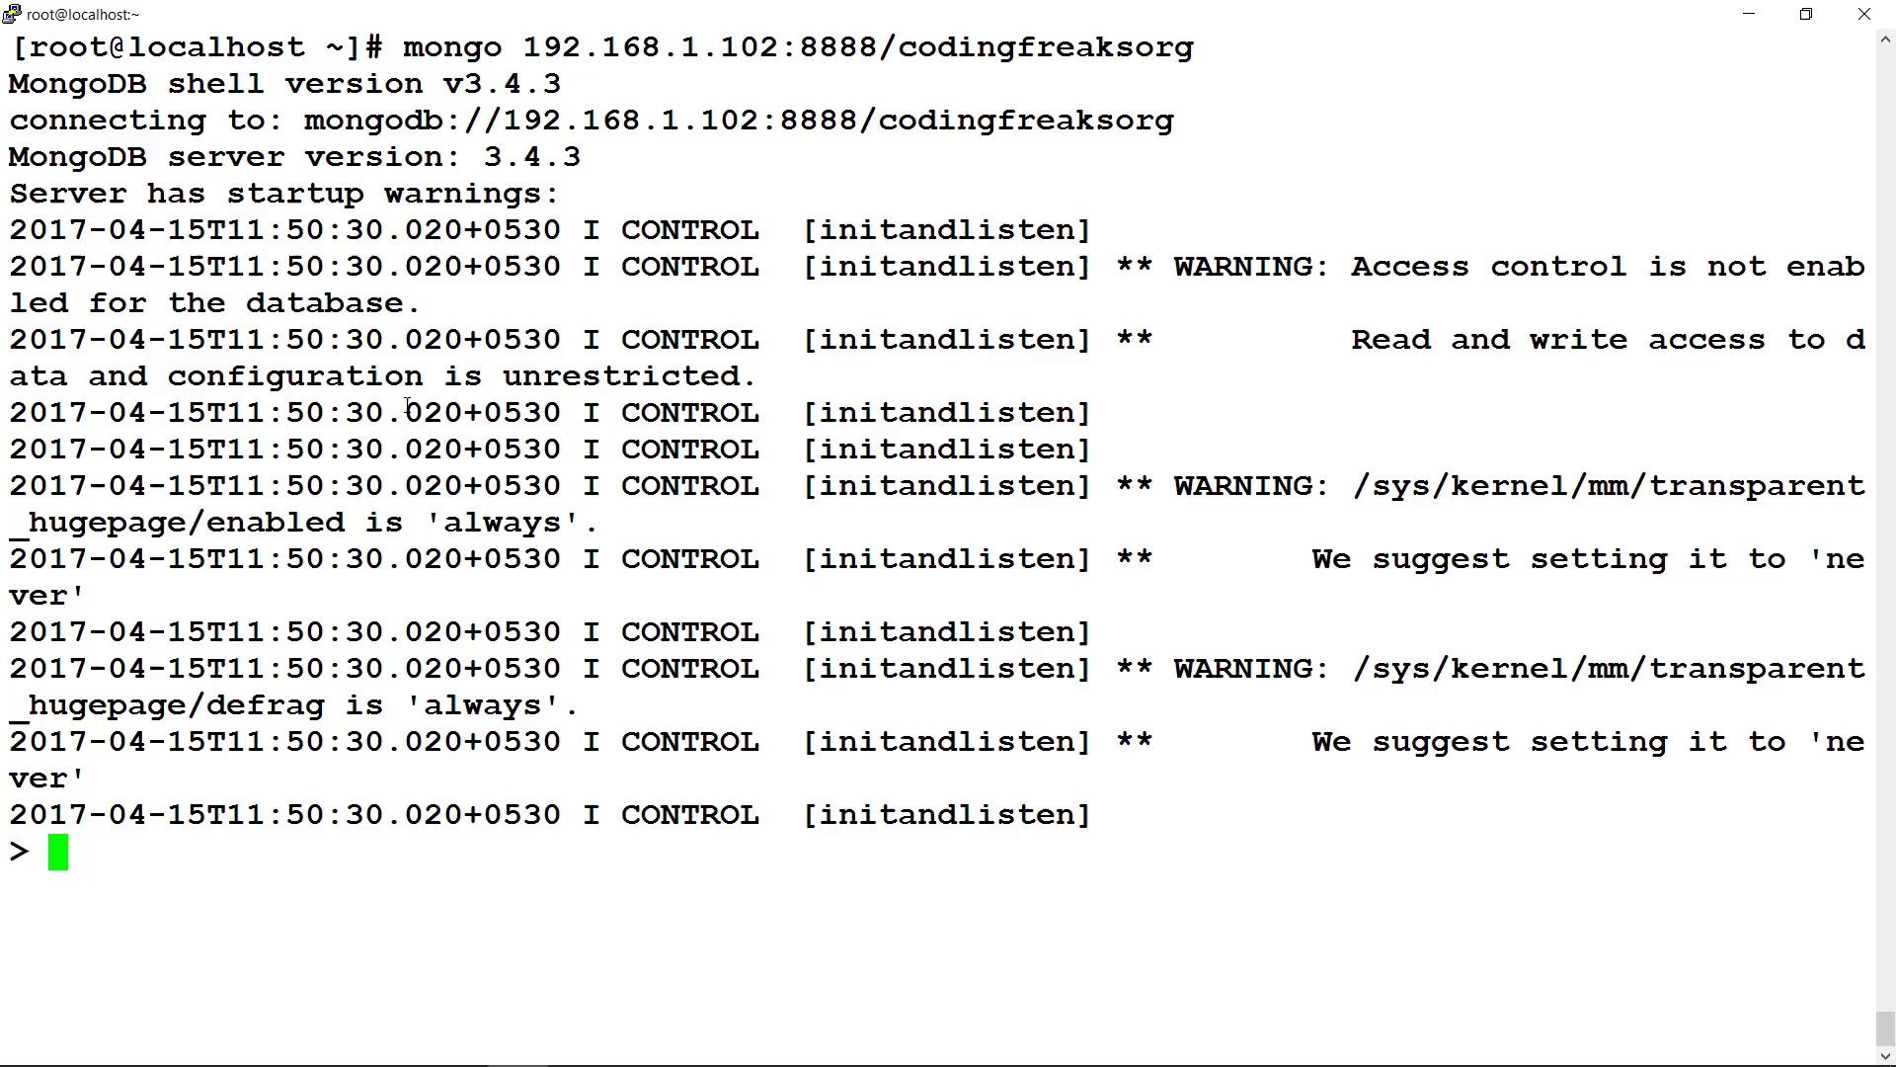
type("db.p")
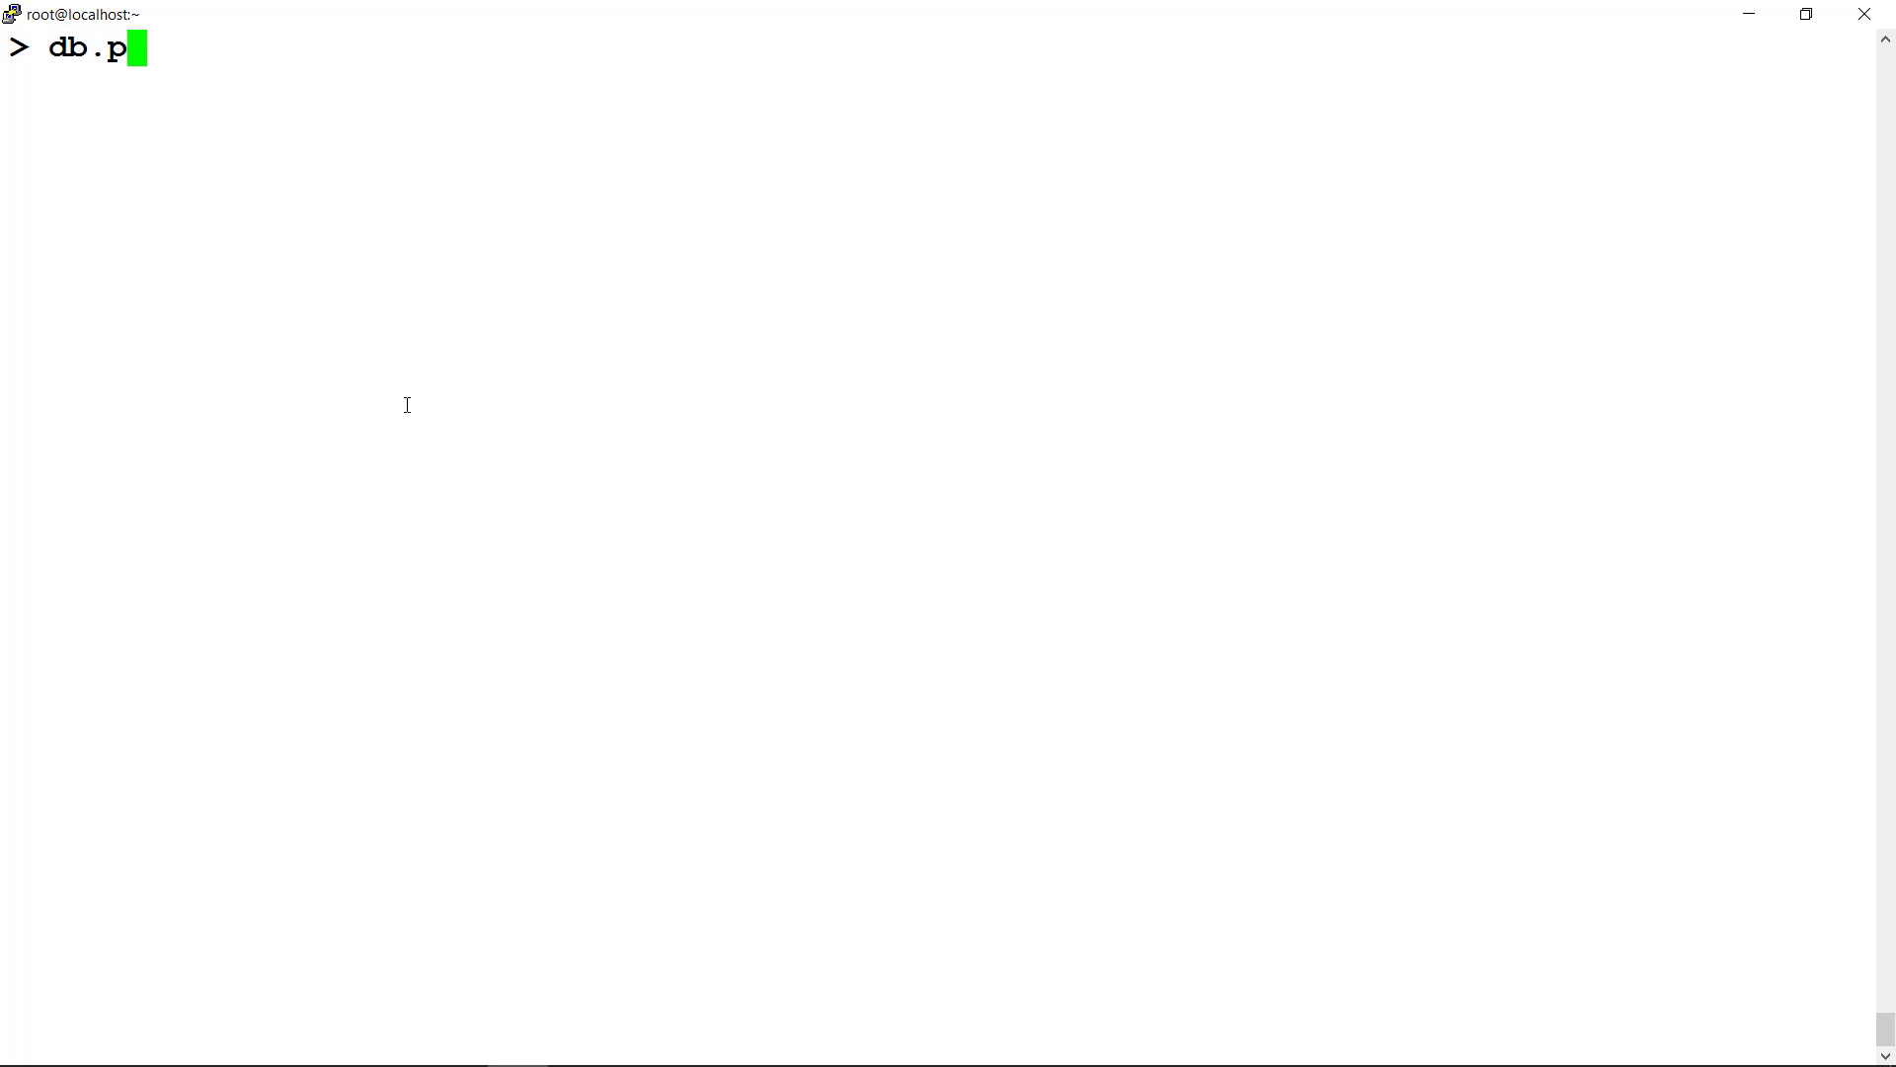
- Insert one product document with item "cards" and qty 15 using insertOne
type("roduct")
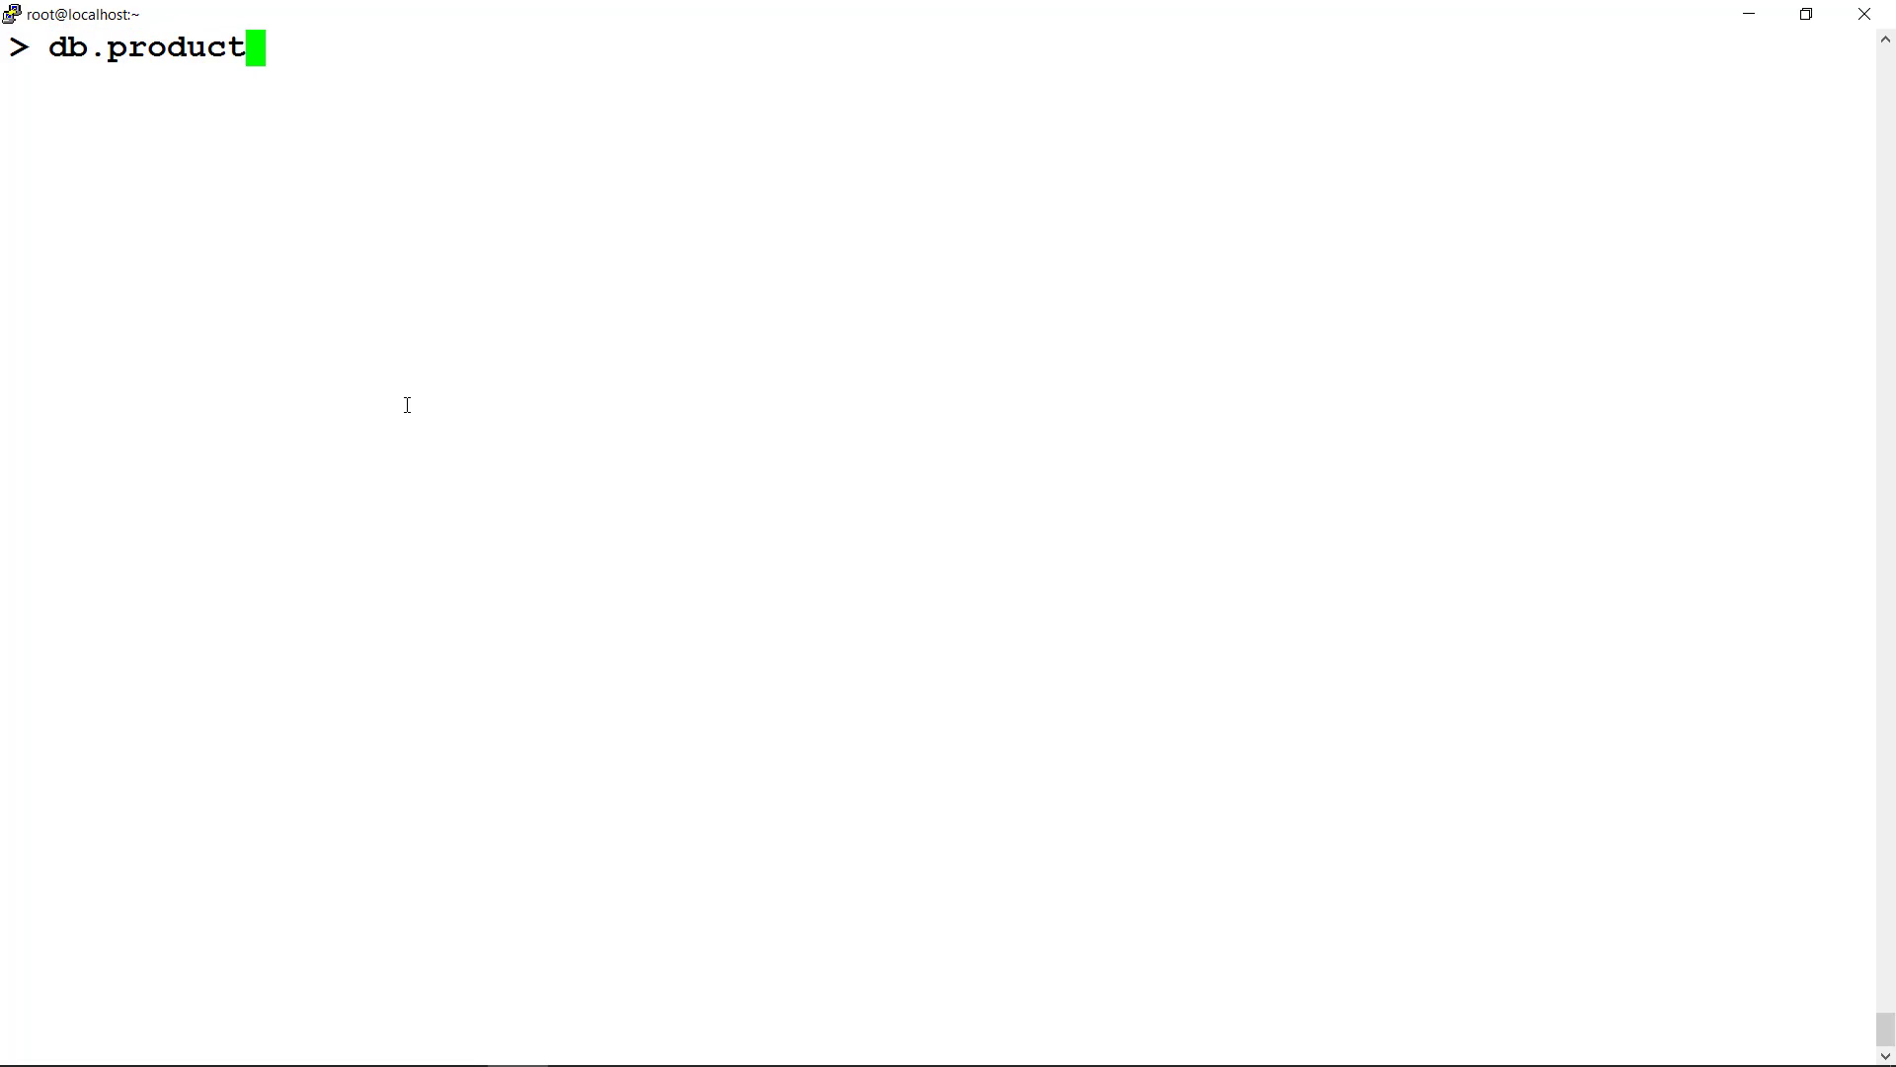
type(".insertO")
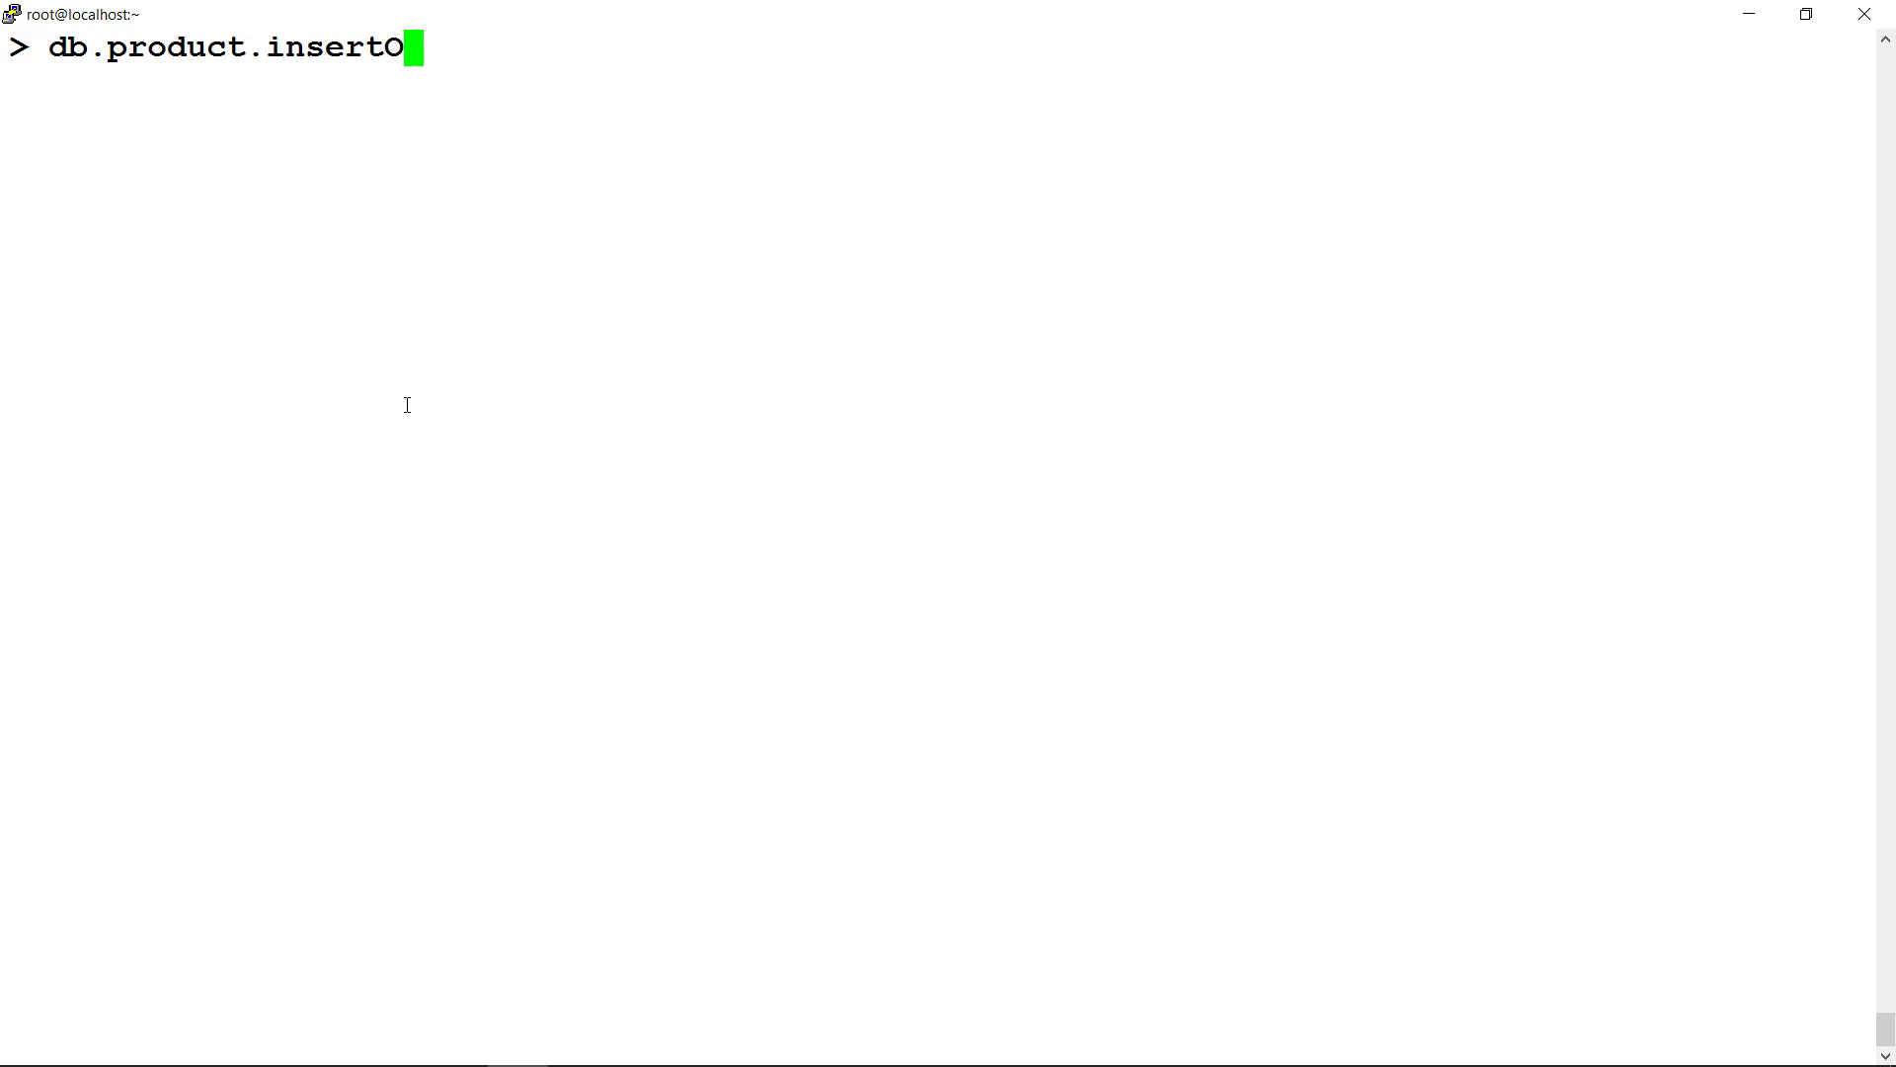
type("ne(")
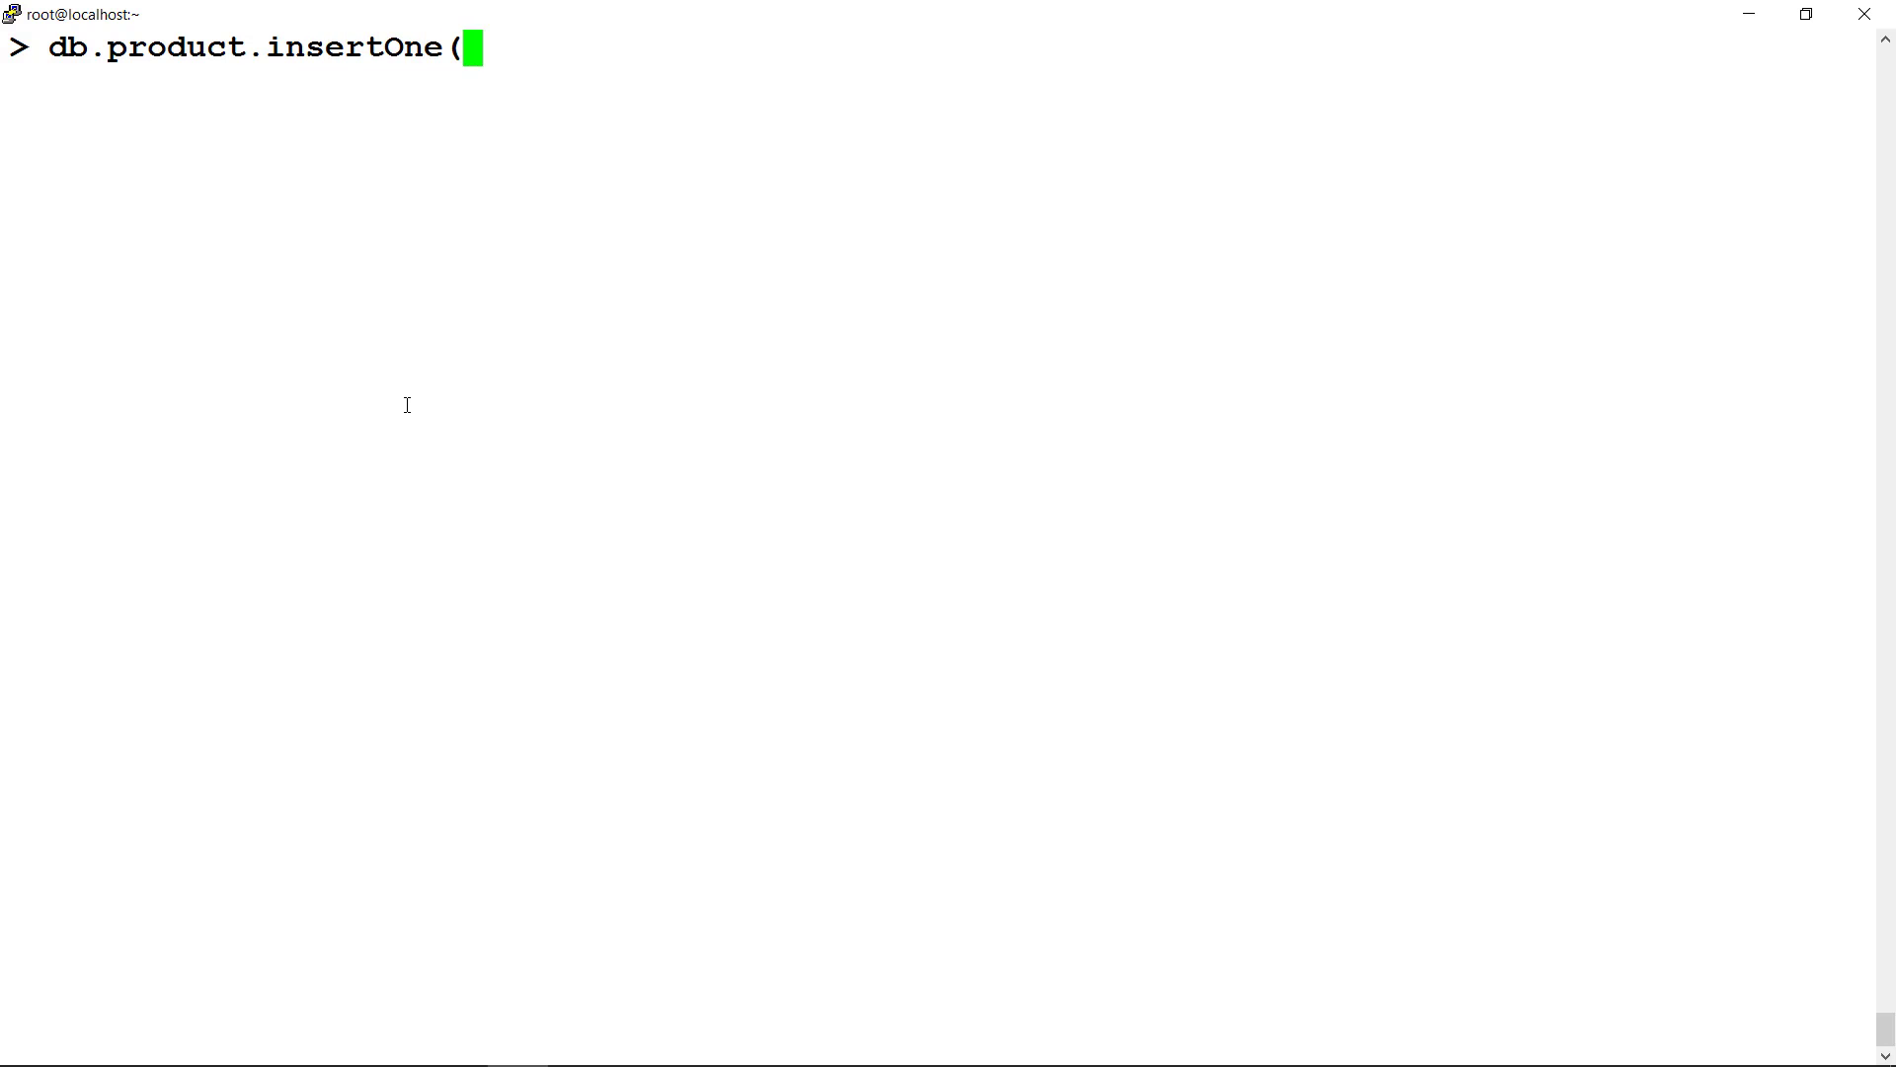
type("{\"item")
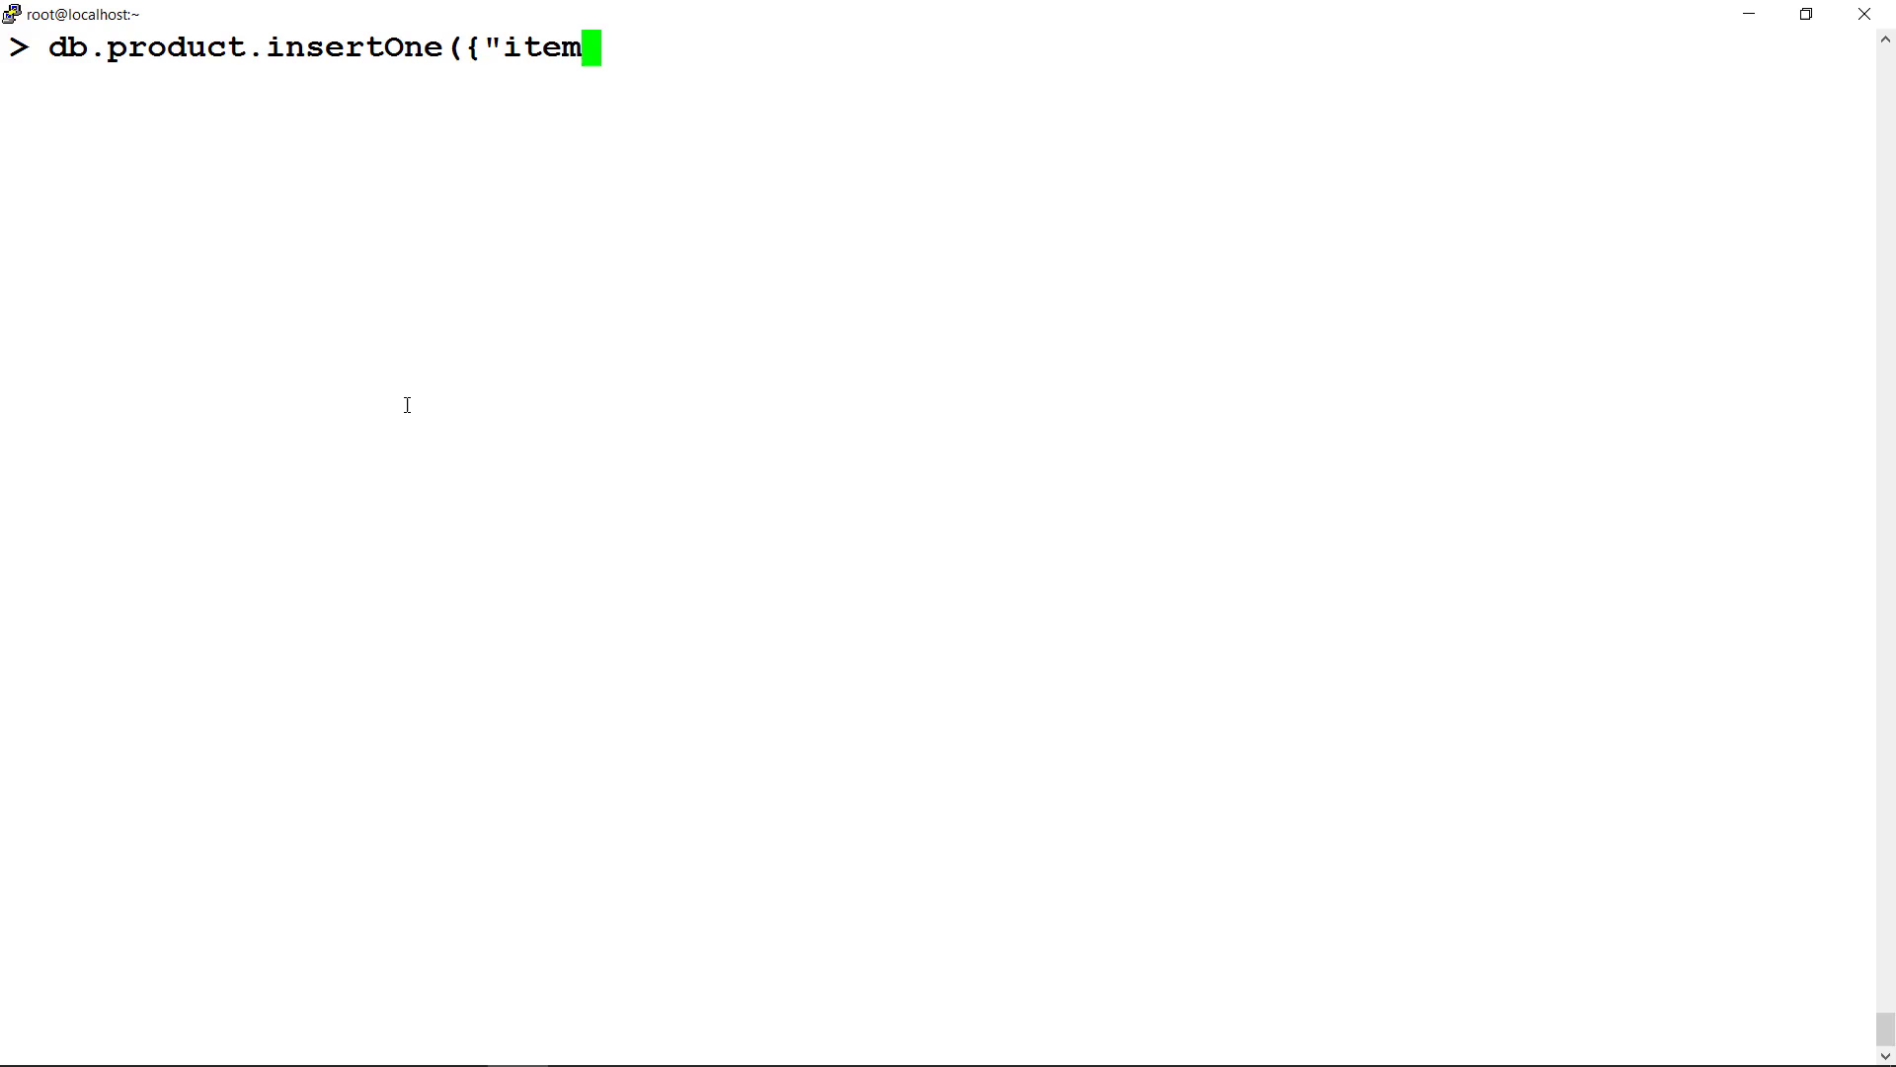
type("\":\"car")
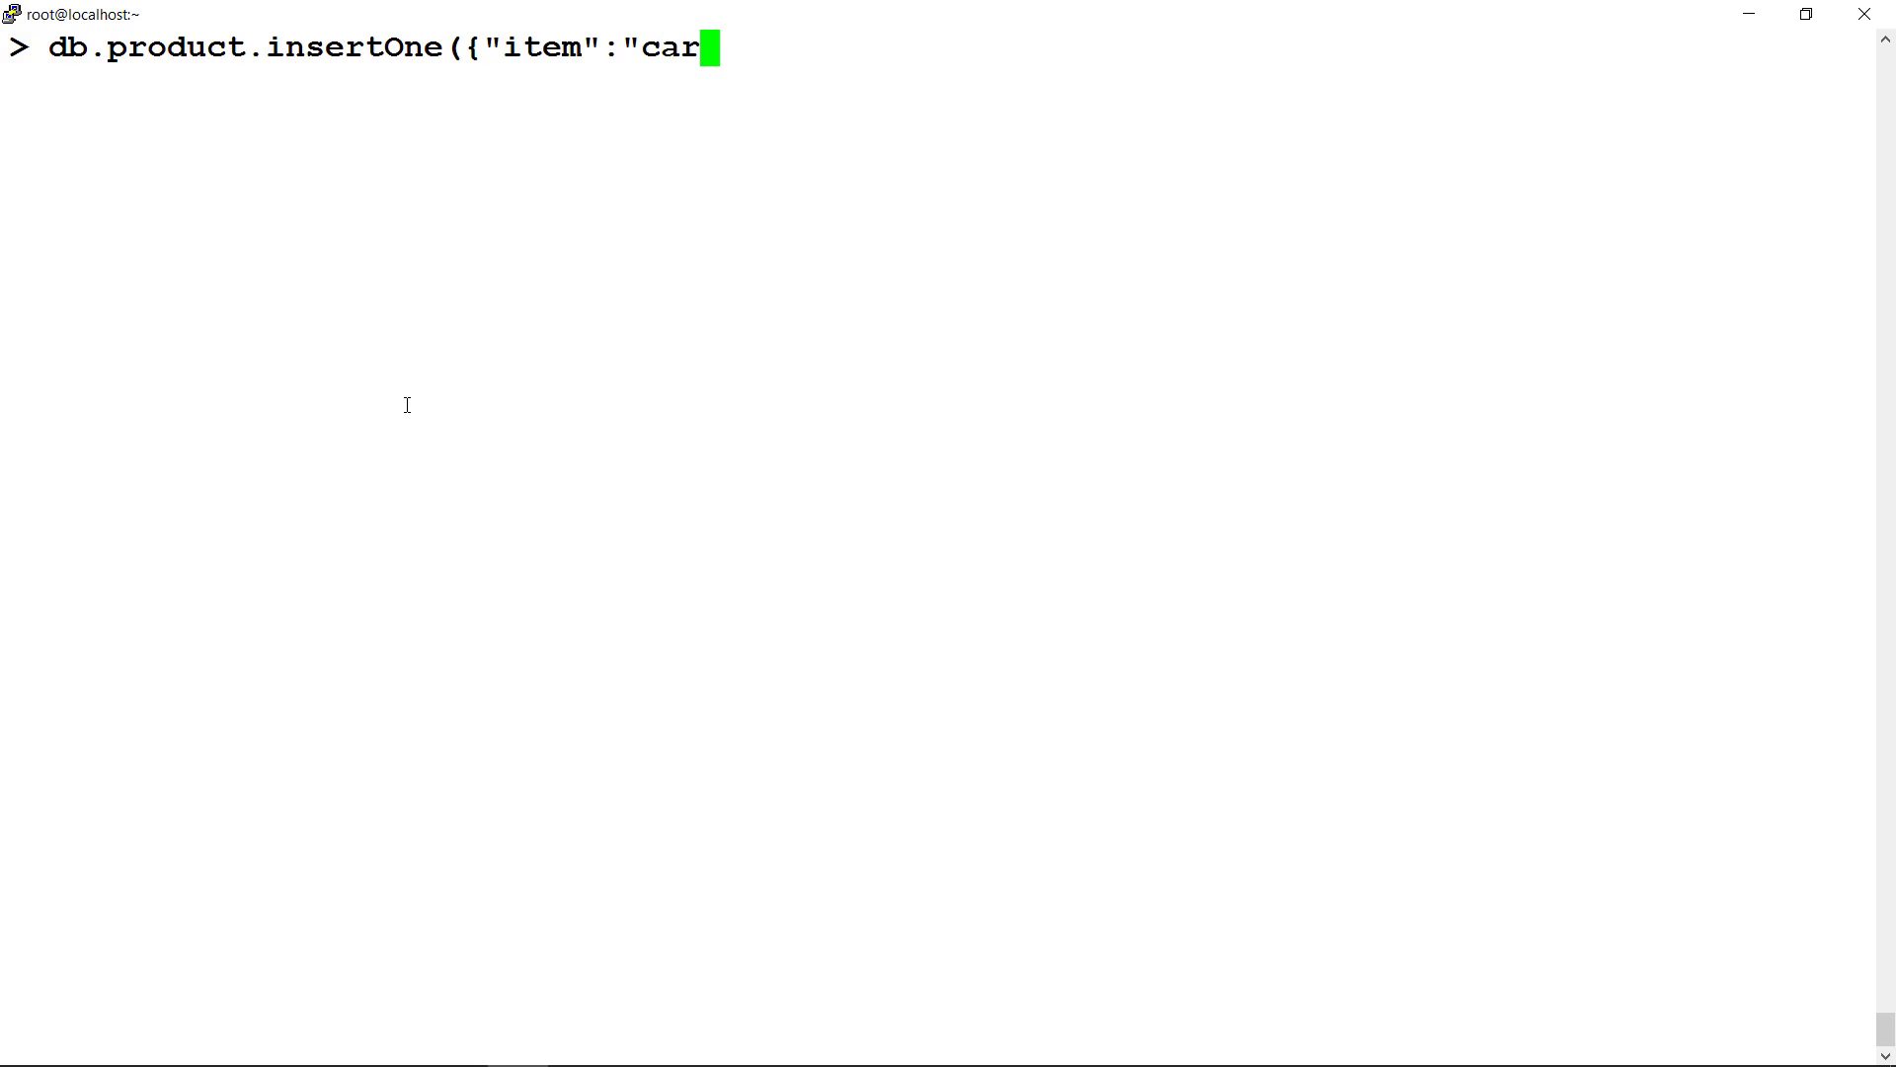
type("ds\",\"")
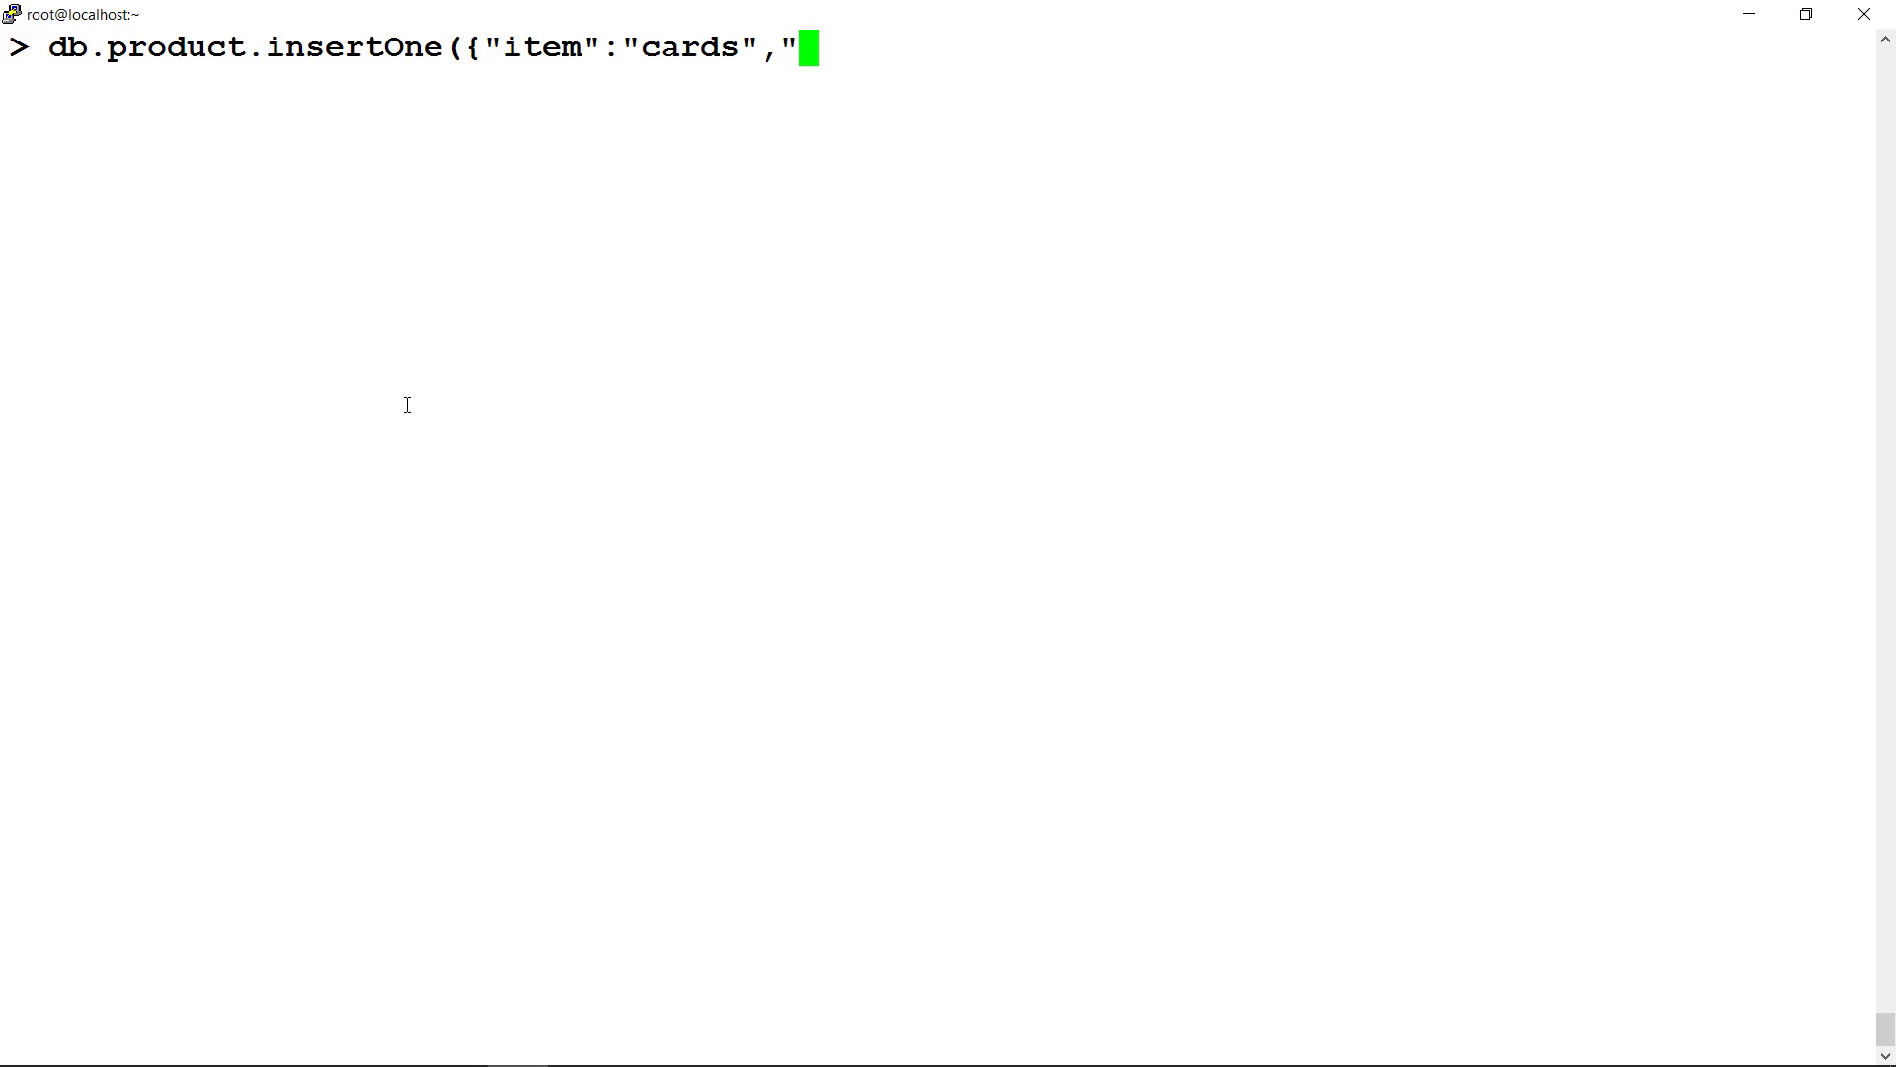
type("qty\":")
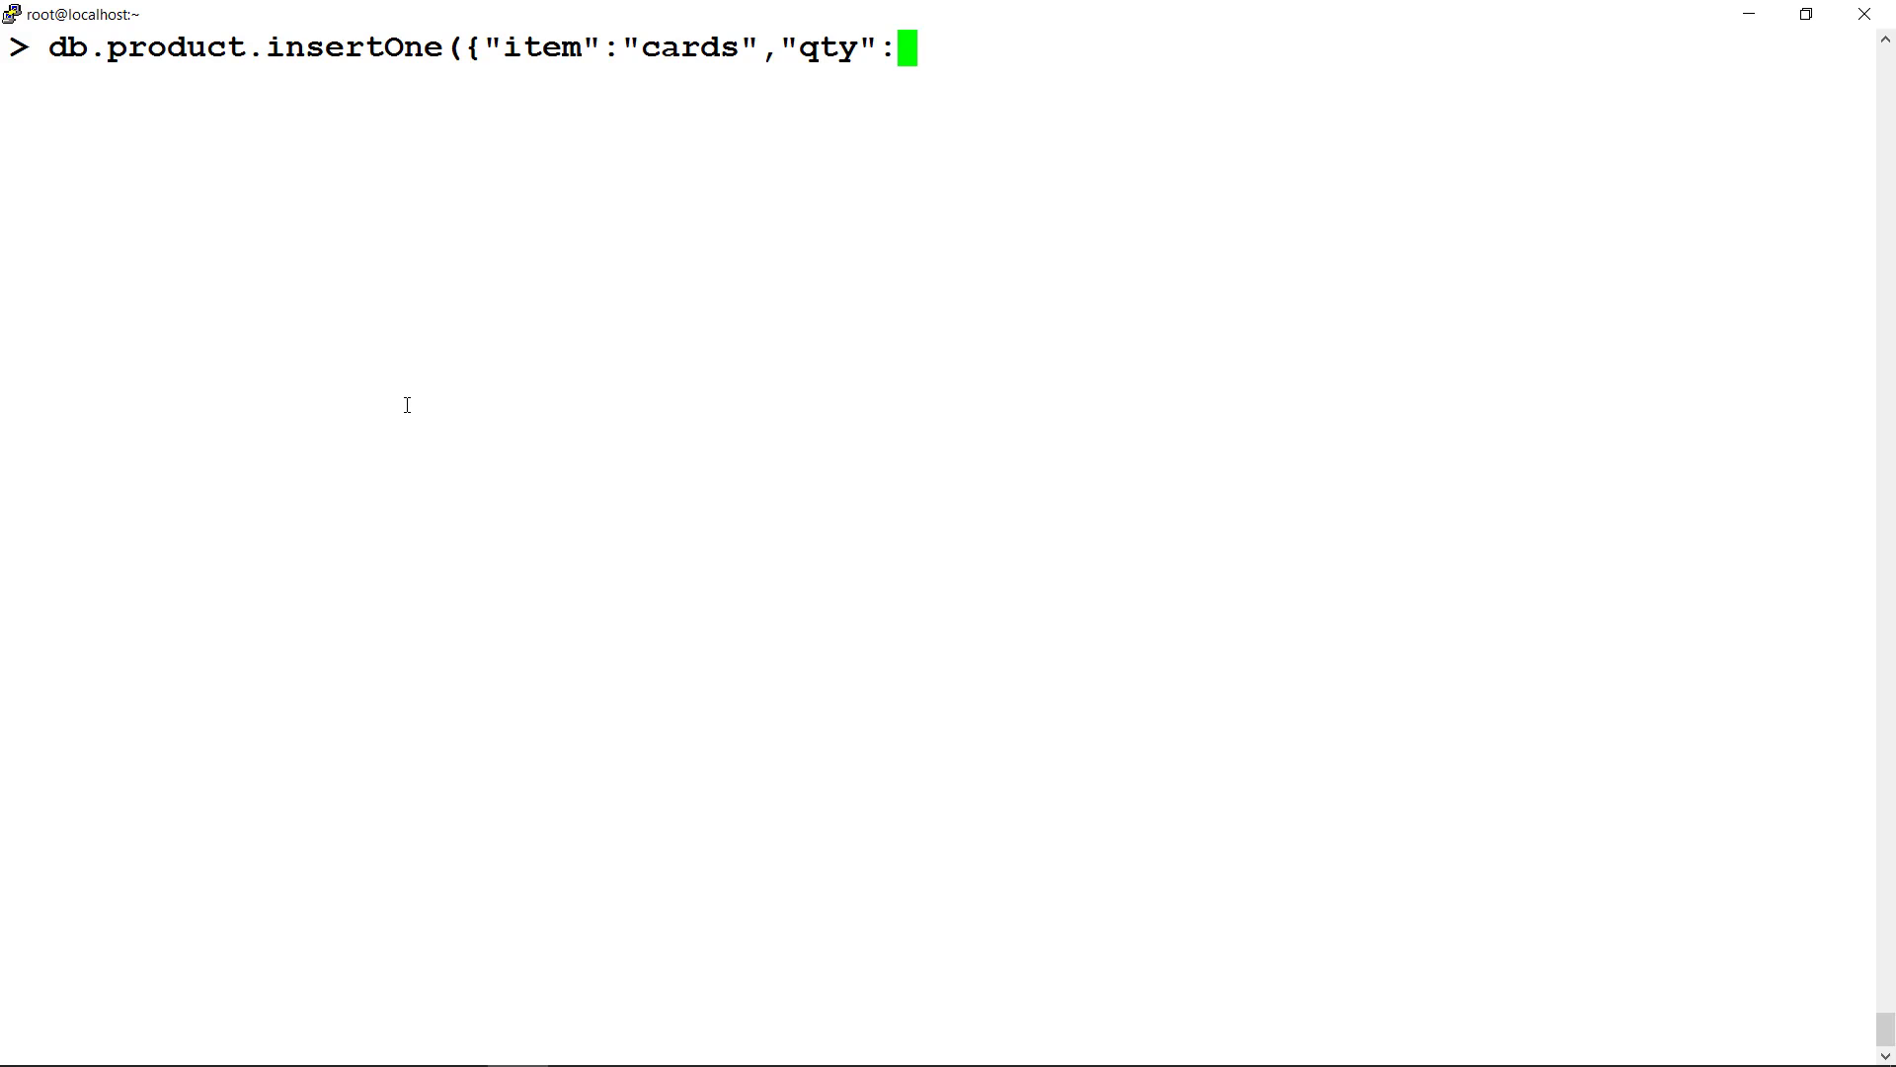
type("15})")
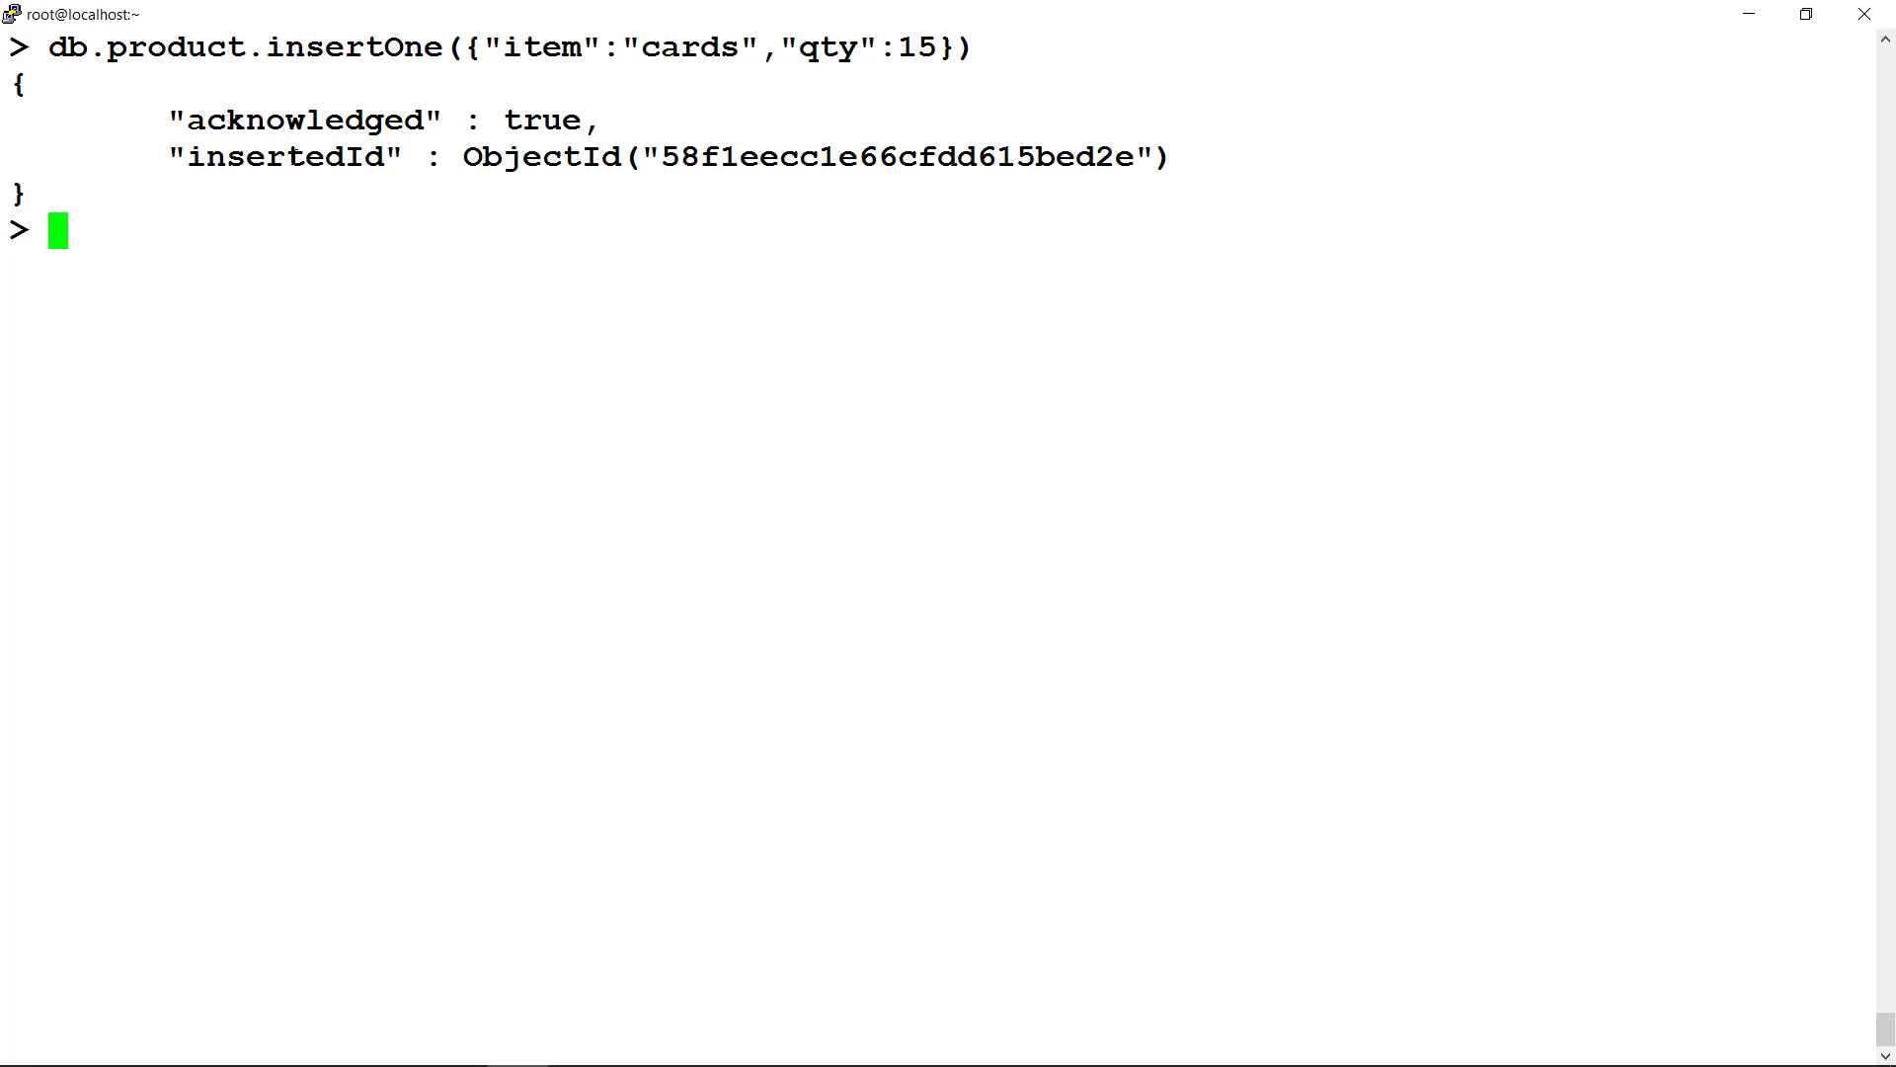
double_click(285, 156)
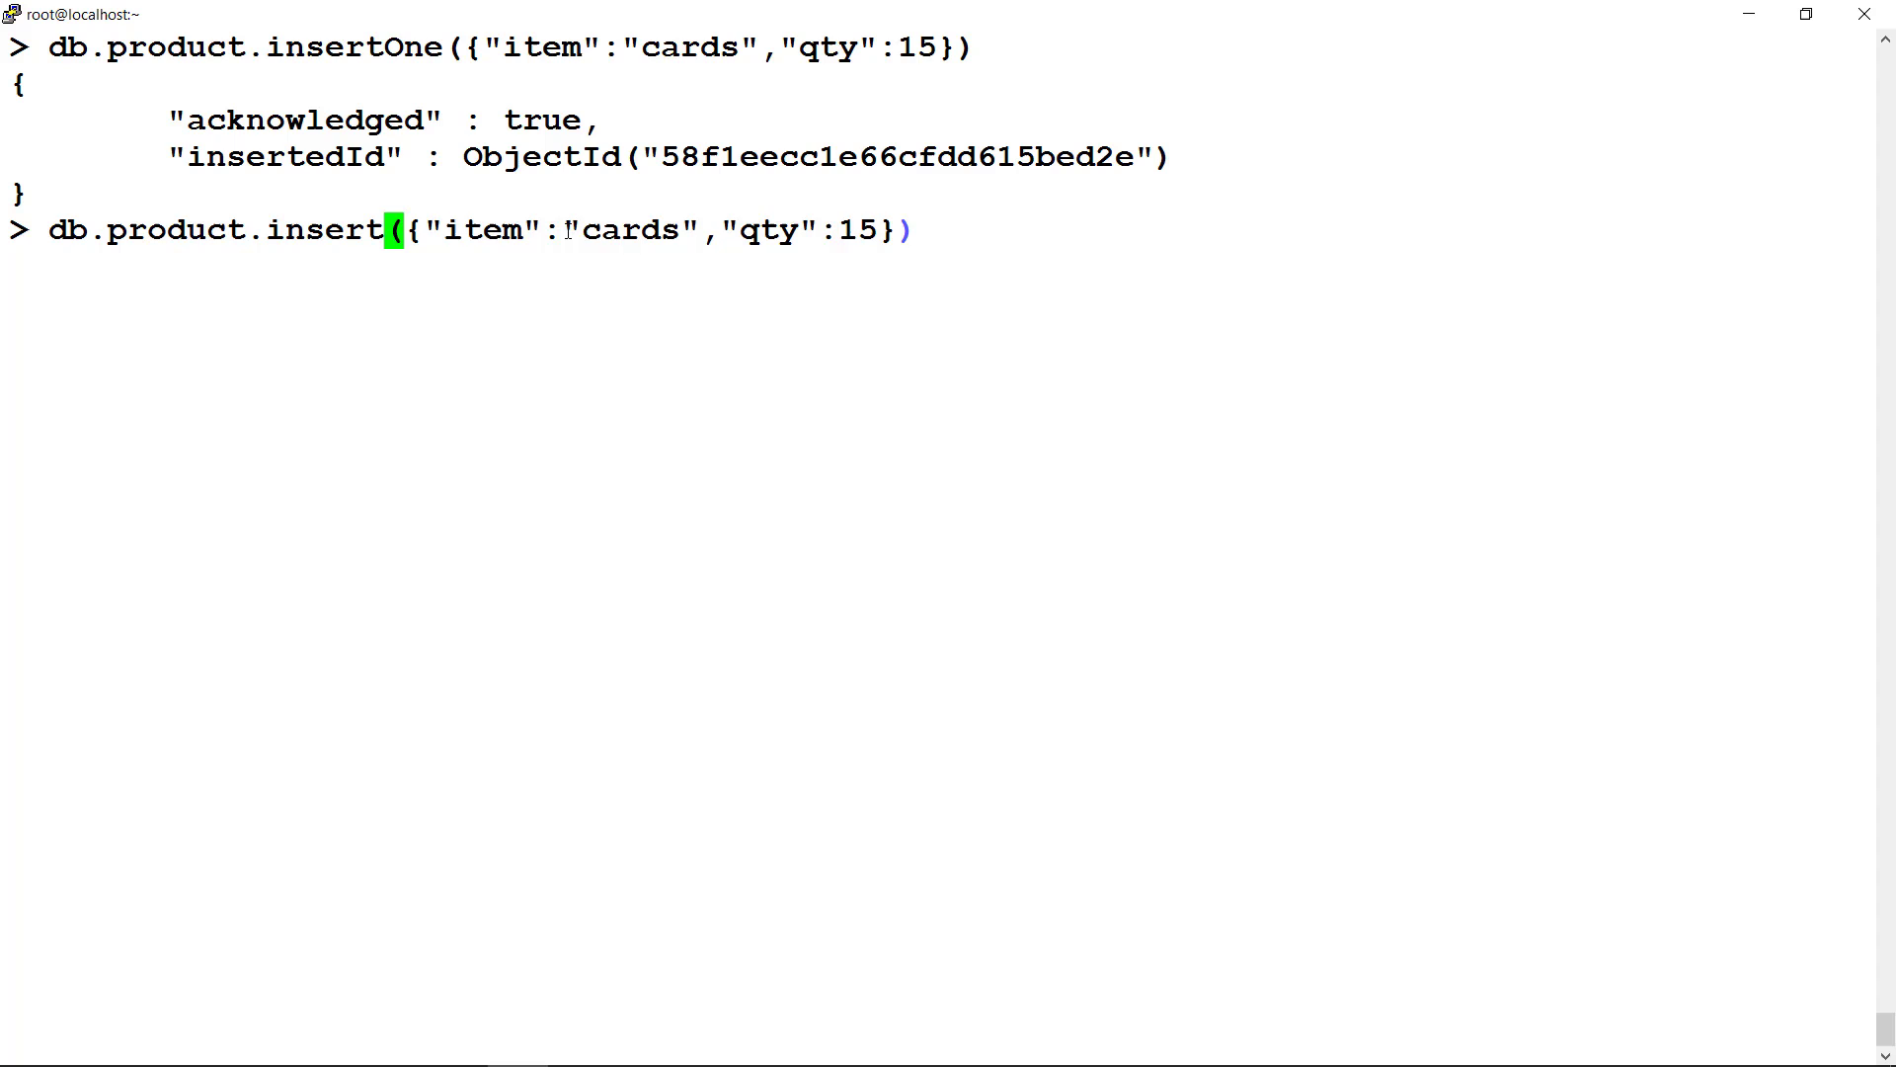
- Insert two products with insertMany: balls with qty 5 and a jersey with size m
type("Many")
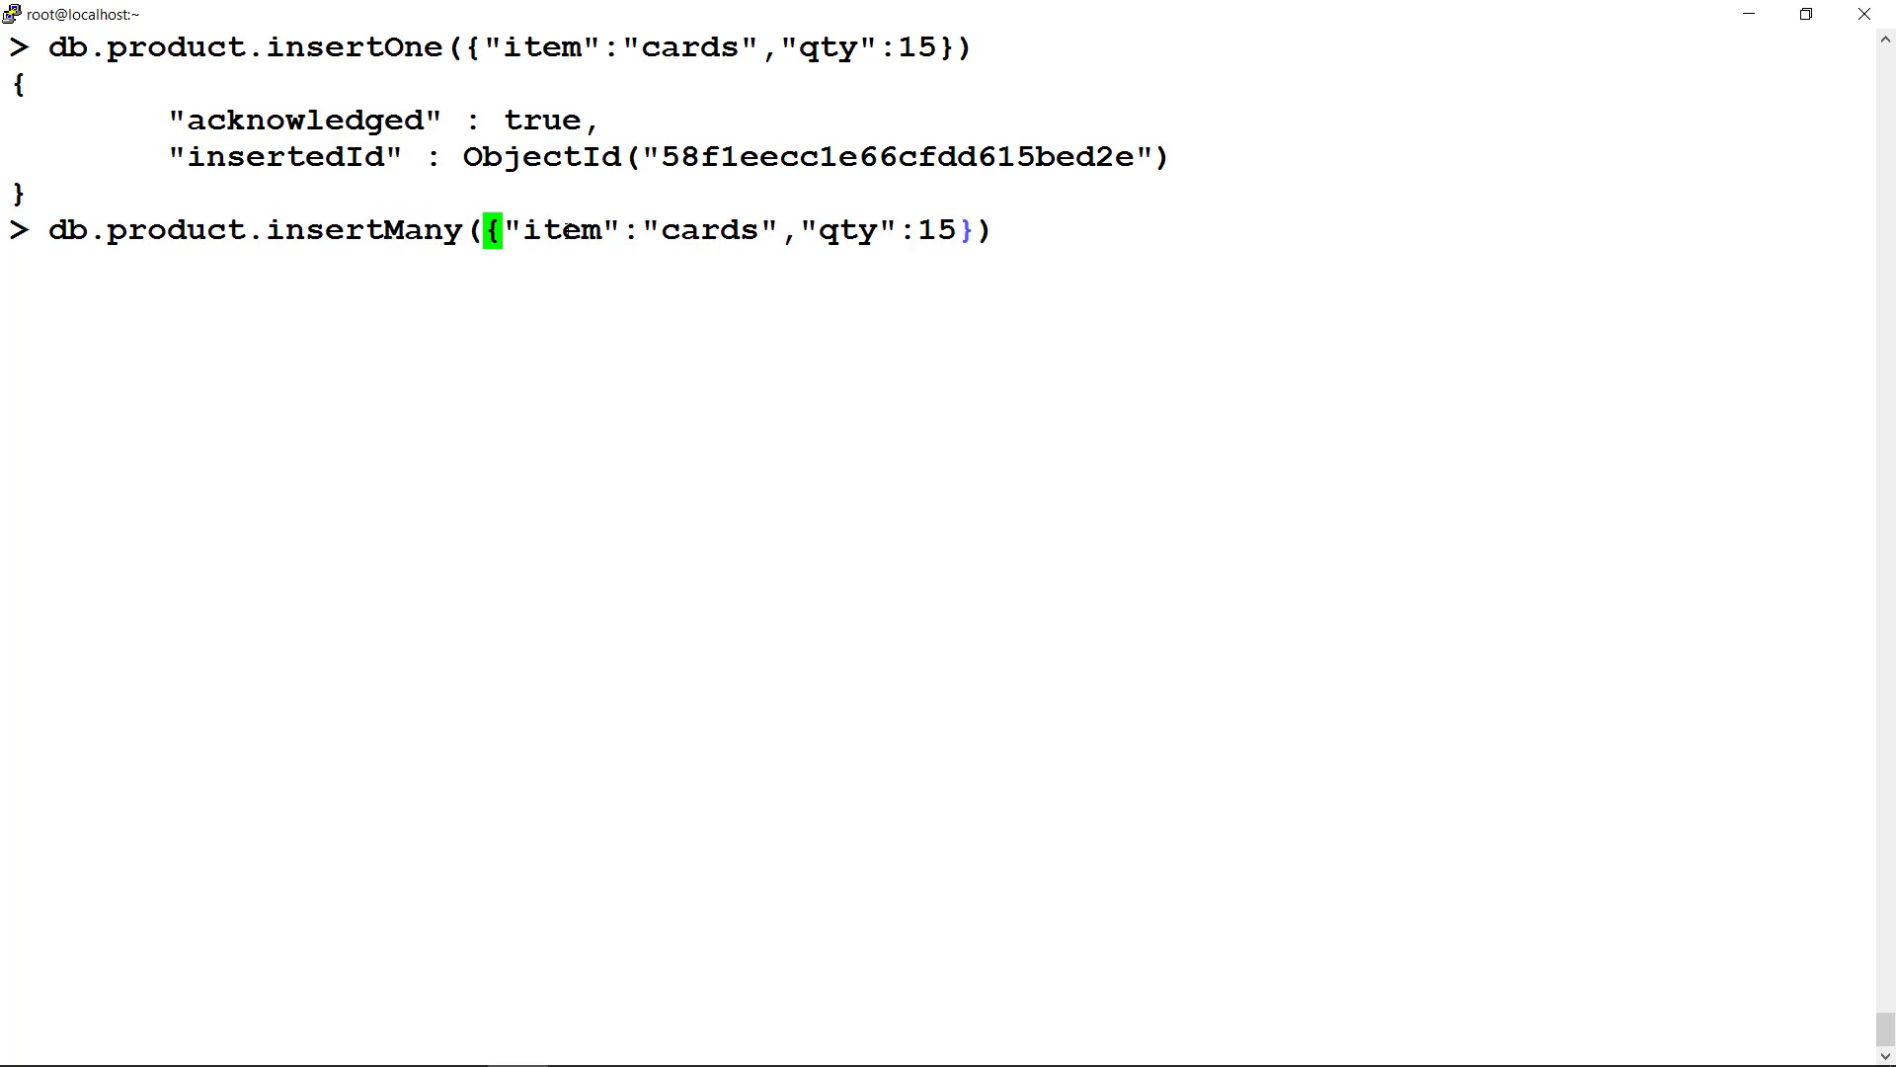
type("balls")
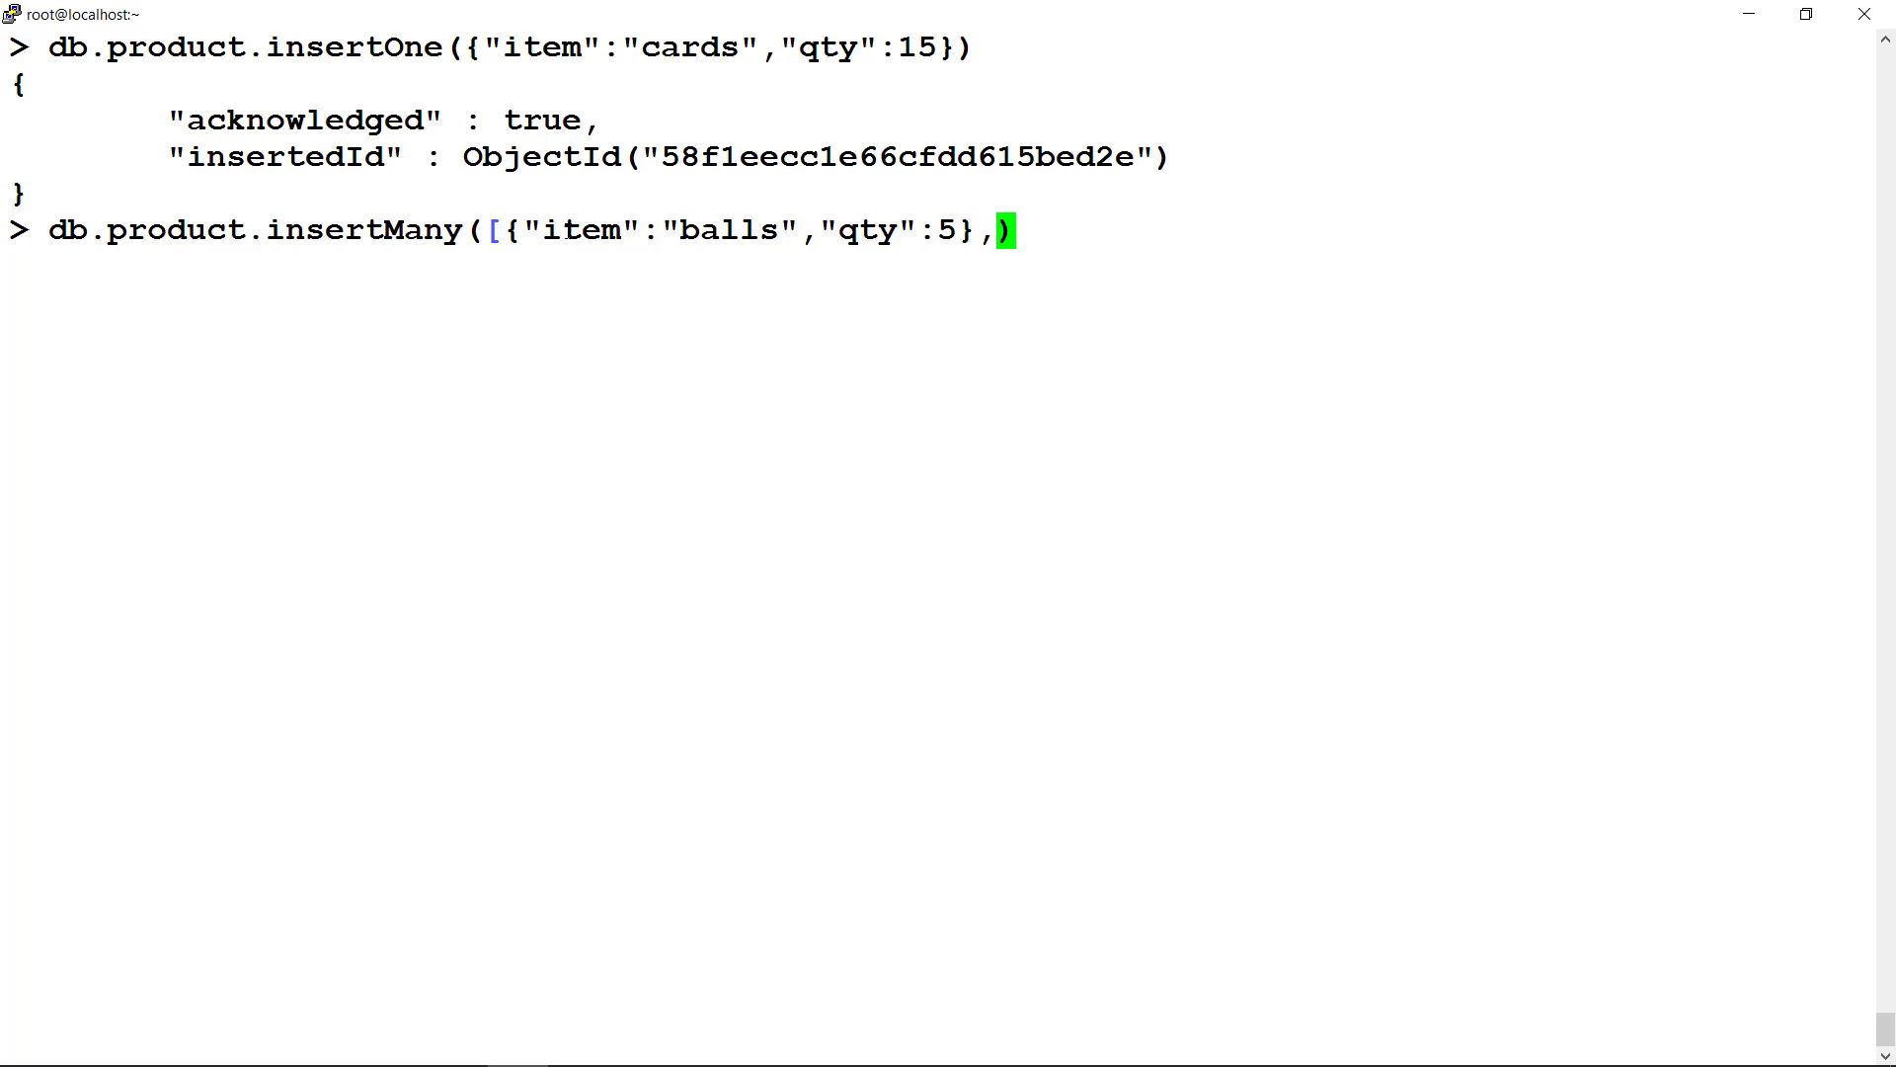
type("{\"item\":\"")
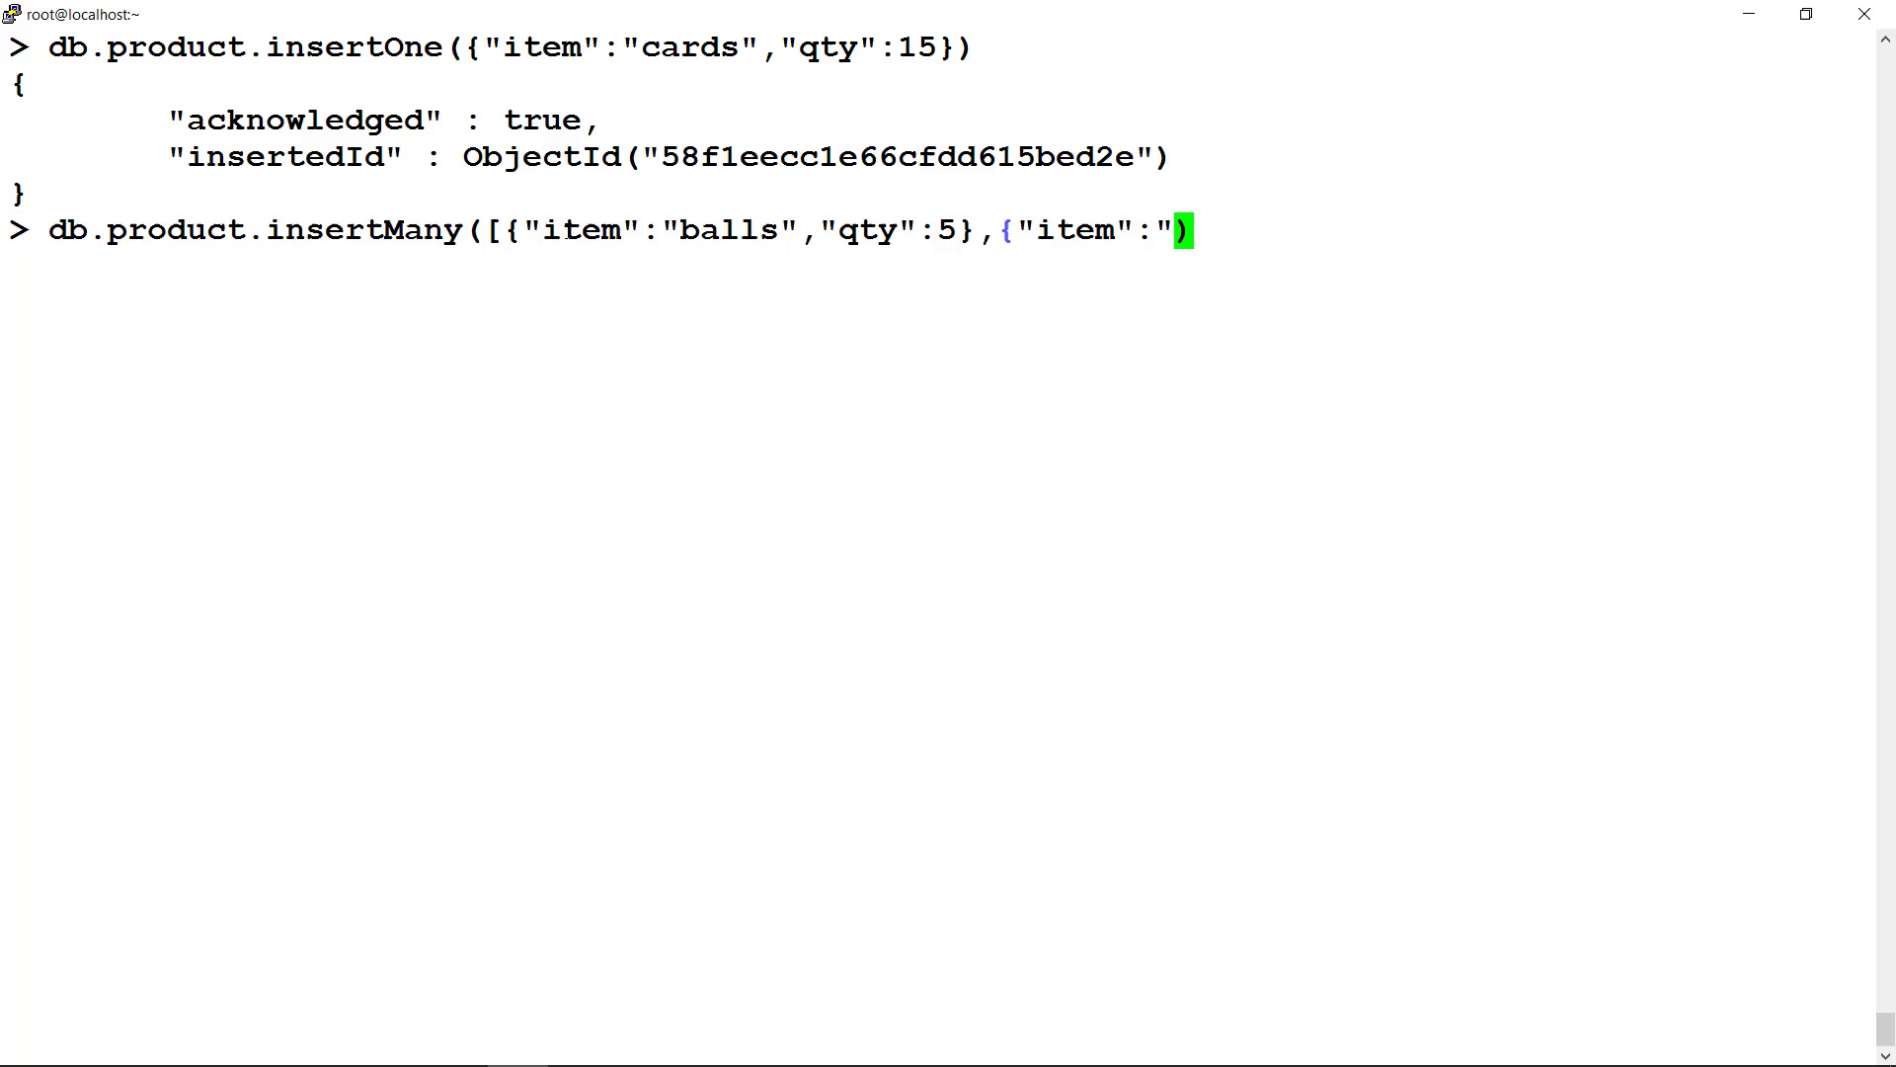
type("jersey\",\"")
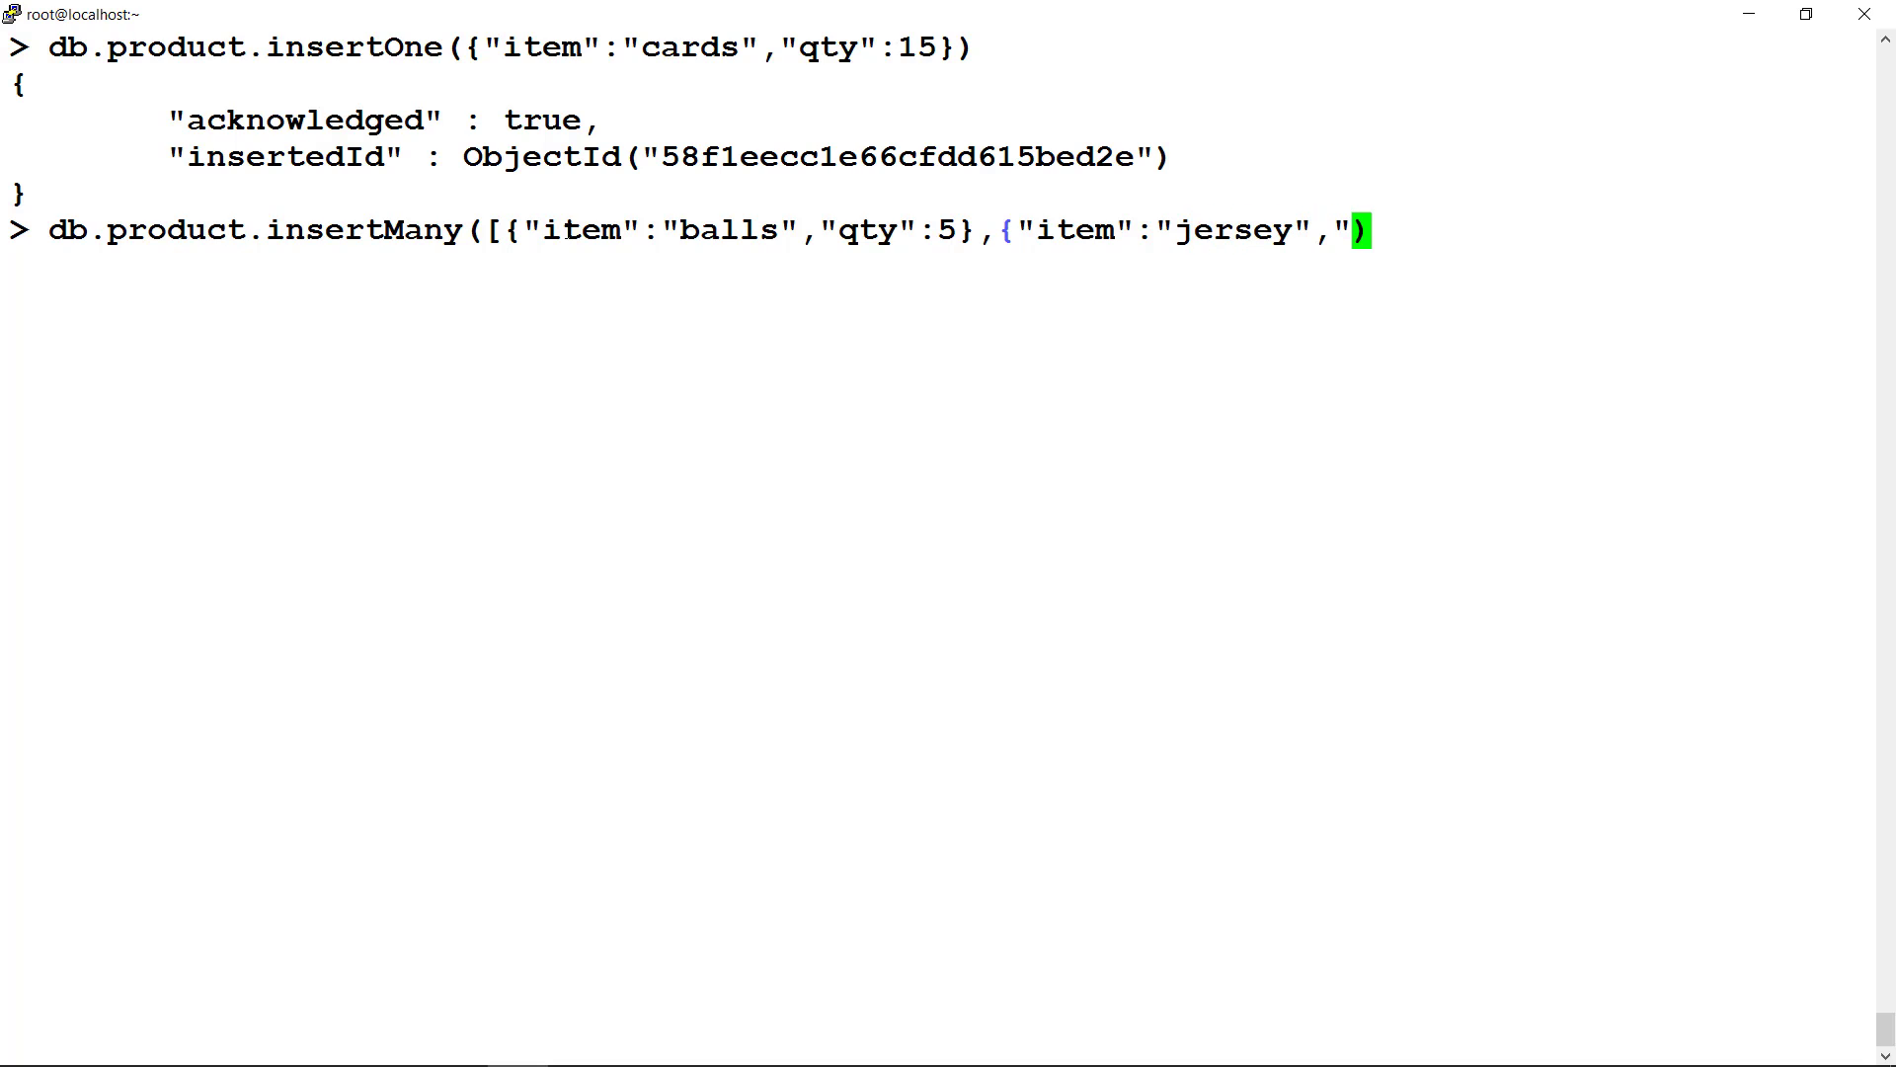
type("\"size\":\"m\"}]")
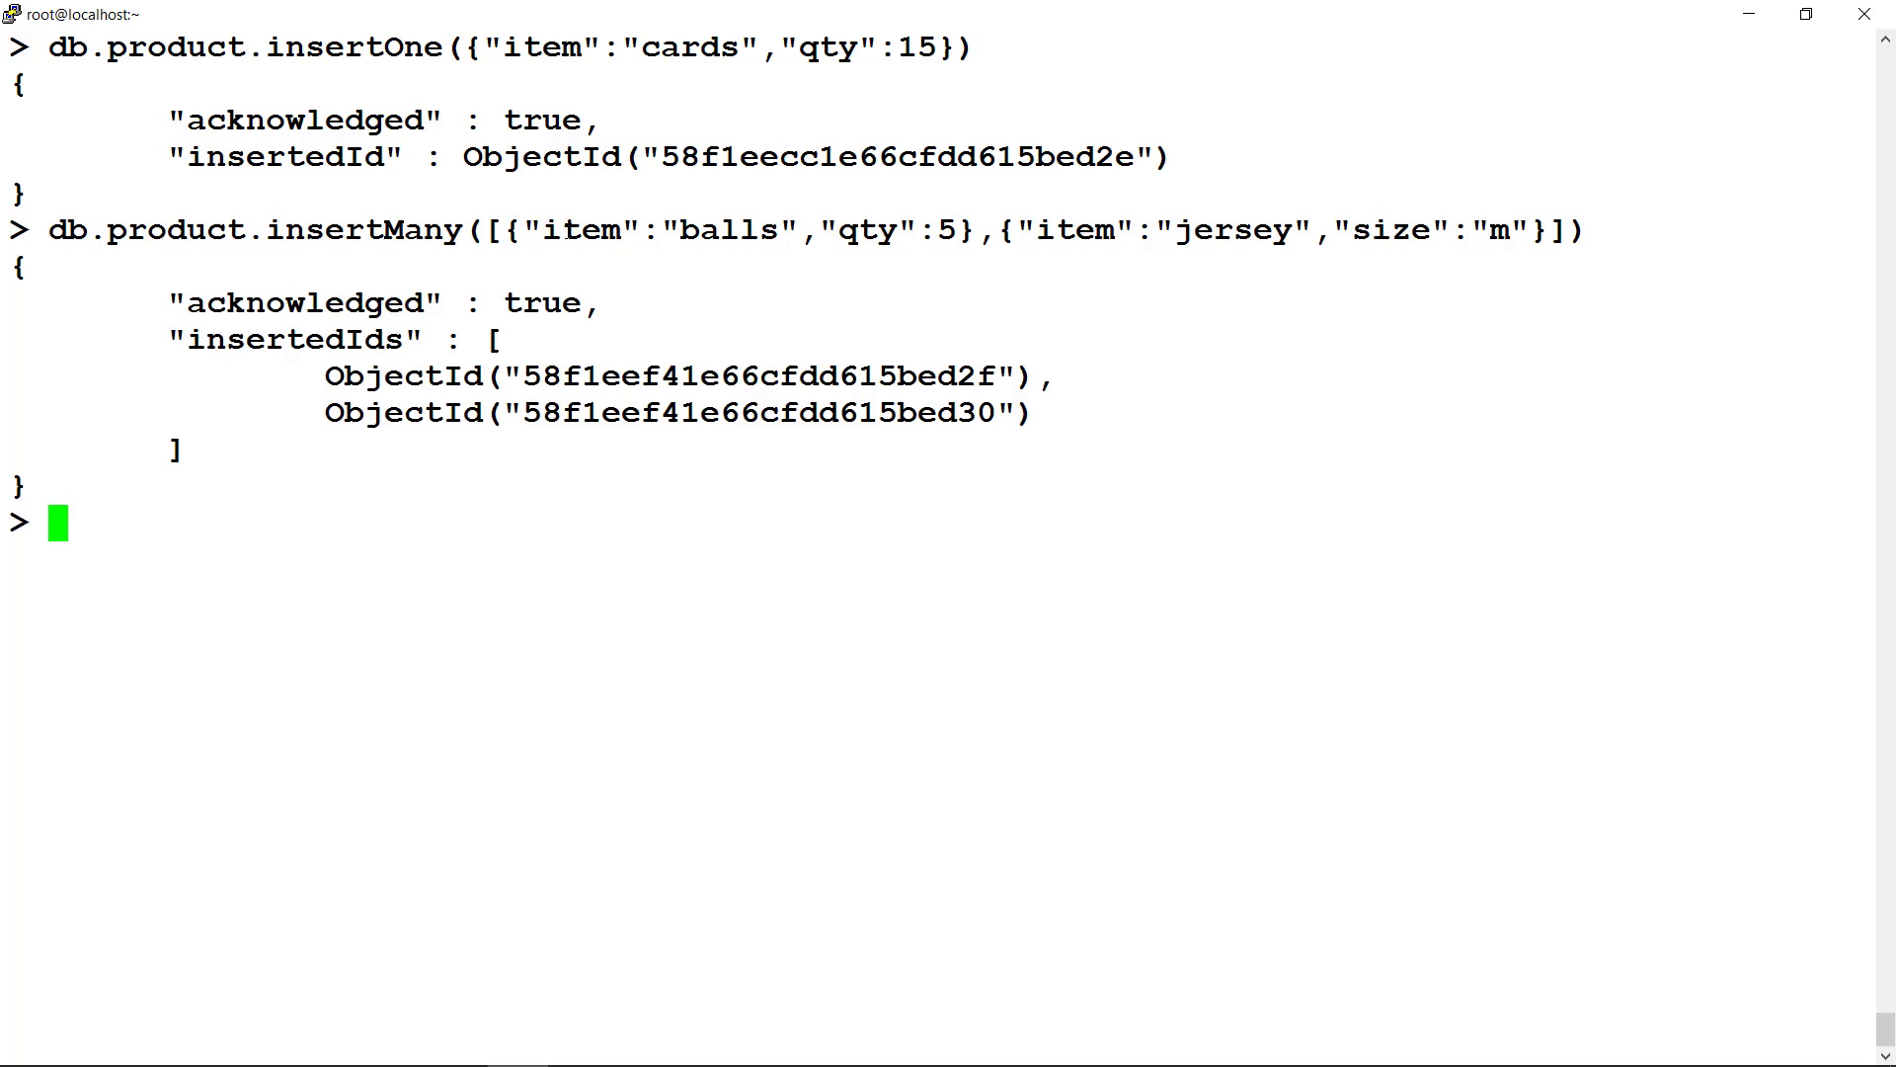
double_click(295, 338)
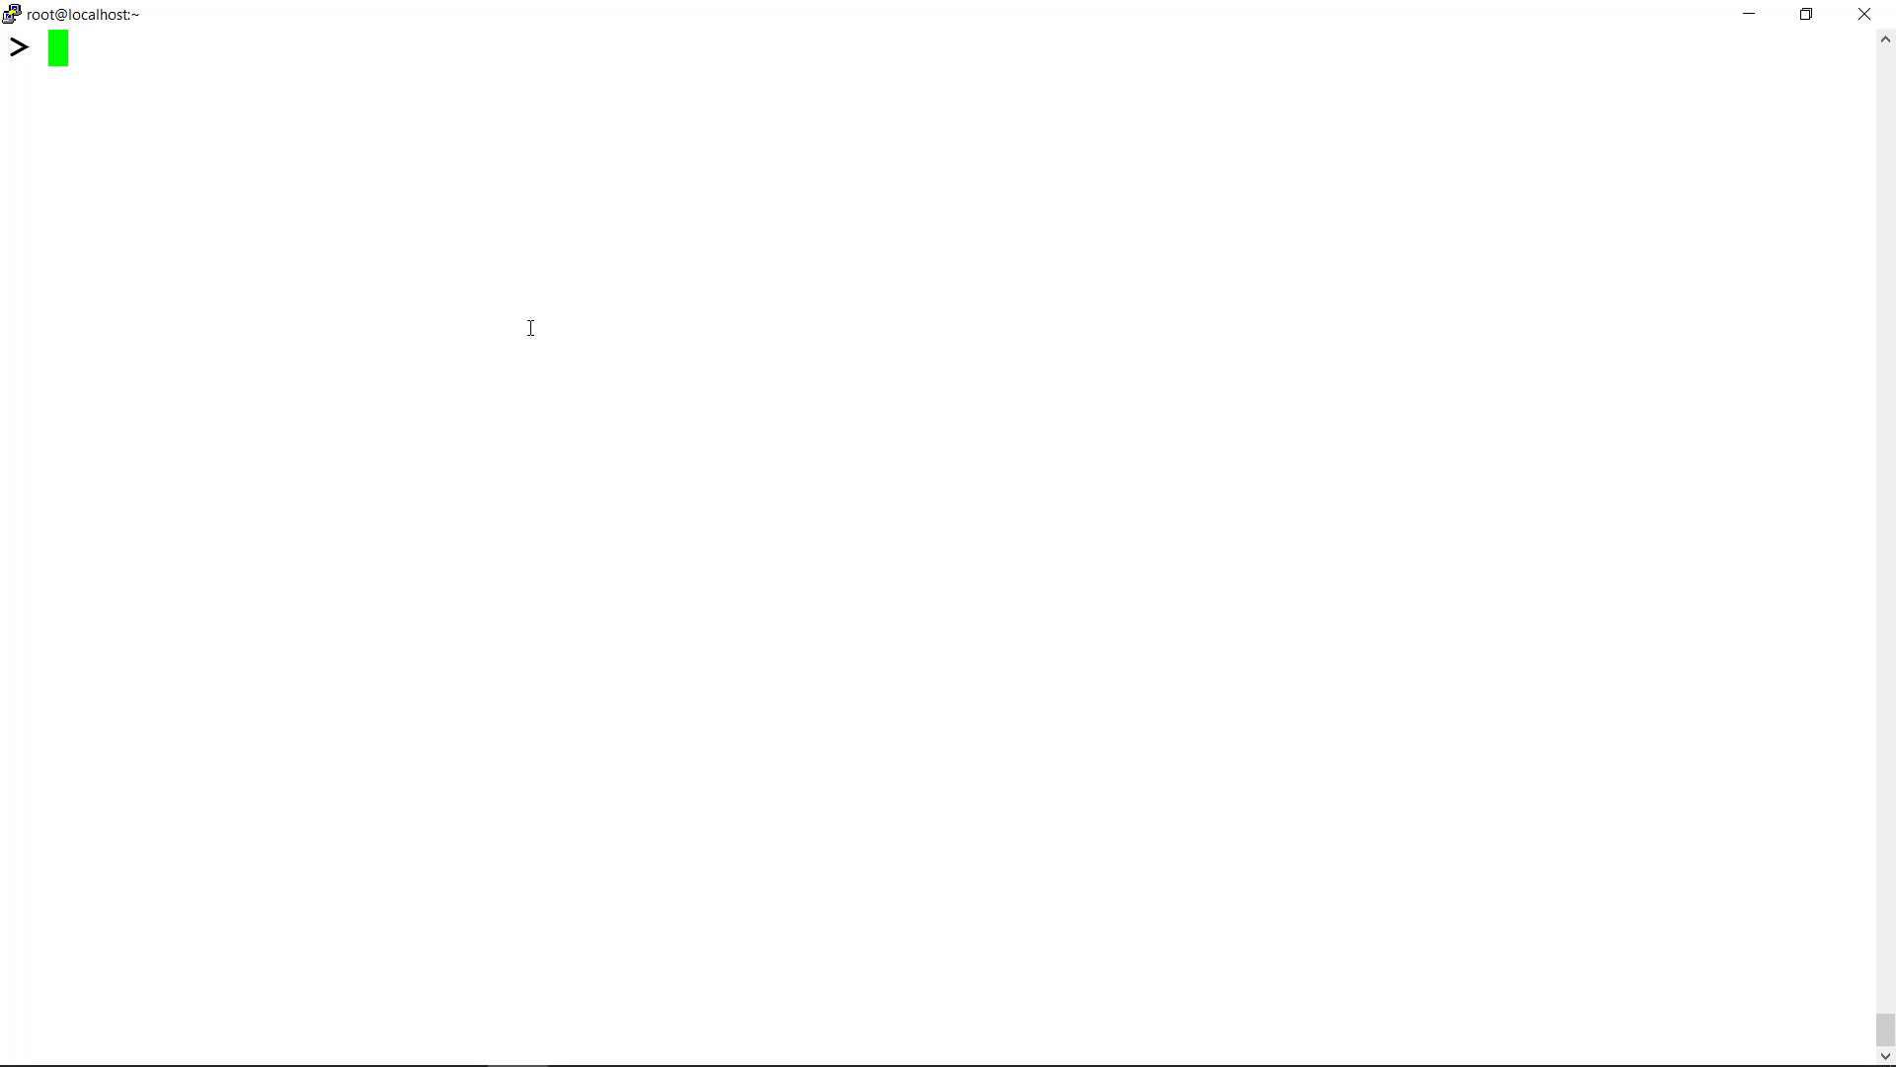
- List every document in the product collection with find()
type("db.pro")
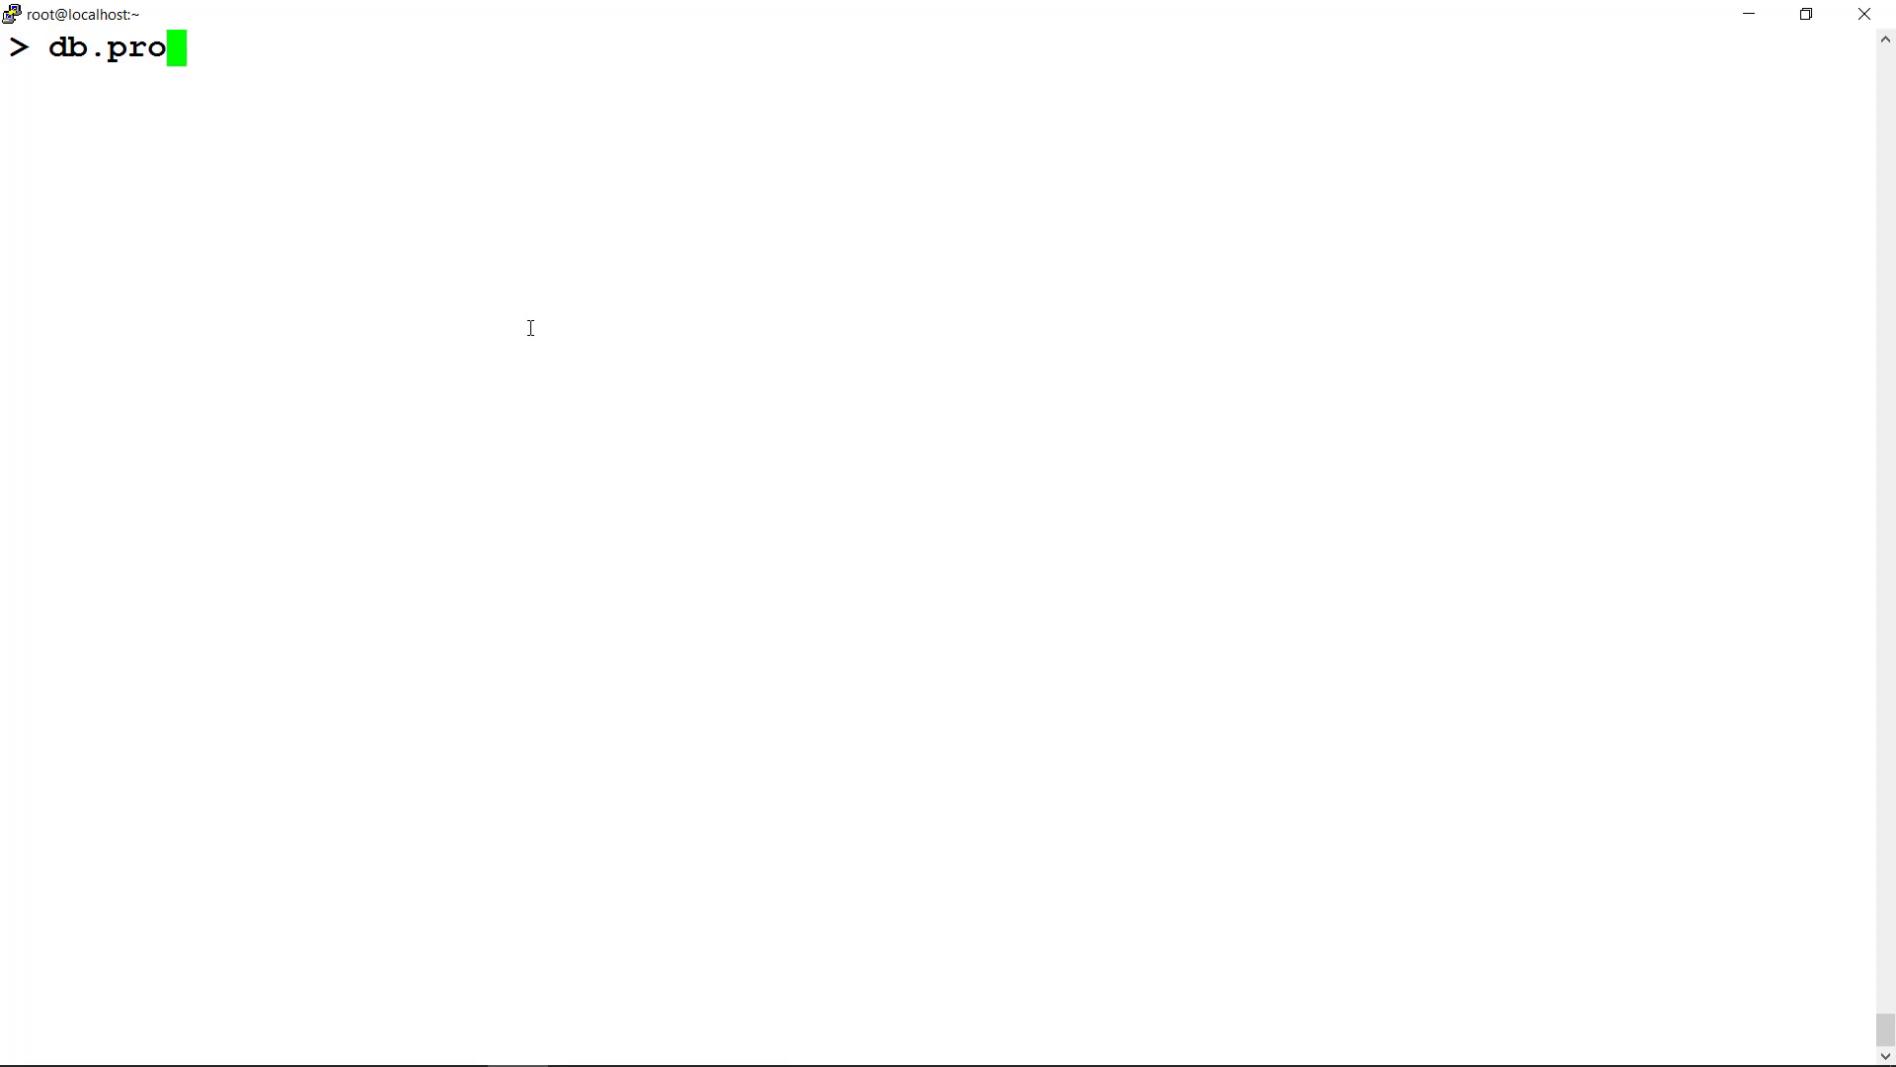
type("duct.")
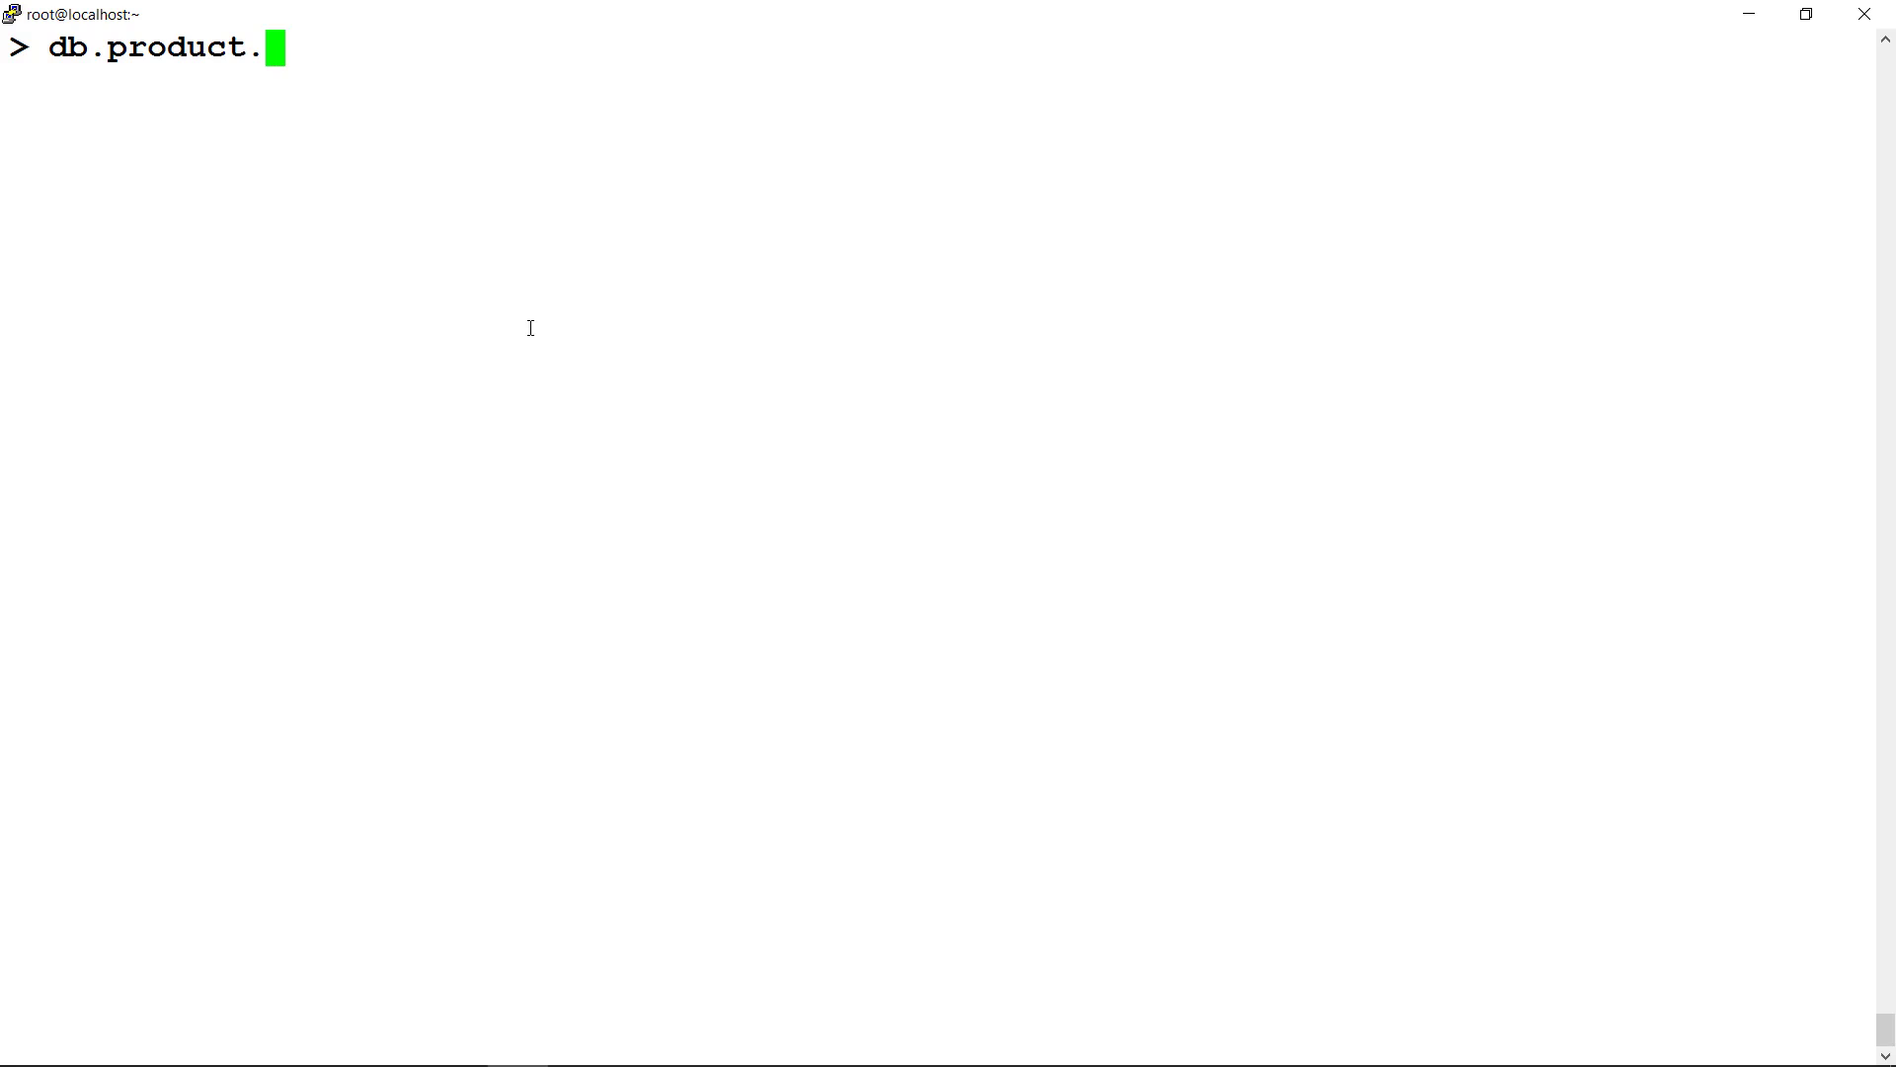
type("find()")
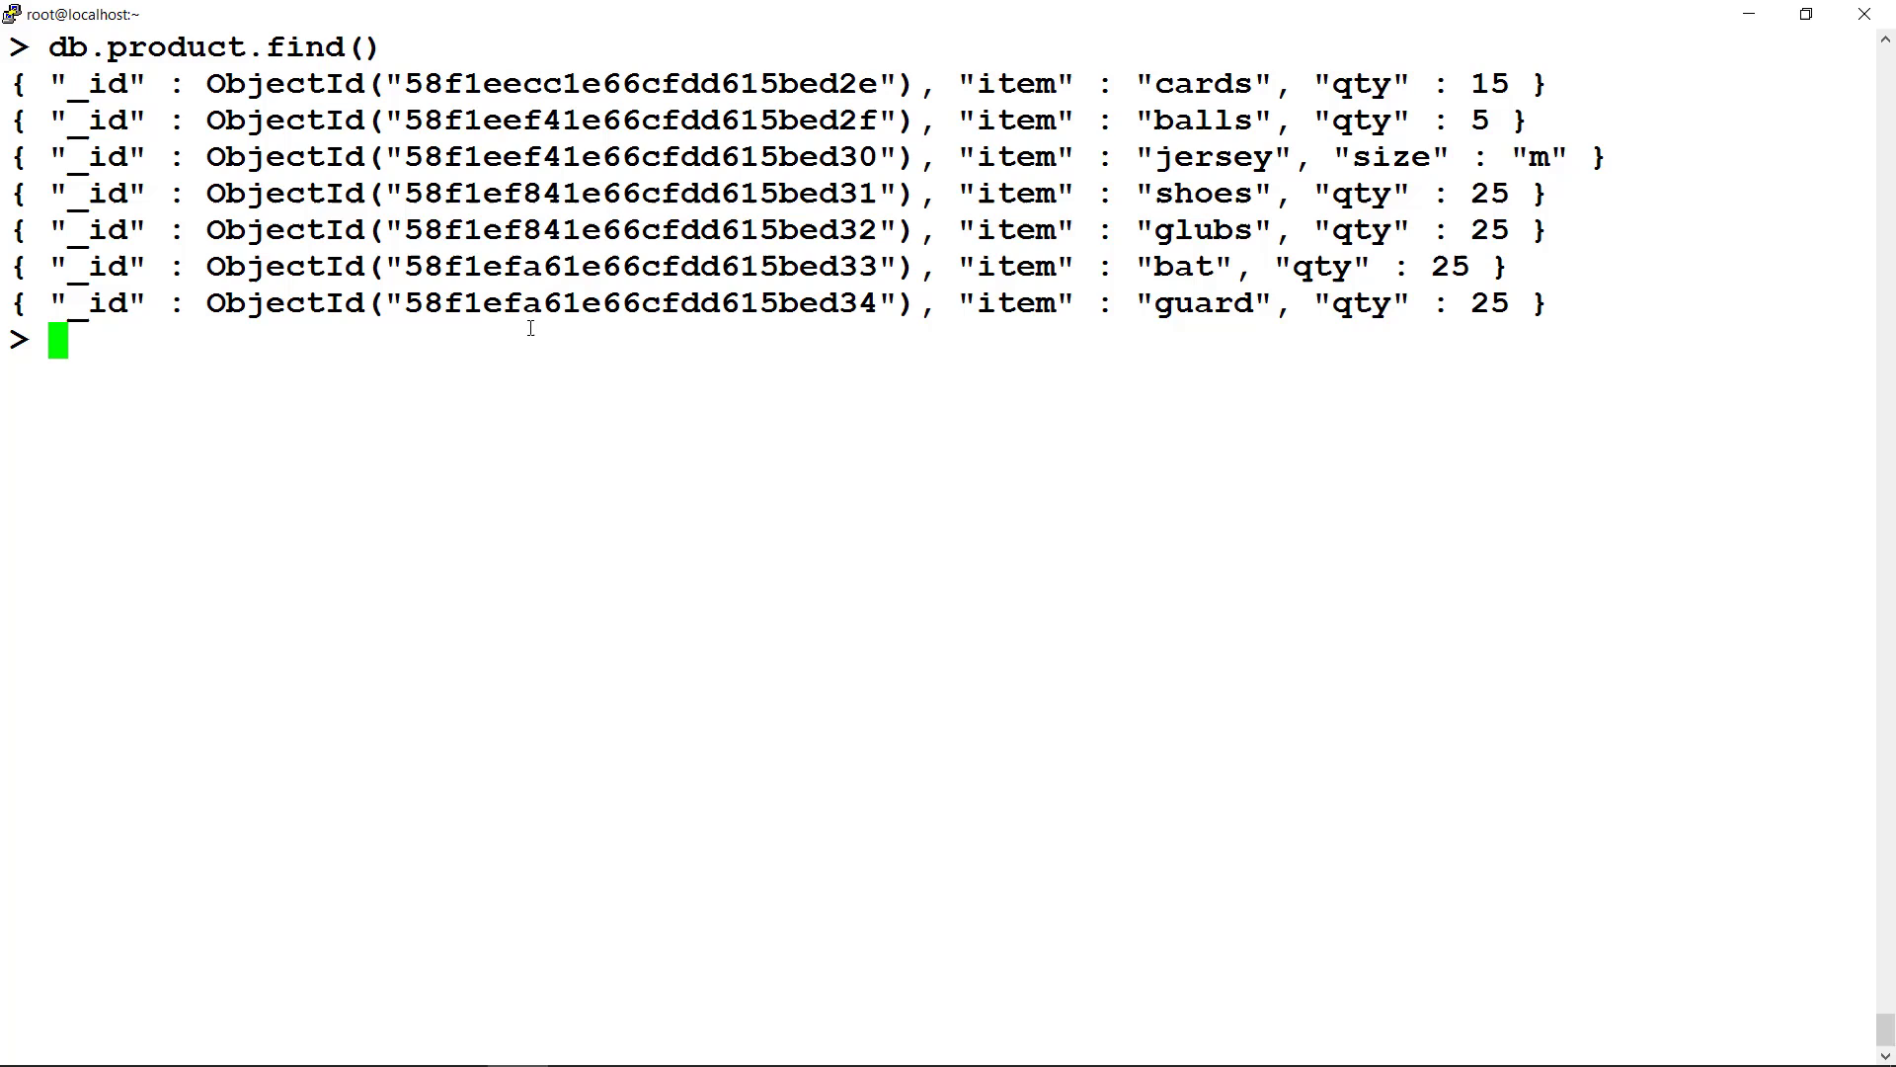
- List only the first five product documents with find().limit(5)
type("db.product.find().")
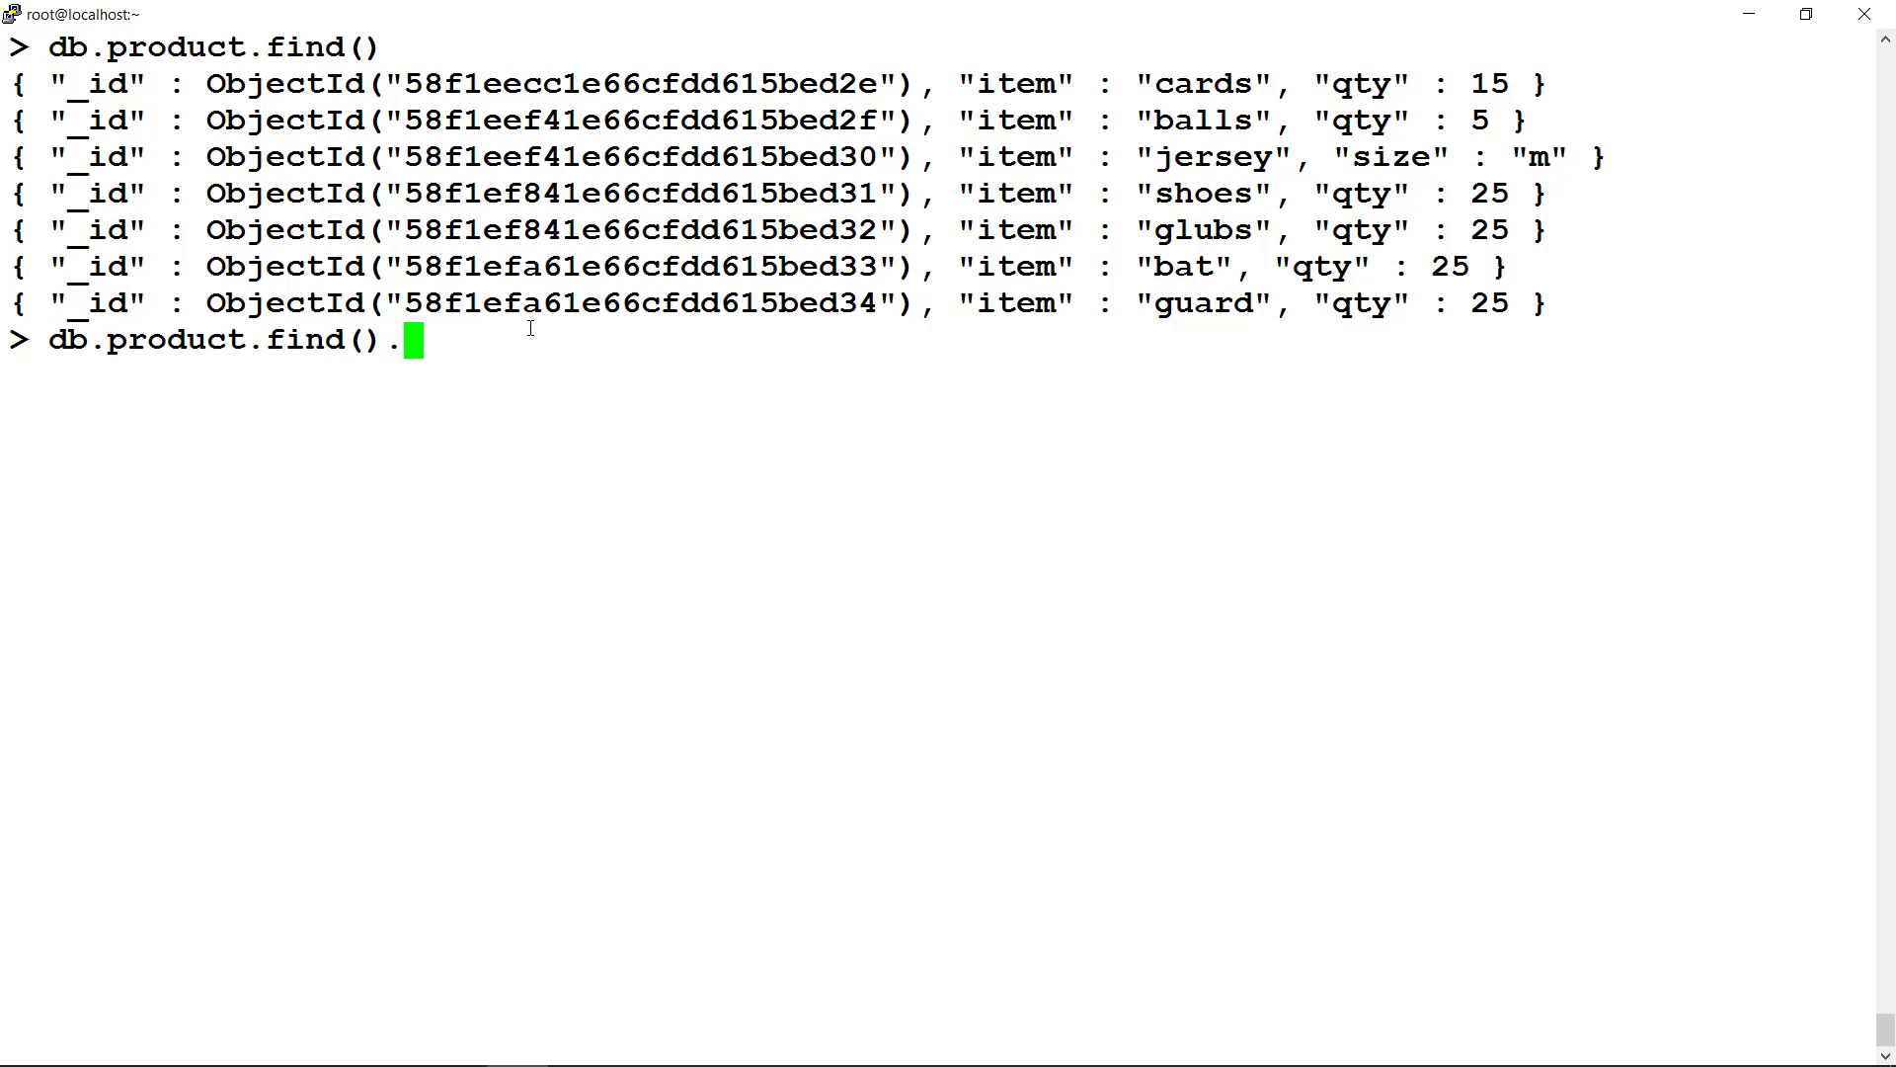
type("limit(")
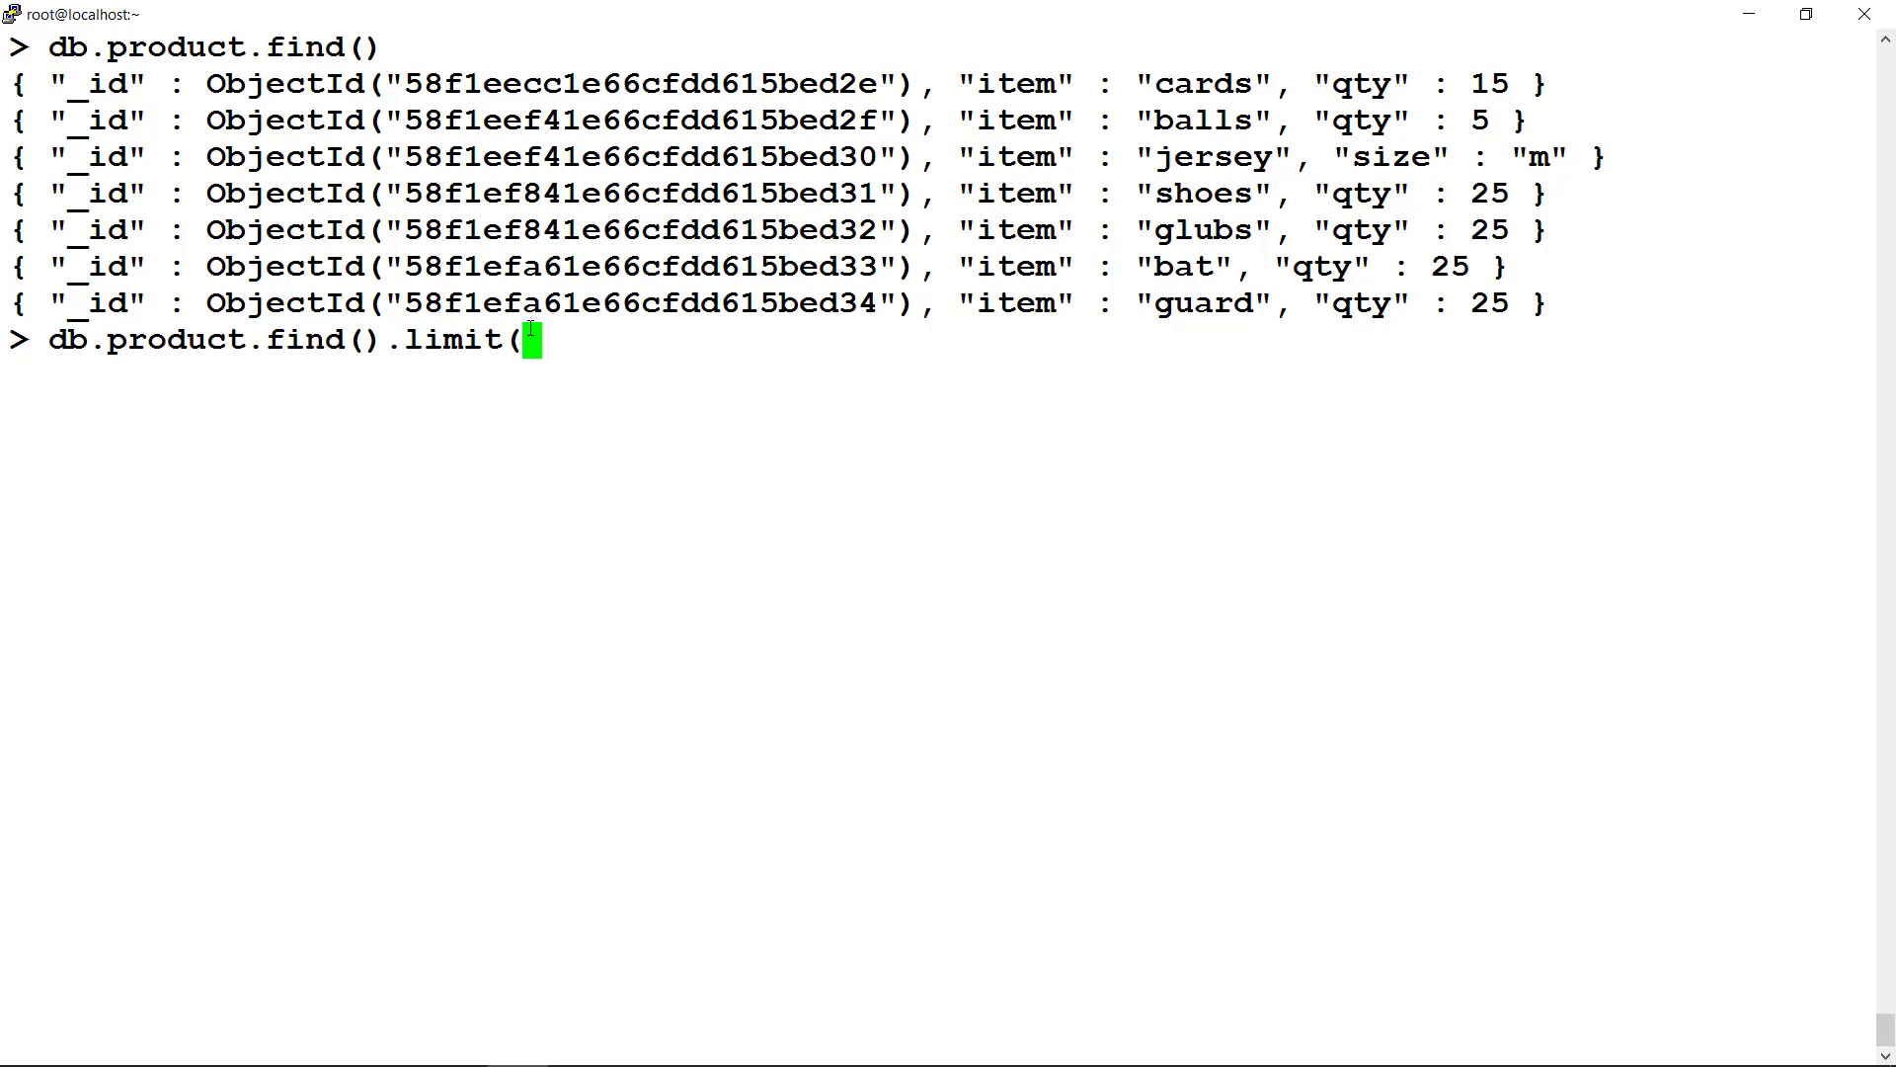
type("5)")
type("db.product")
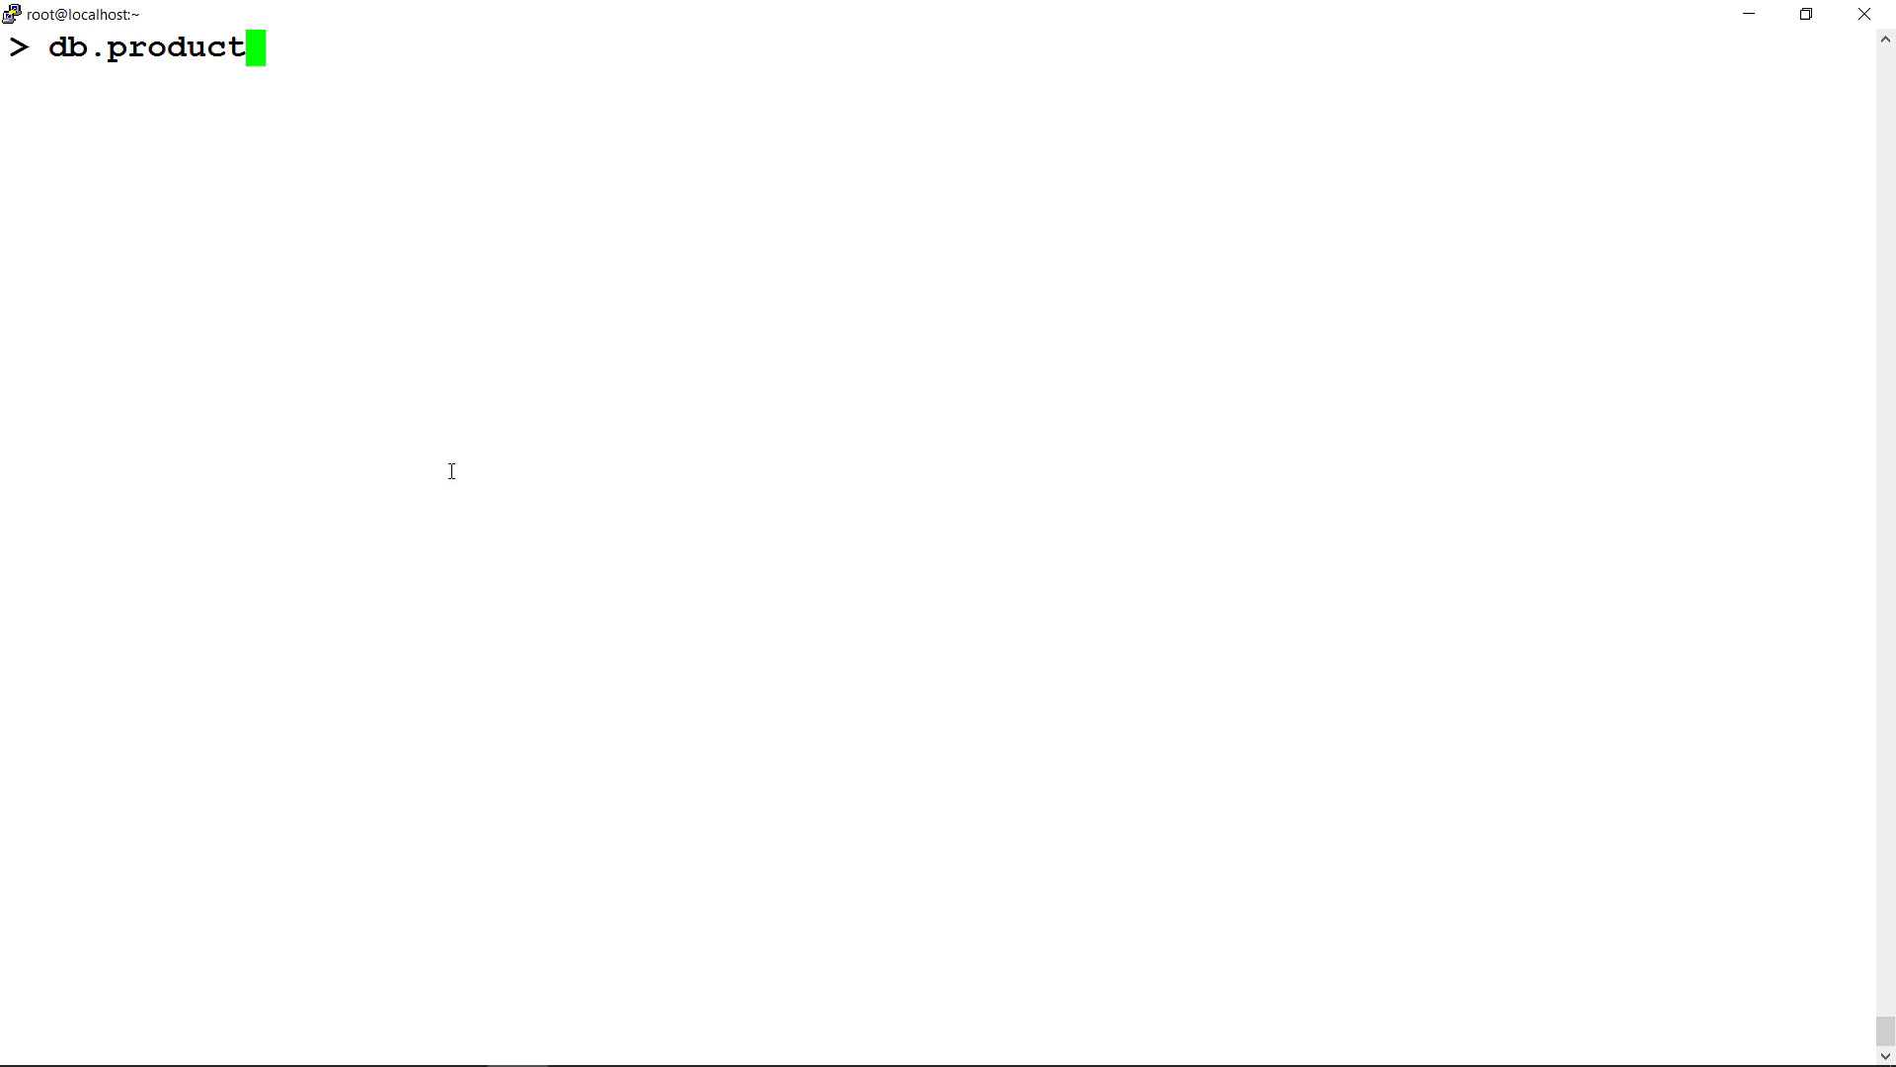
- Find all products whose qty is greater than 15
type(".find")
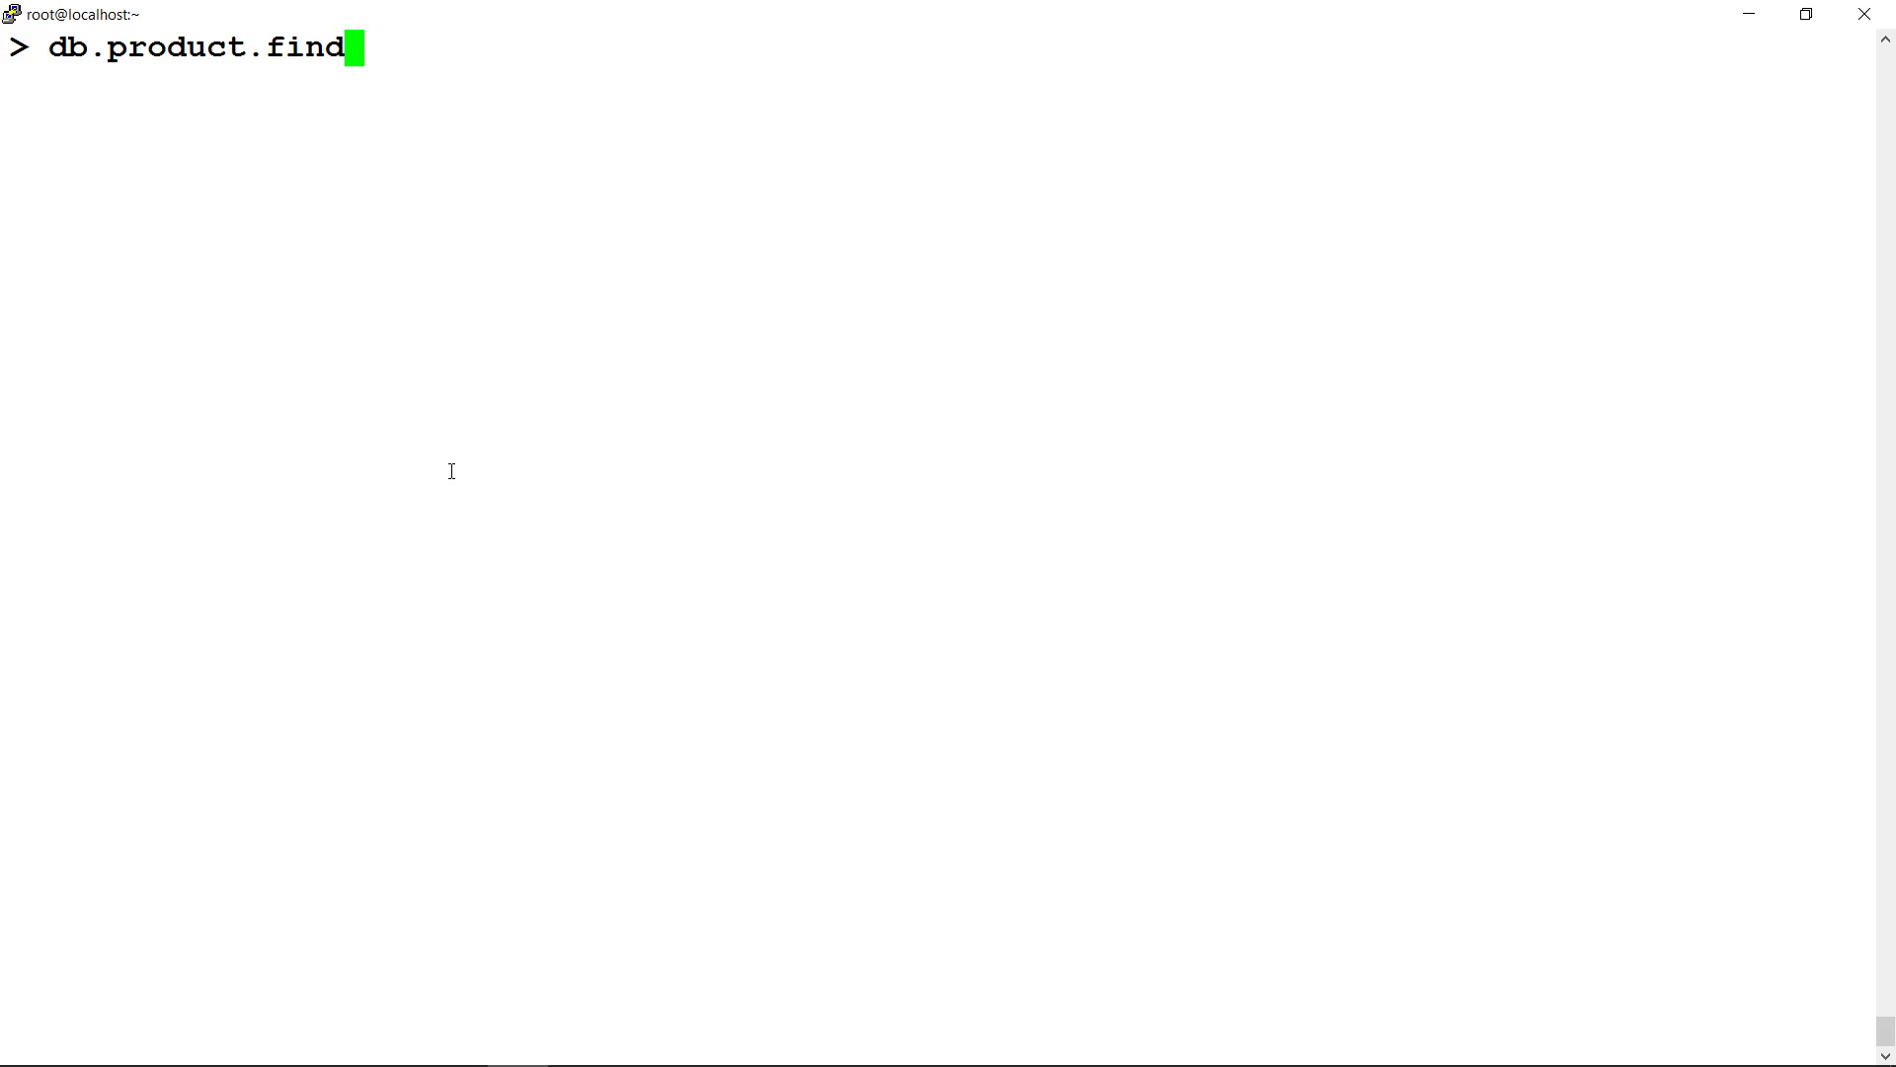
type("(")
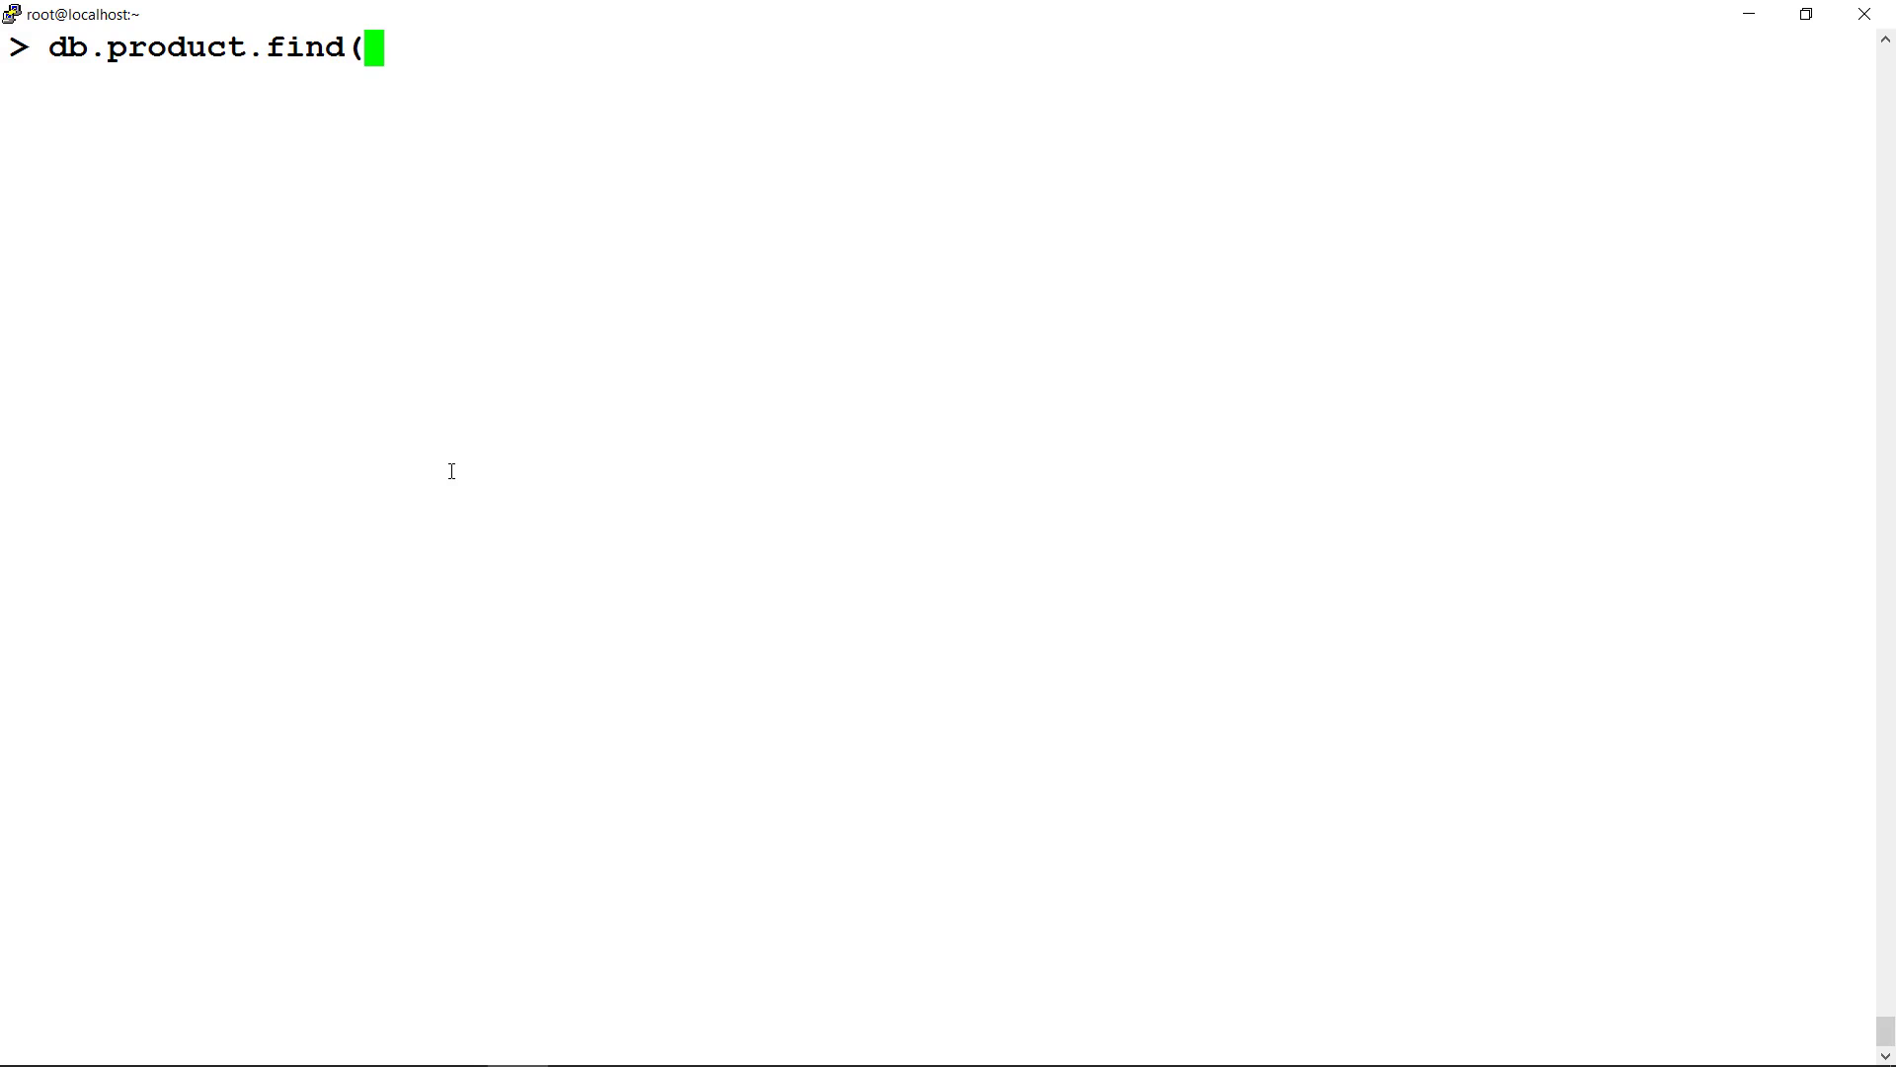
type("{")
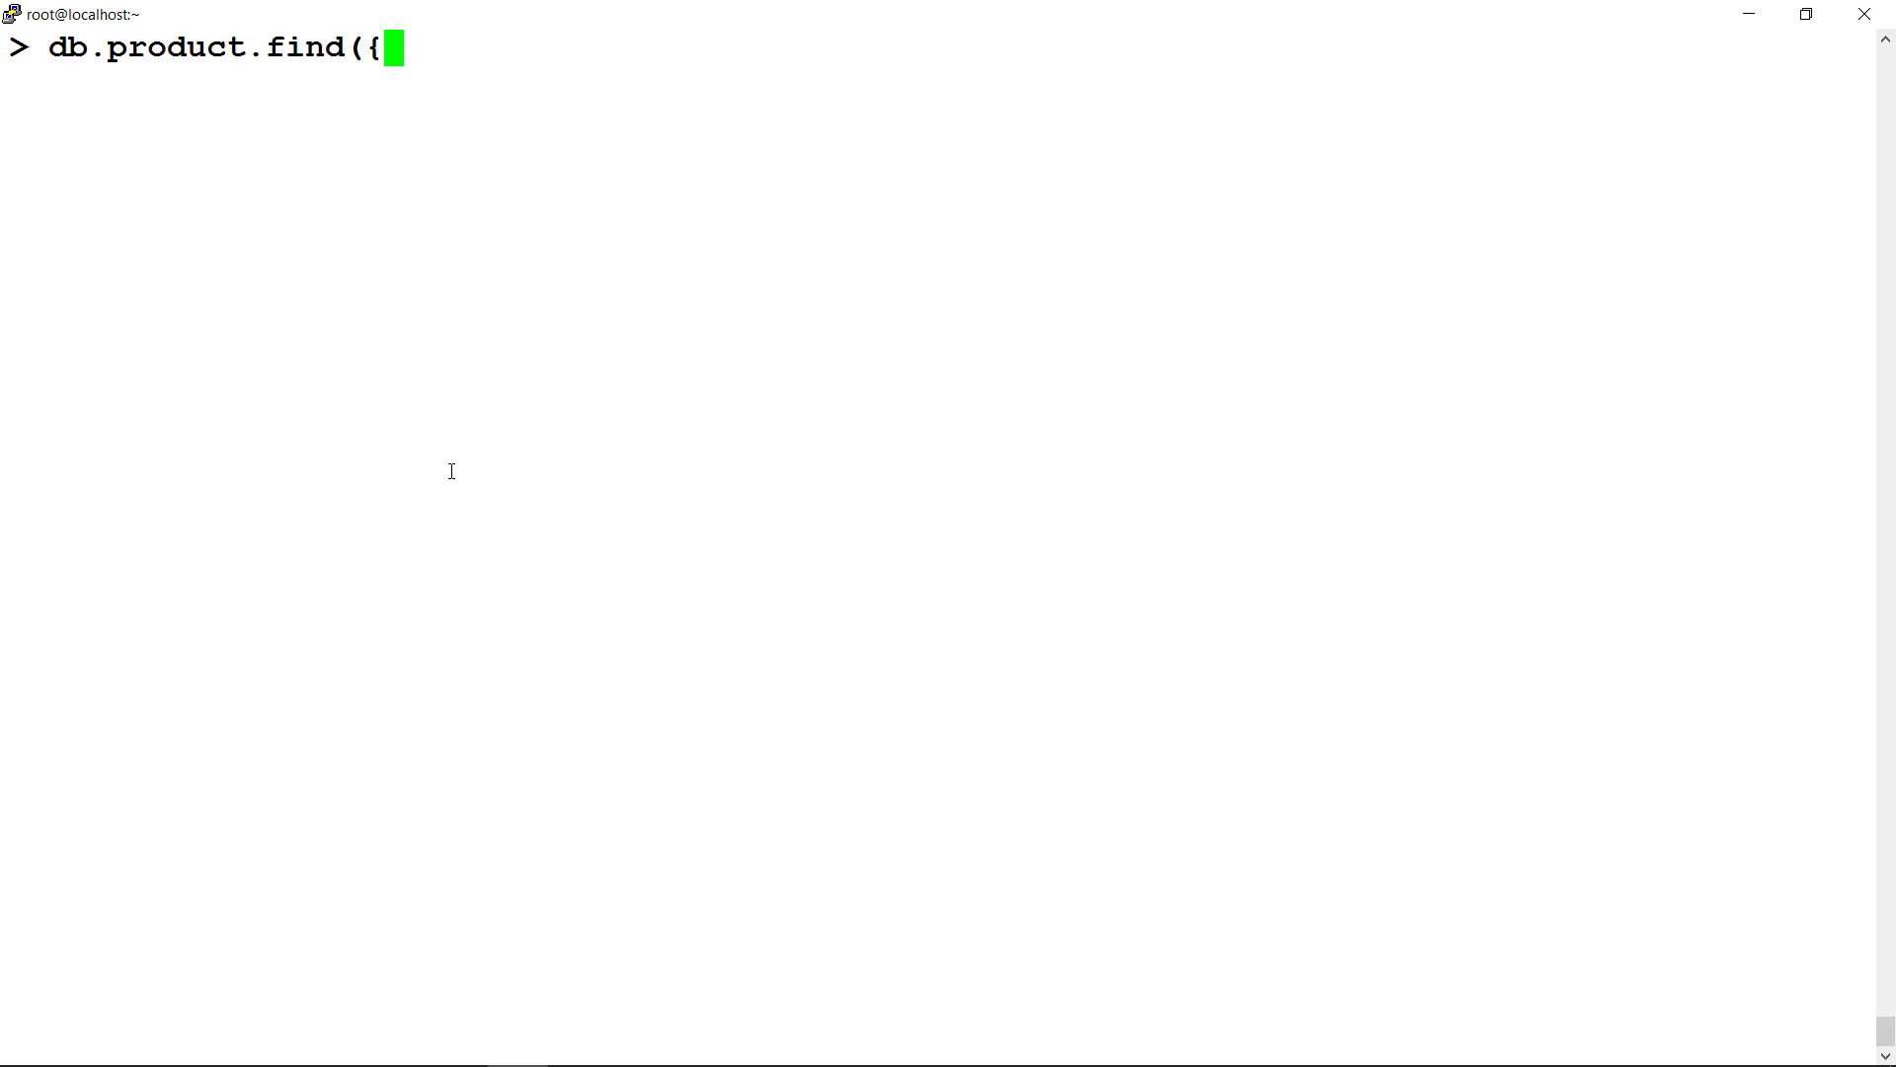
type("\"")
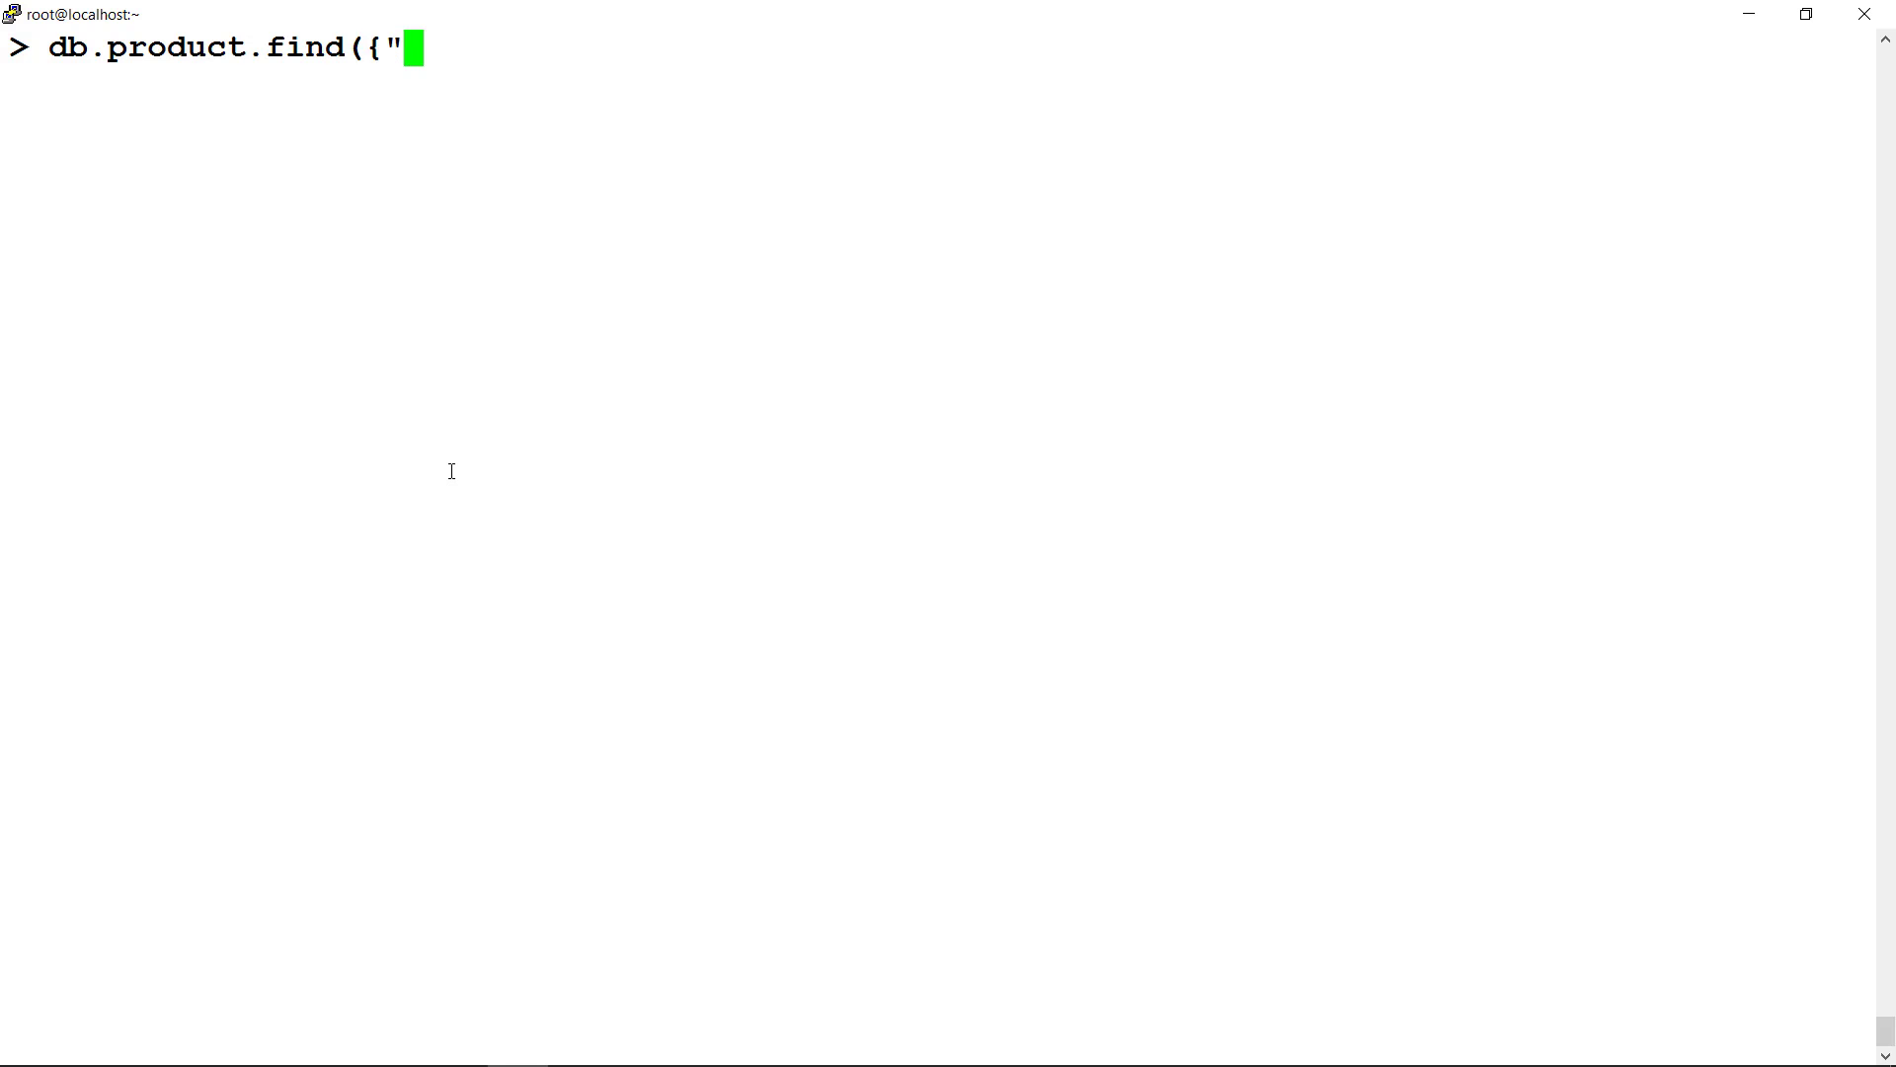
type("qty\":{")
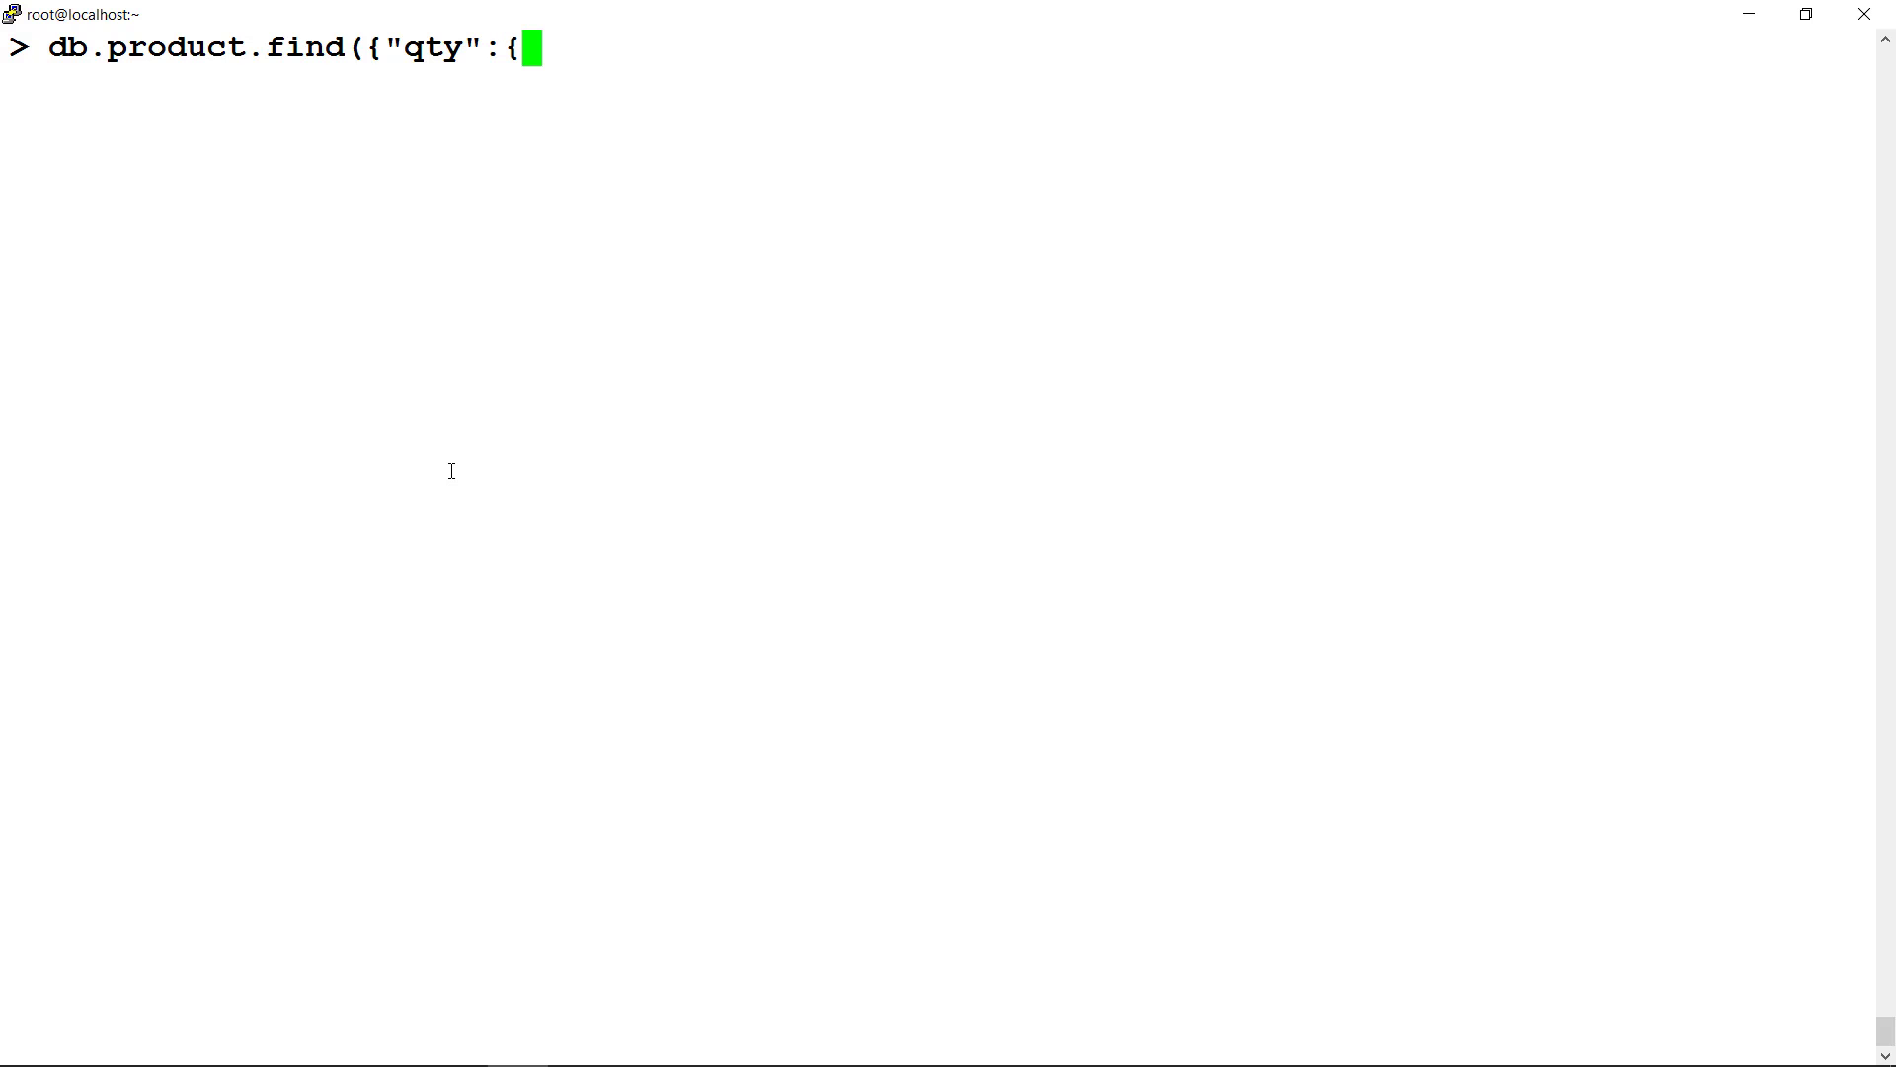
type("$gt")
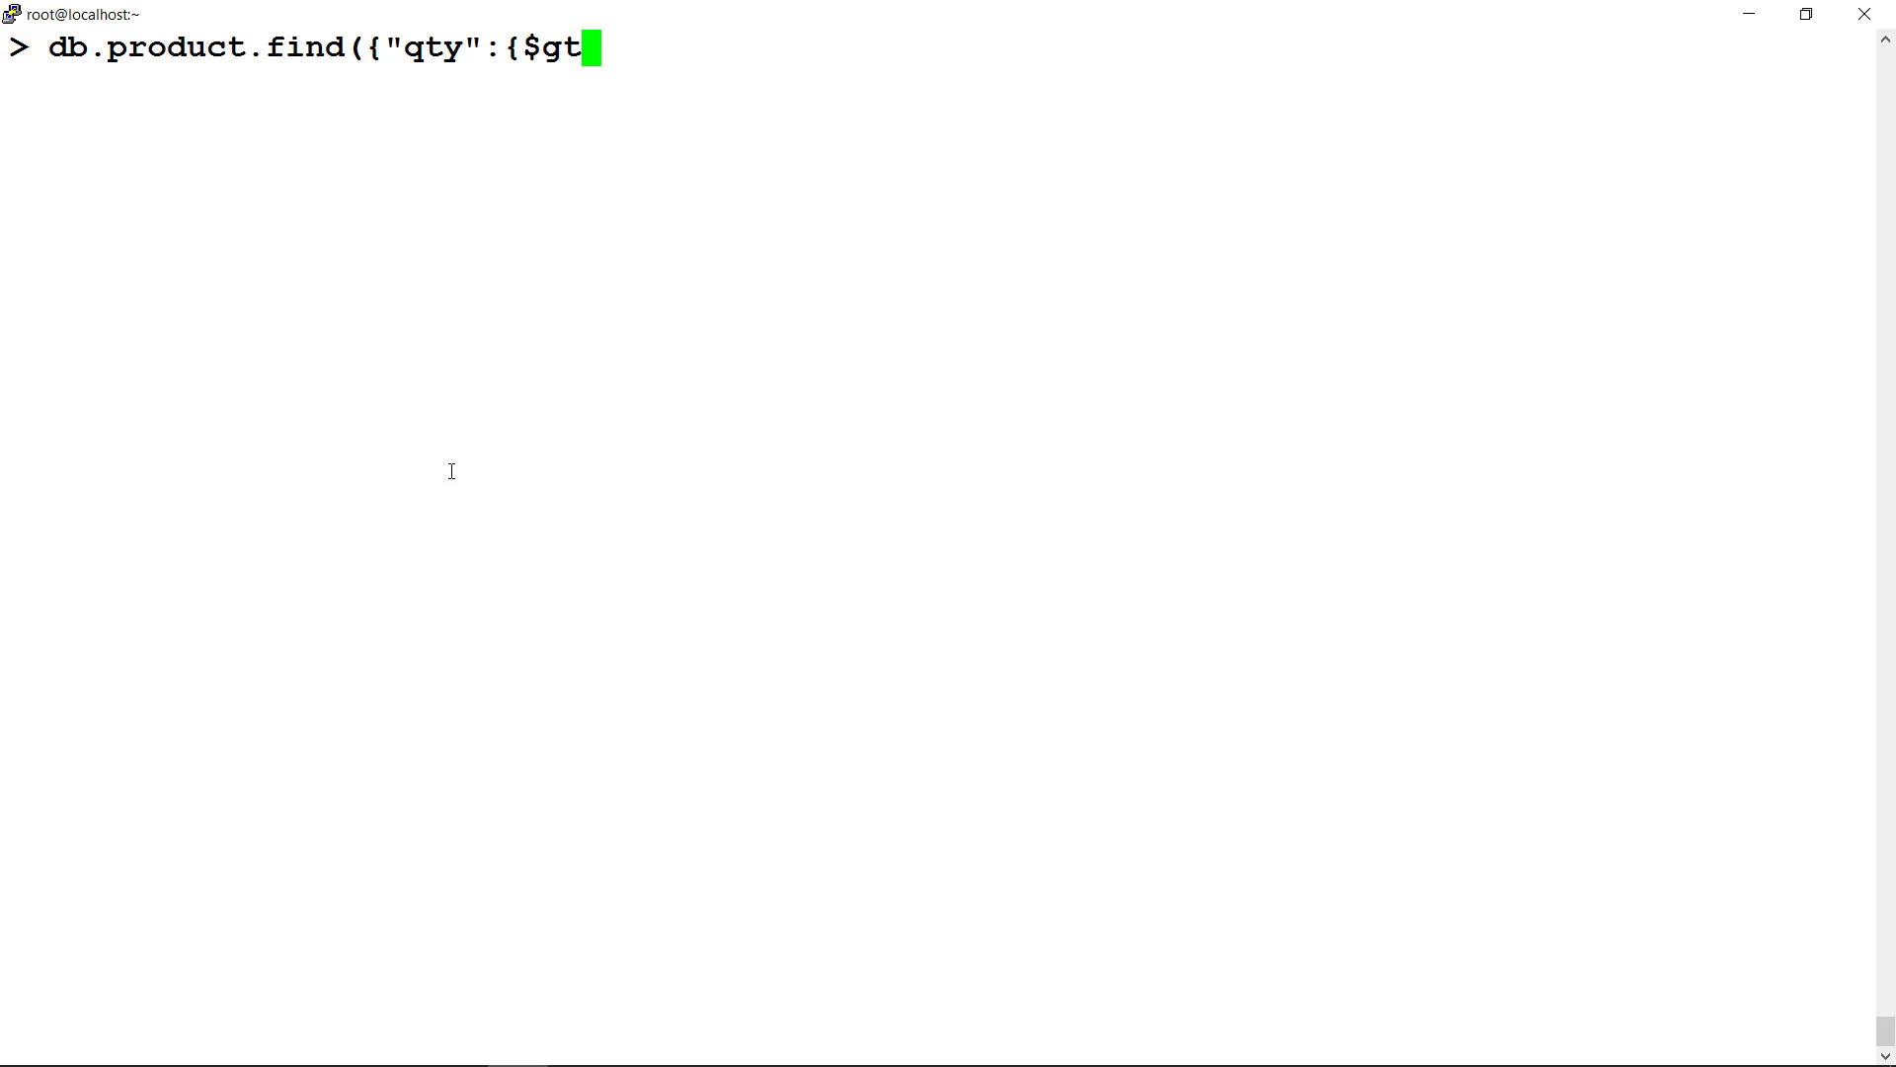
type(":")
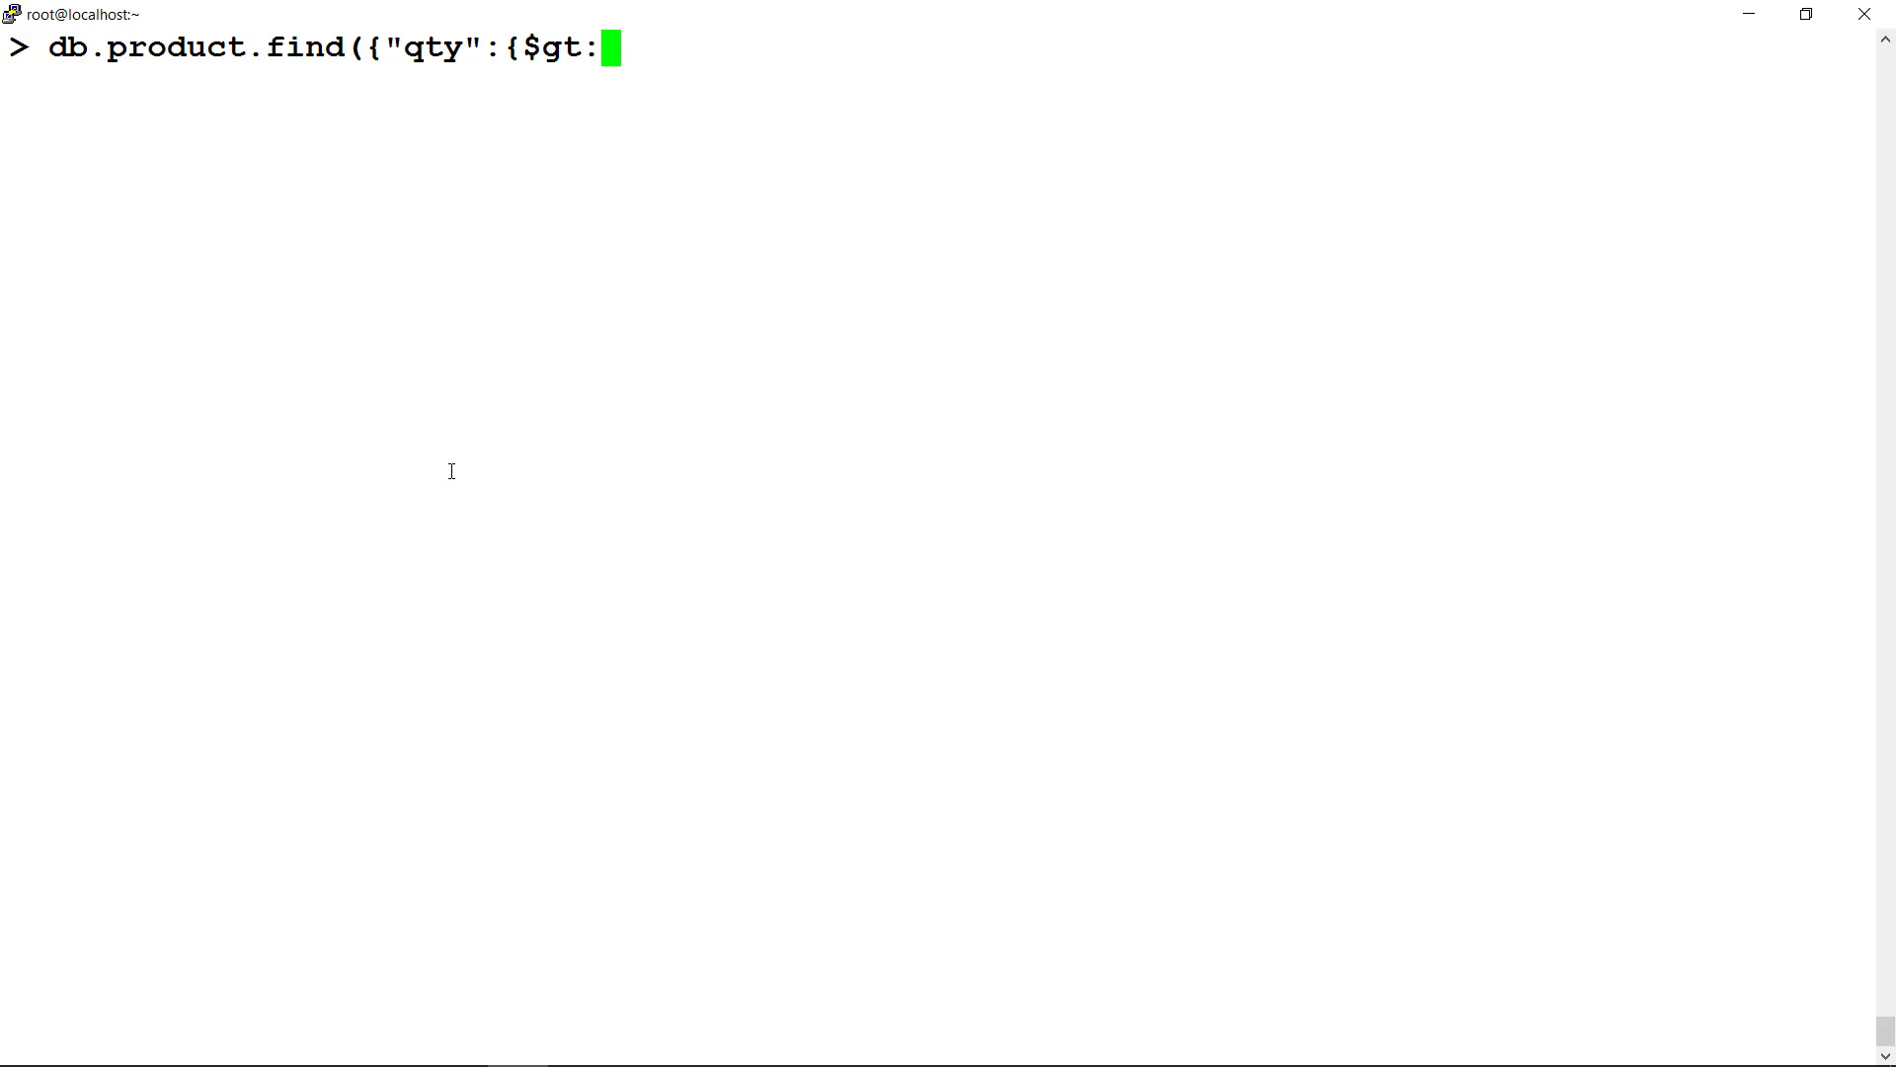
type("15")
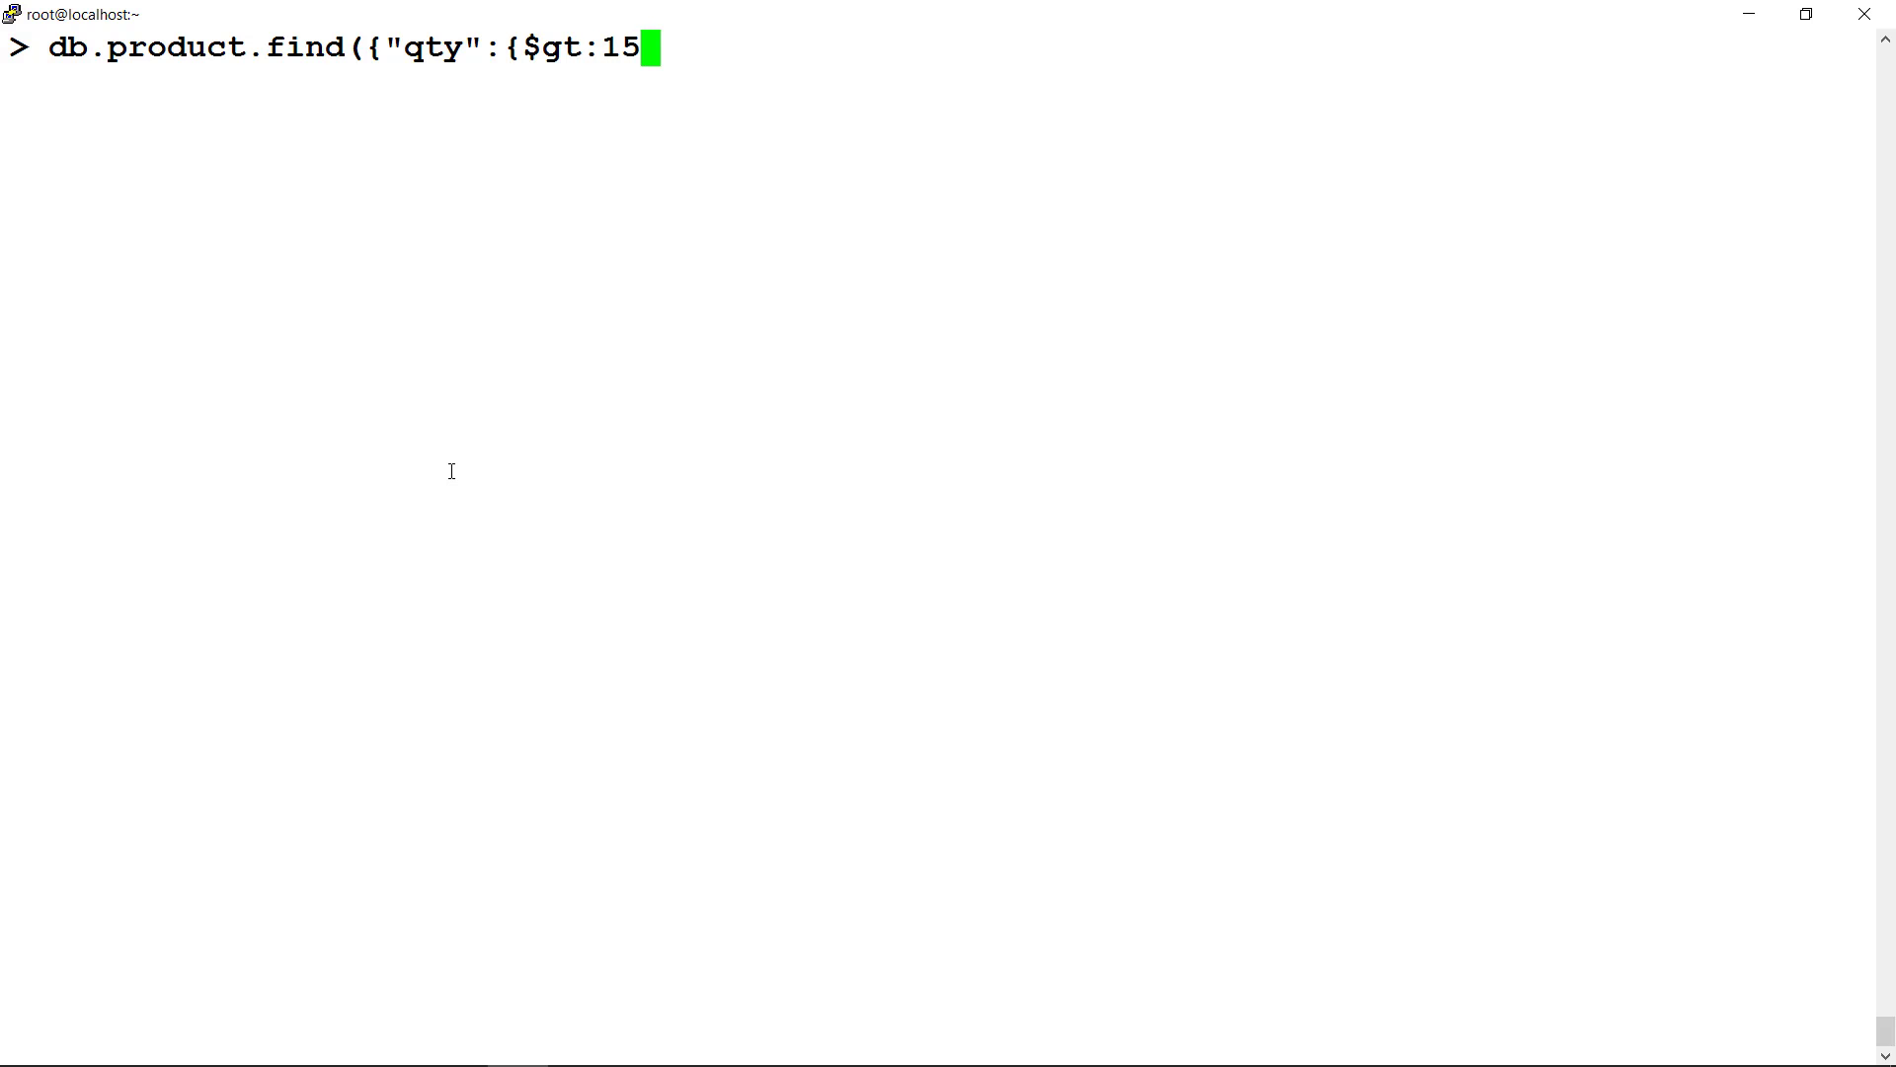
type("}}")
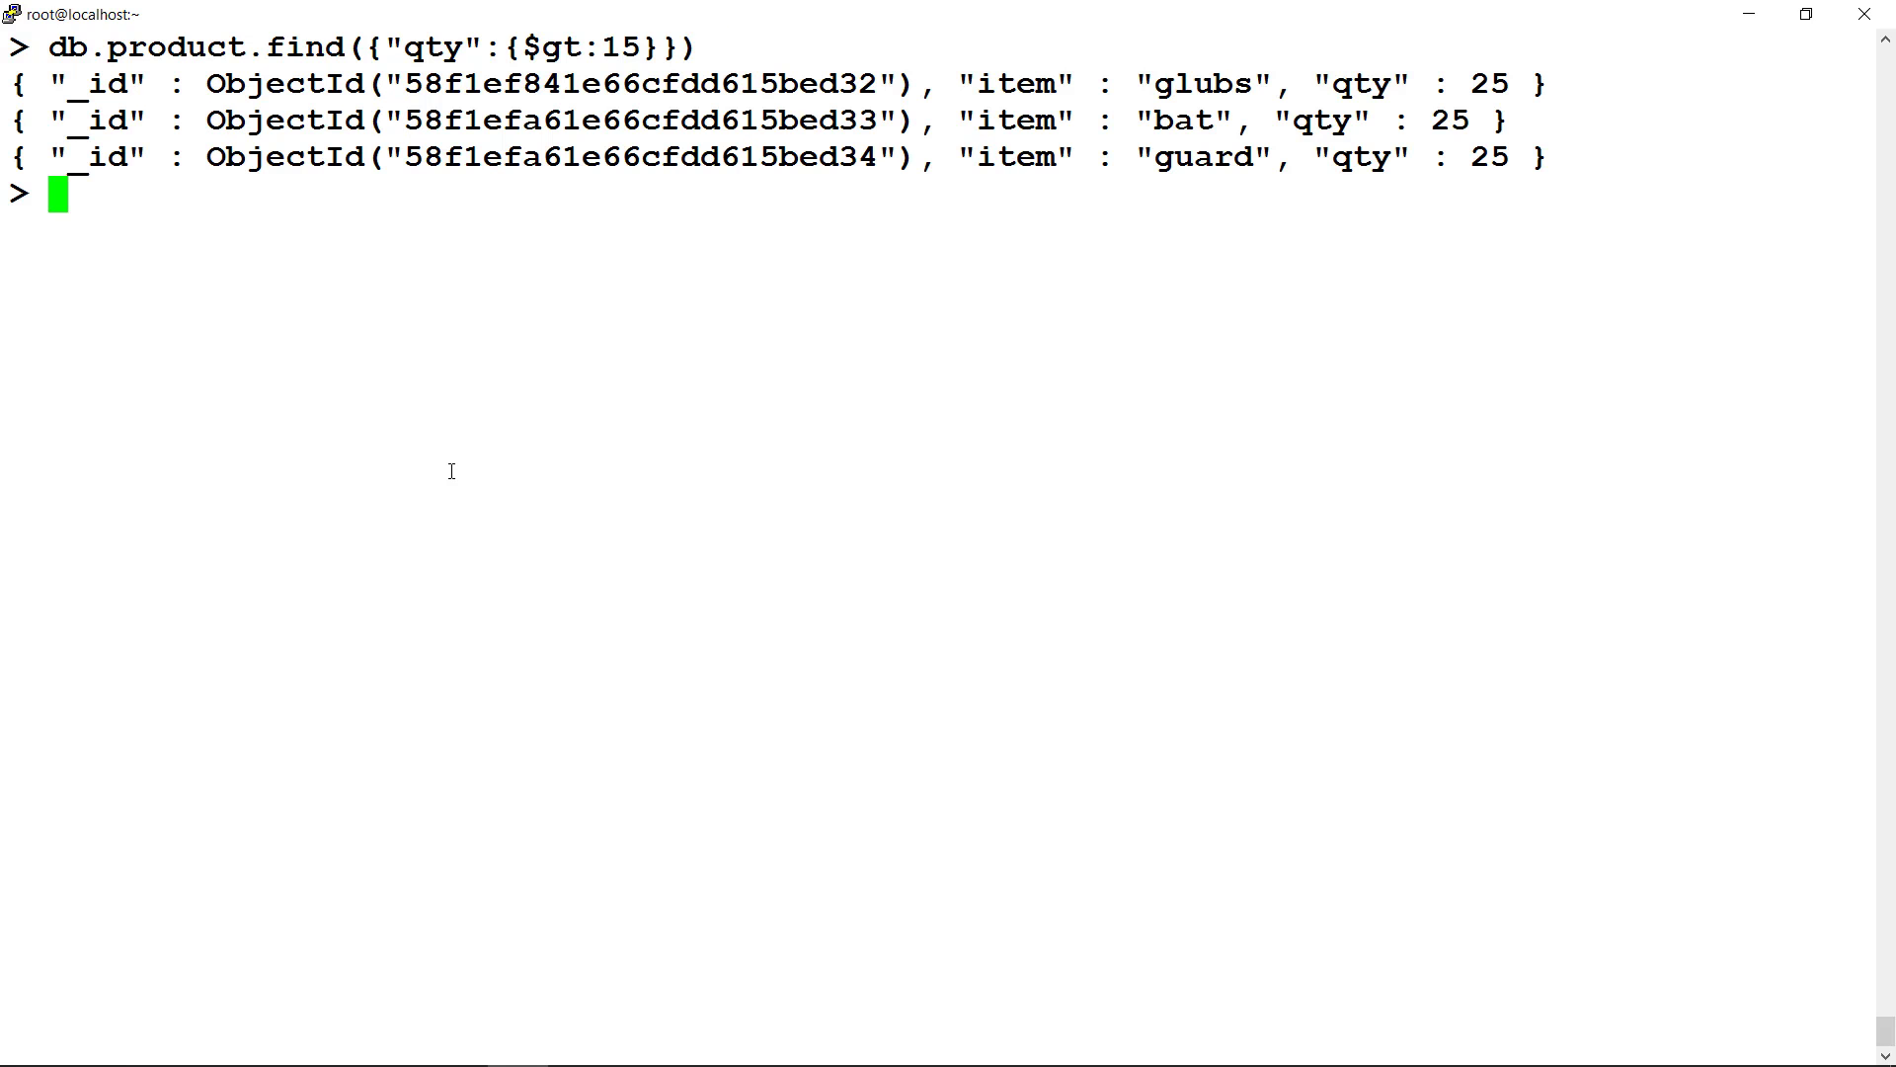
- Enter an updateOne that sets qty to 20 on the first product with qty over 15
type("db.product.updateOne({\"qty\":{$gt:15}},{$set:{\"qty\":20}})")
type("db.product.find({\"qty\":{$gt:15}})")
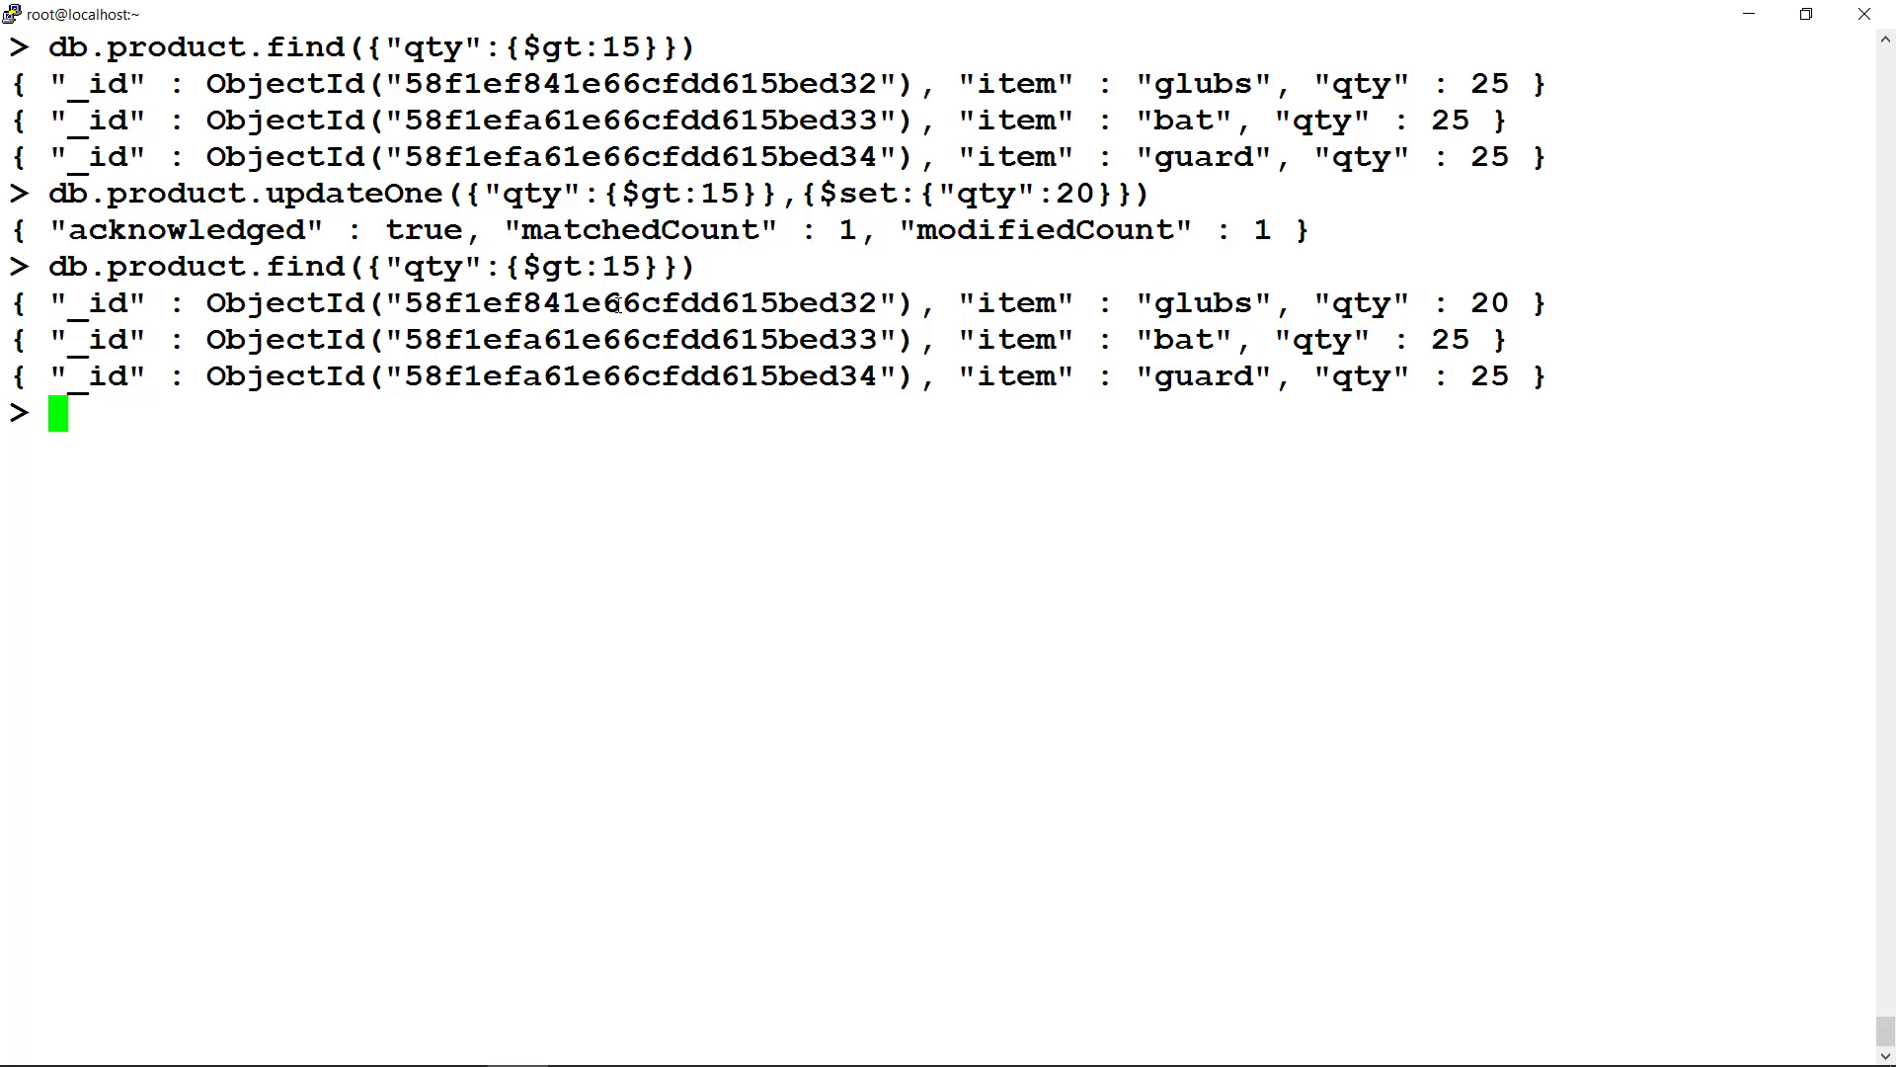
- Select text in the terminal output after the glubs qty update
double_click(1489, 302)
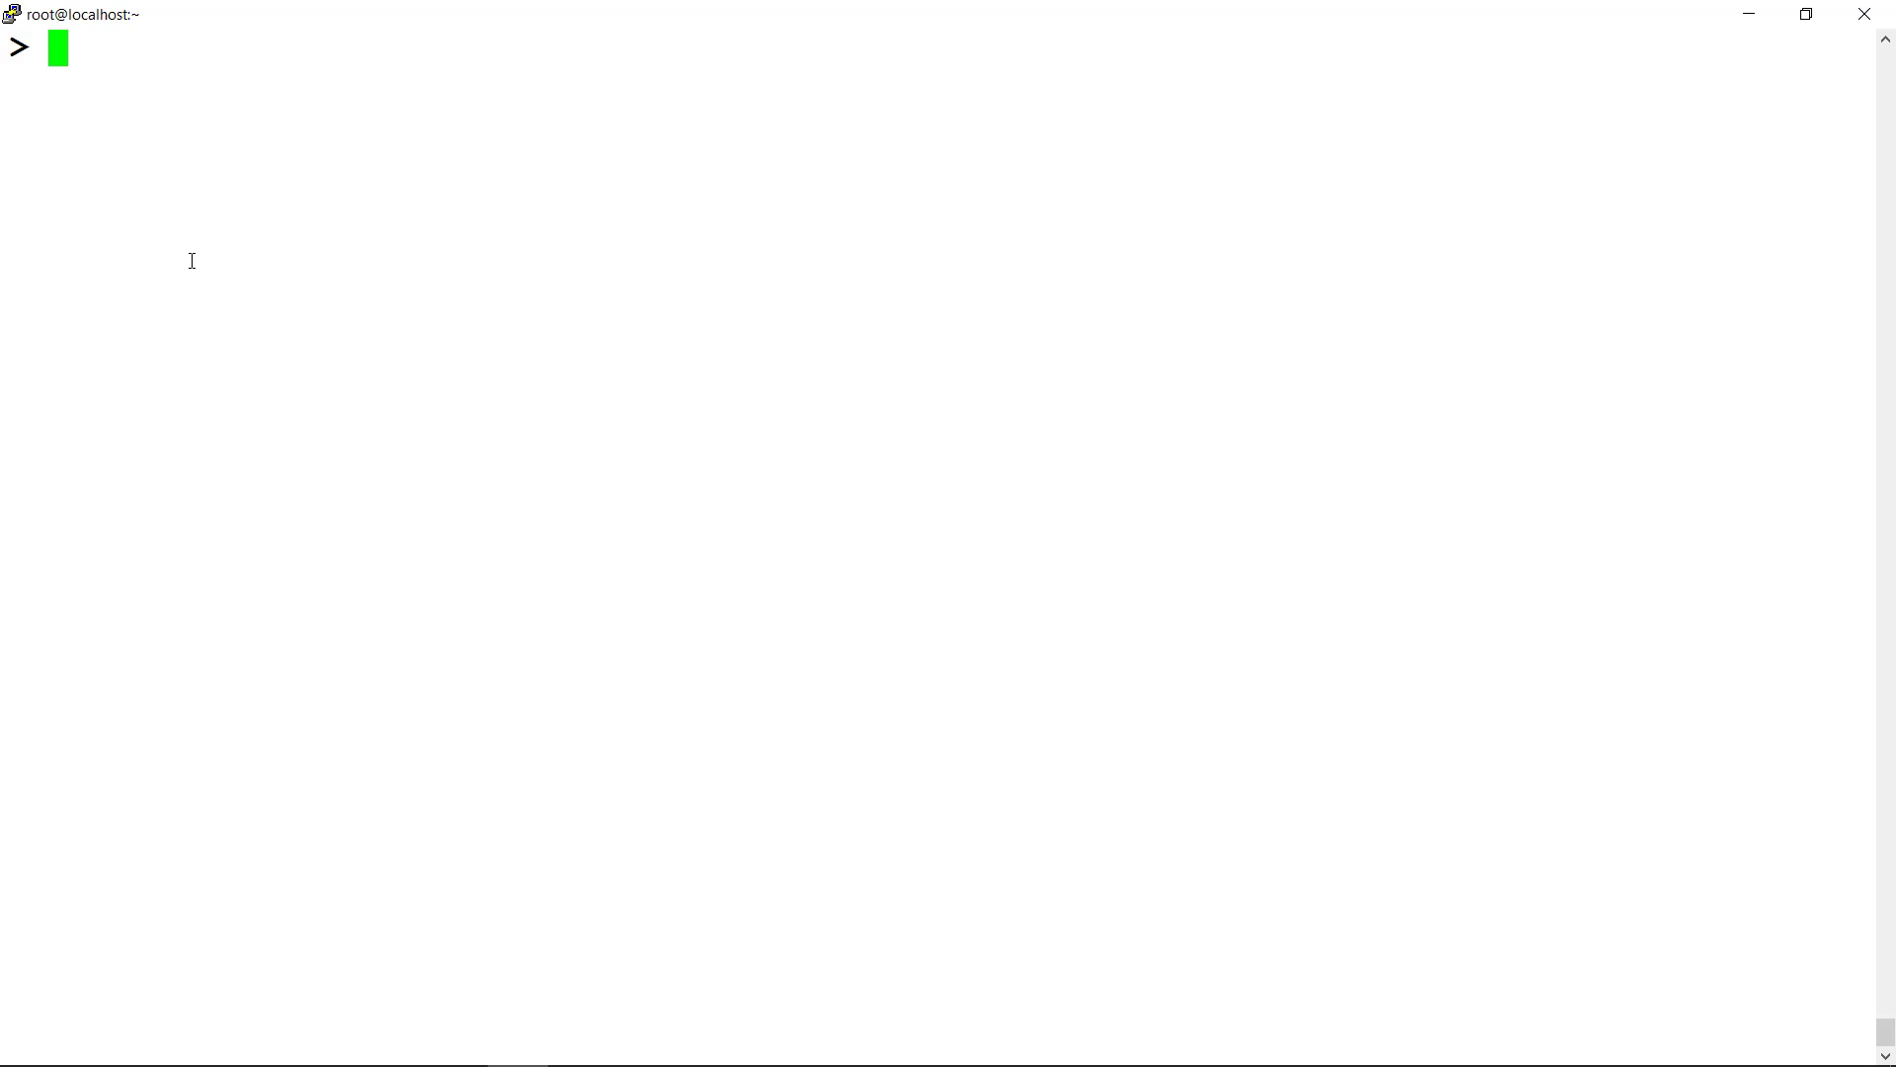
- Find the product with item "cards", returning the cards document with qty 15
type("db.pr")
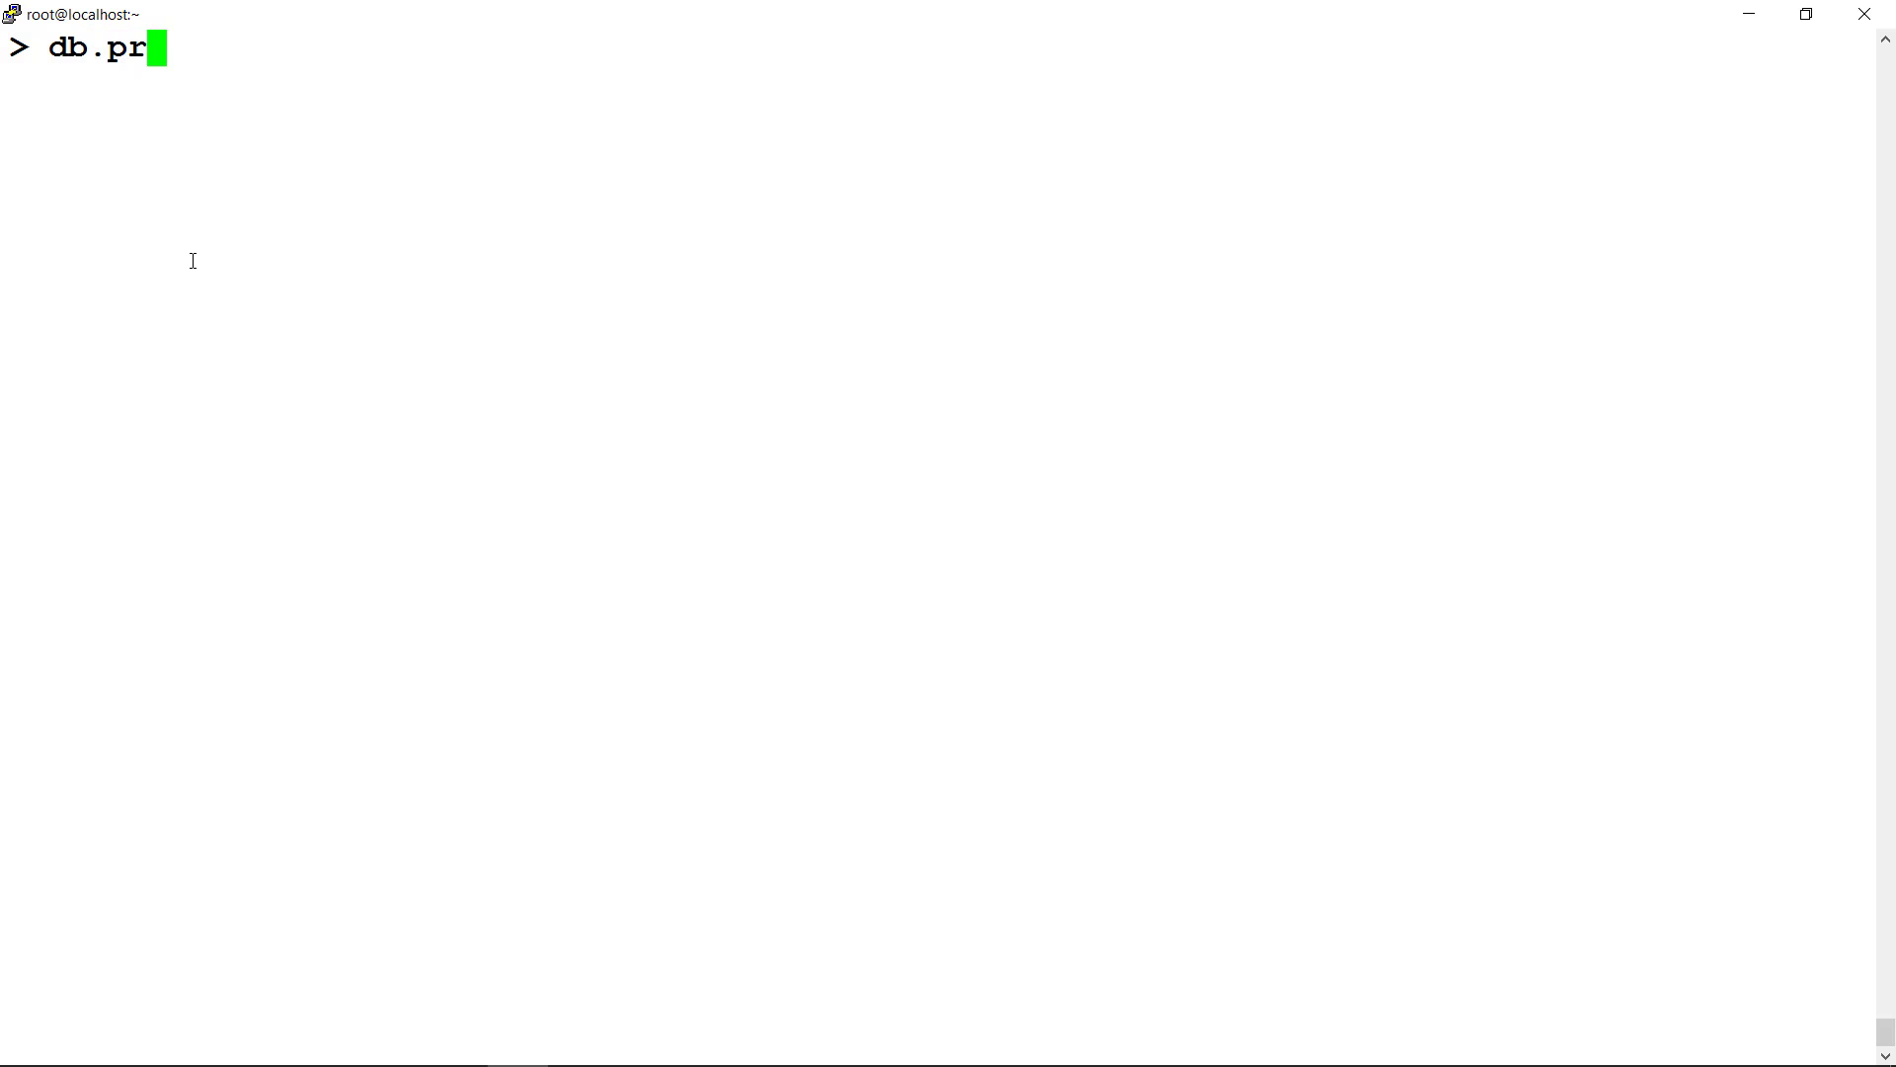
type("oduct.f")
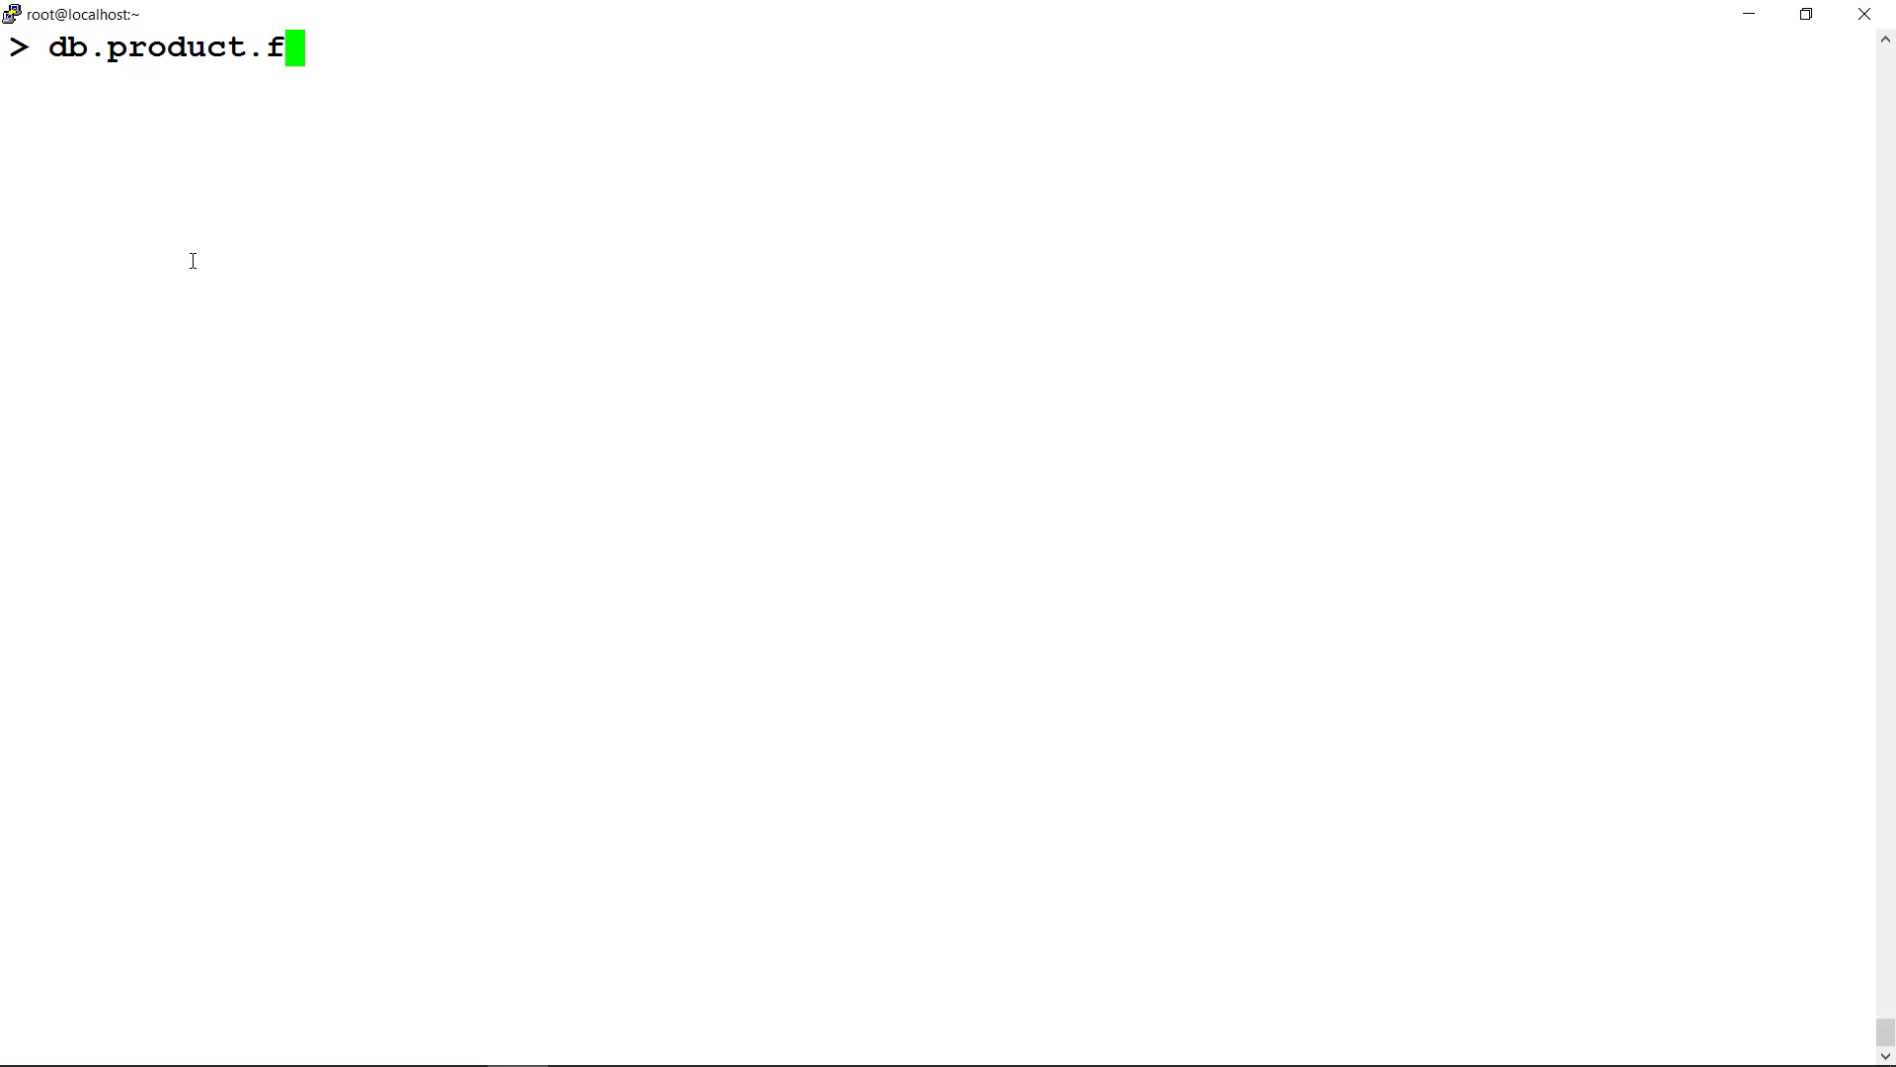
type("ind")
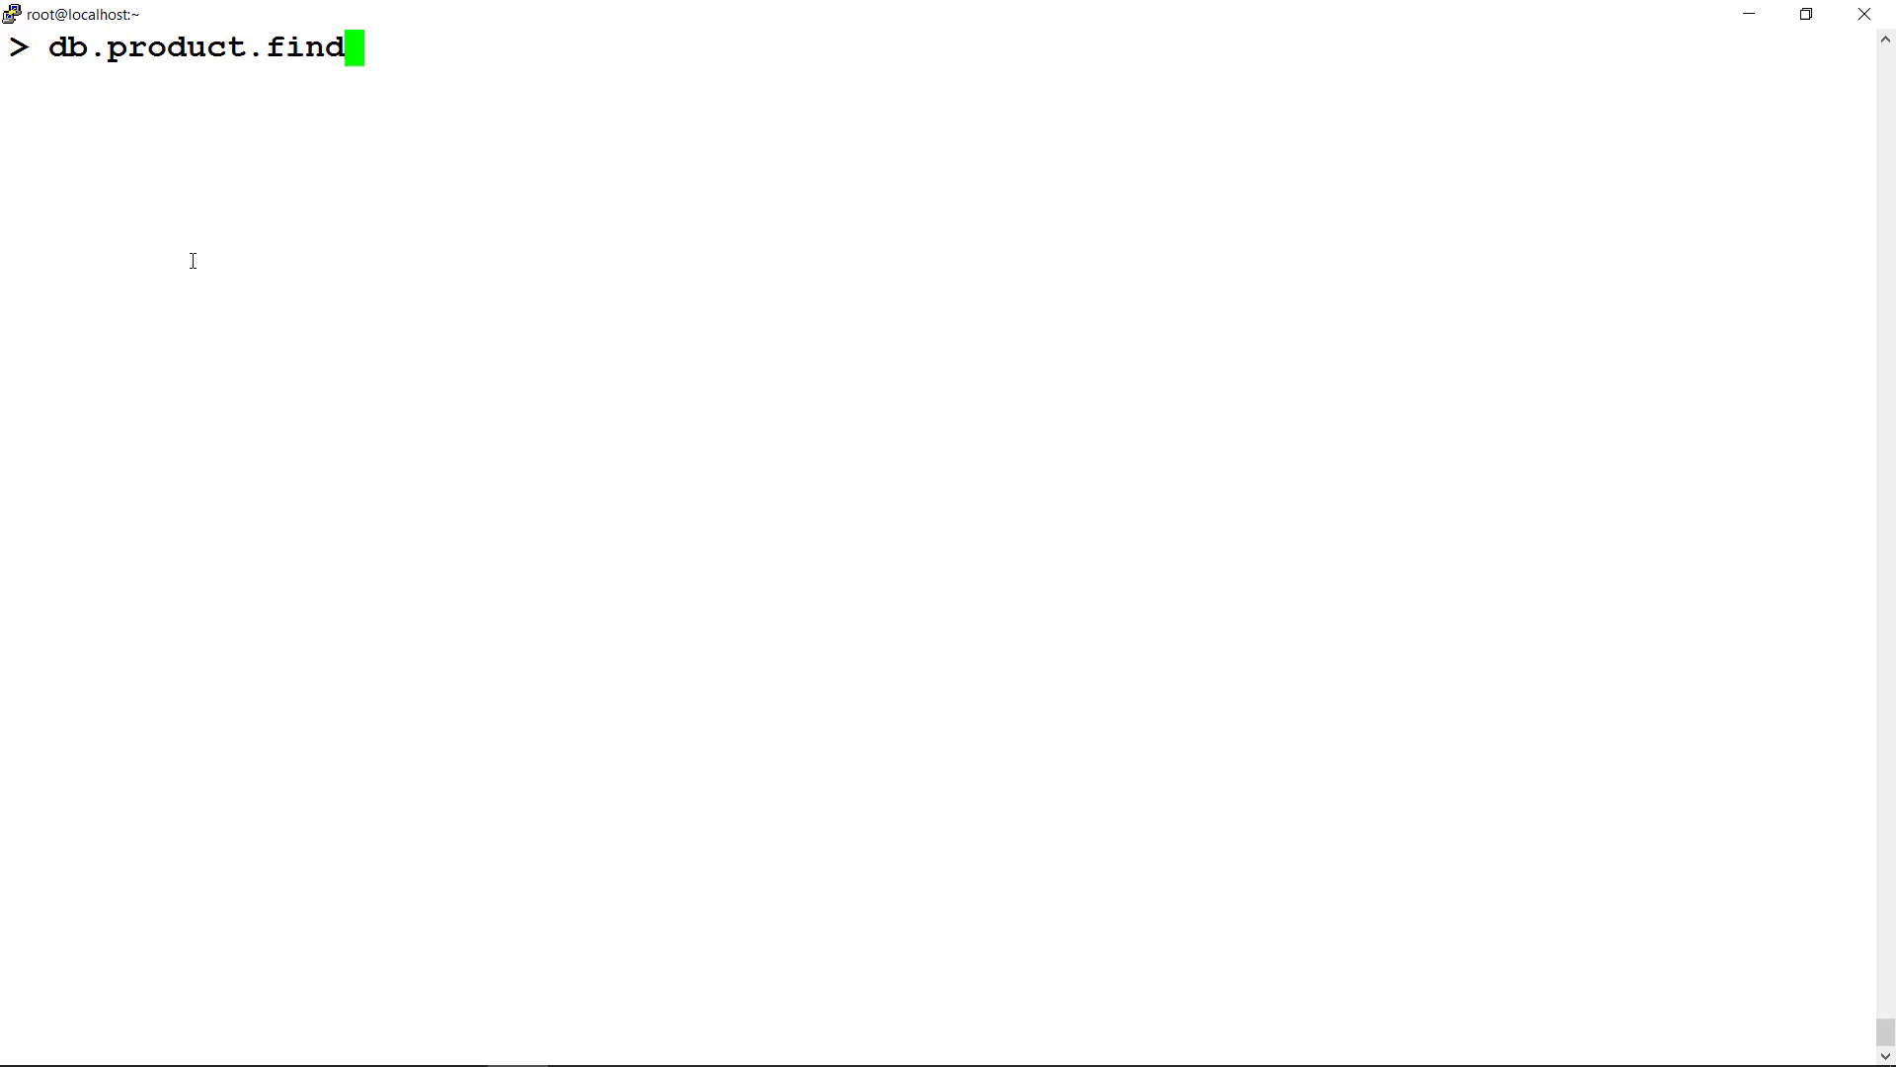
type("(")
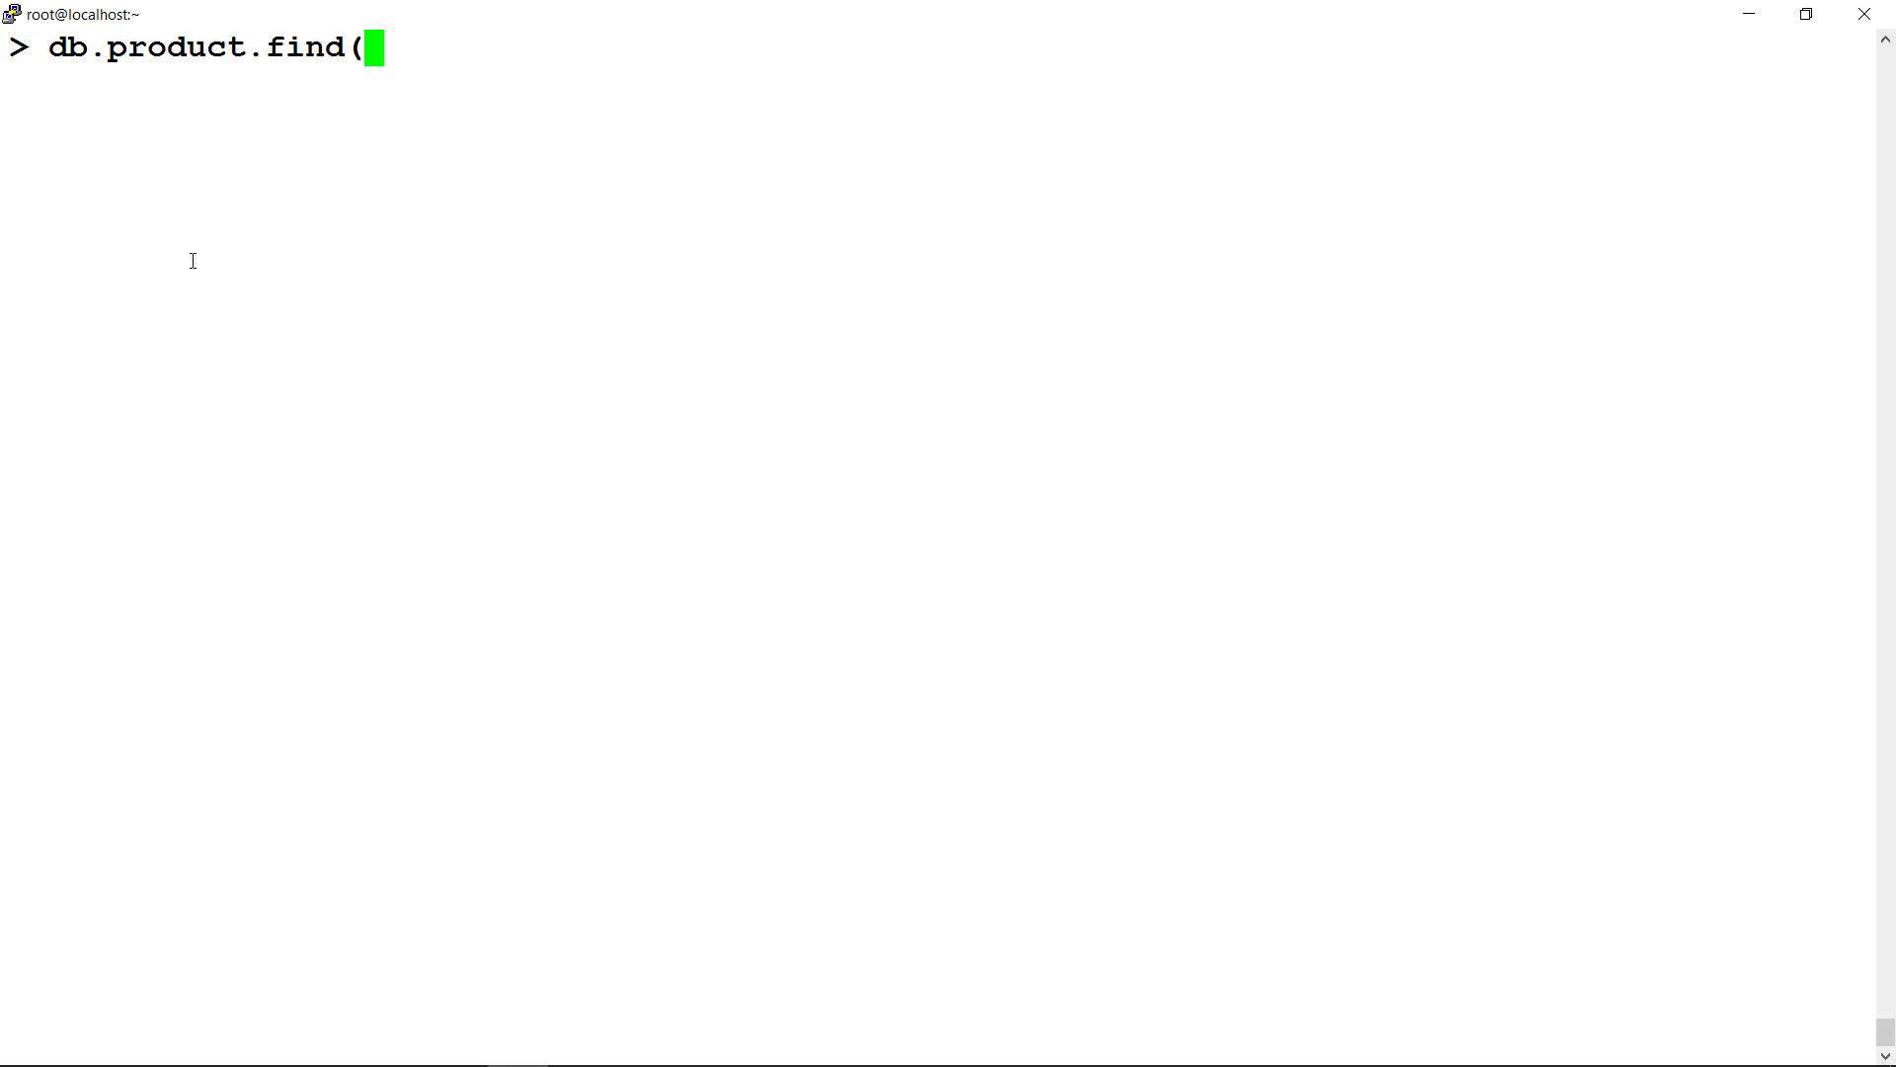
type("{")
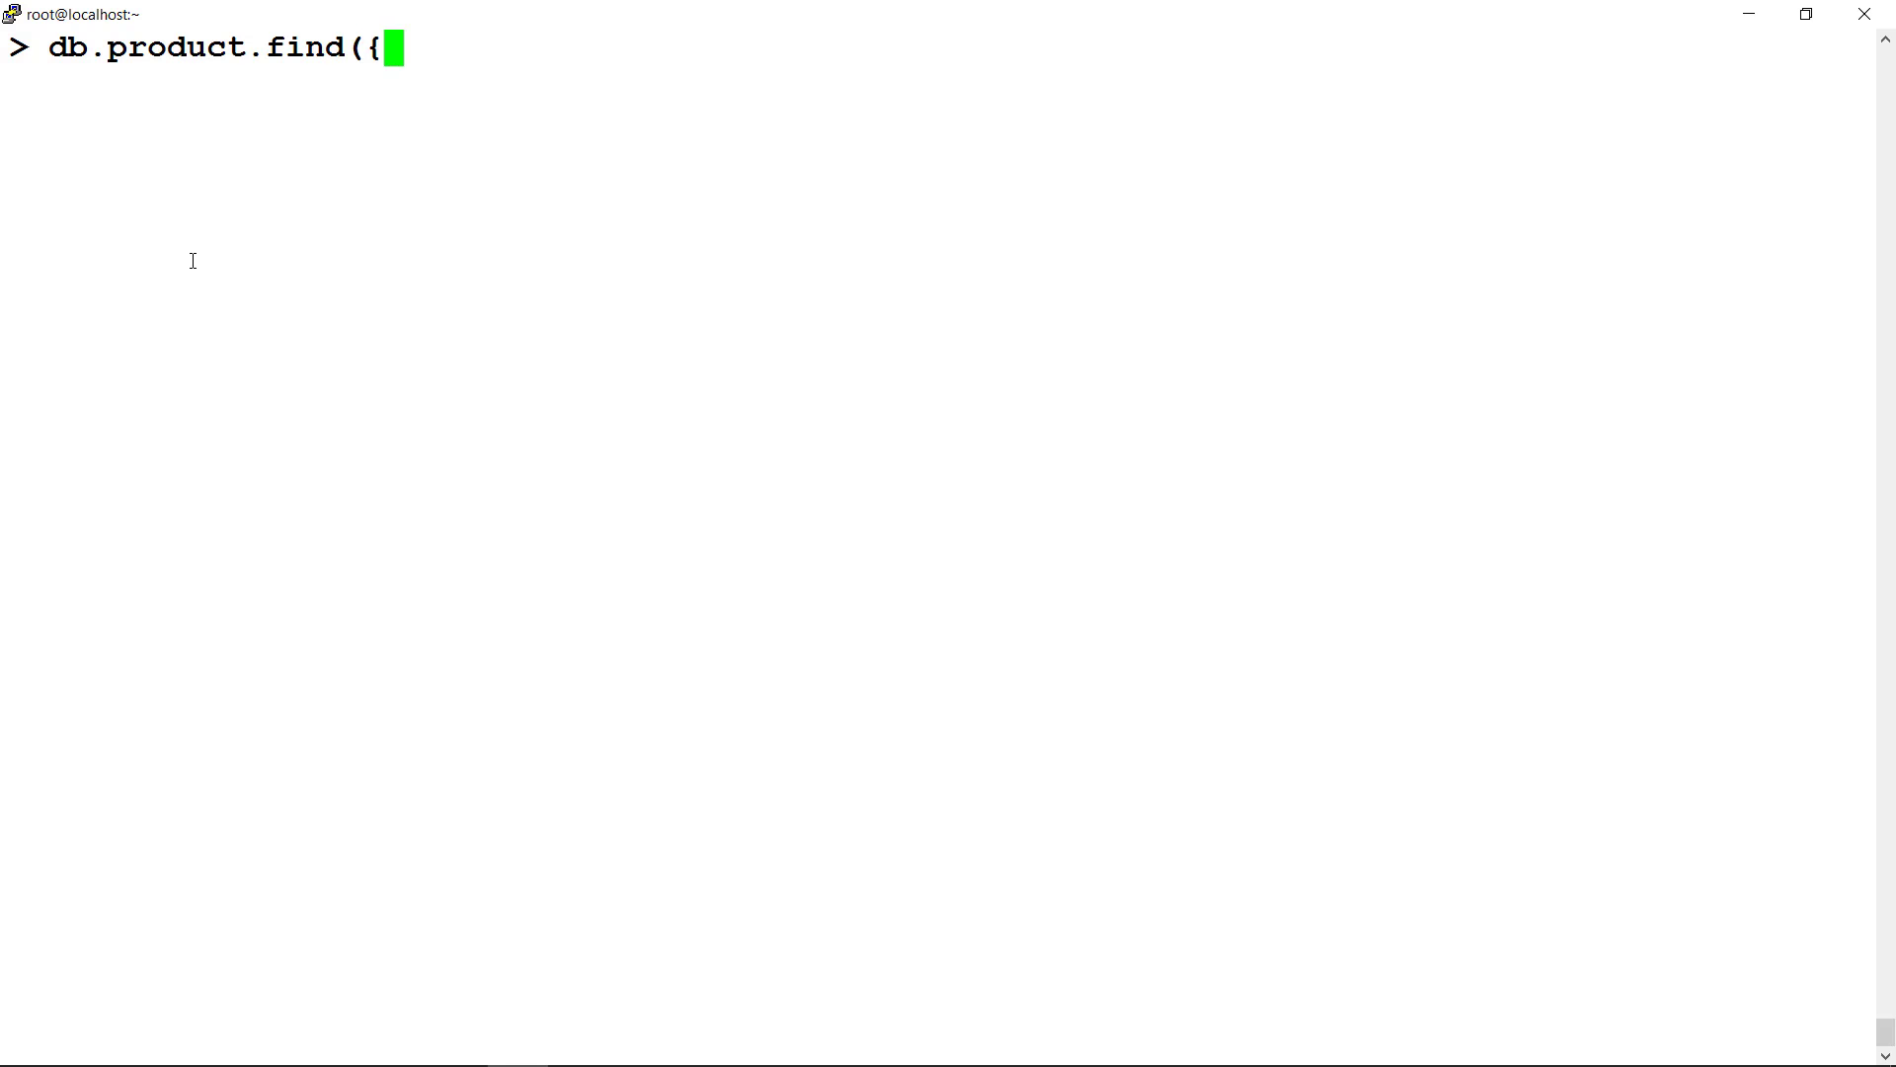
type("\"item\":")
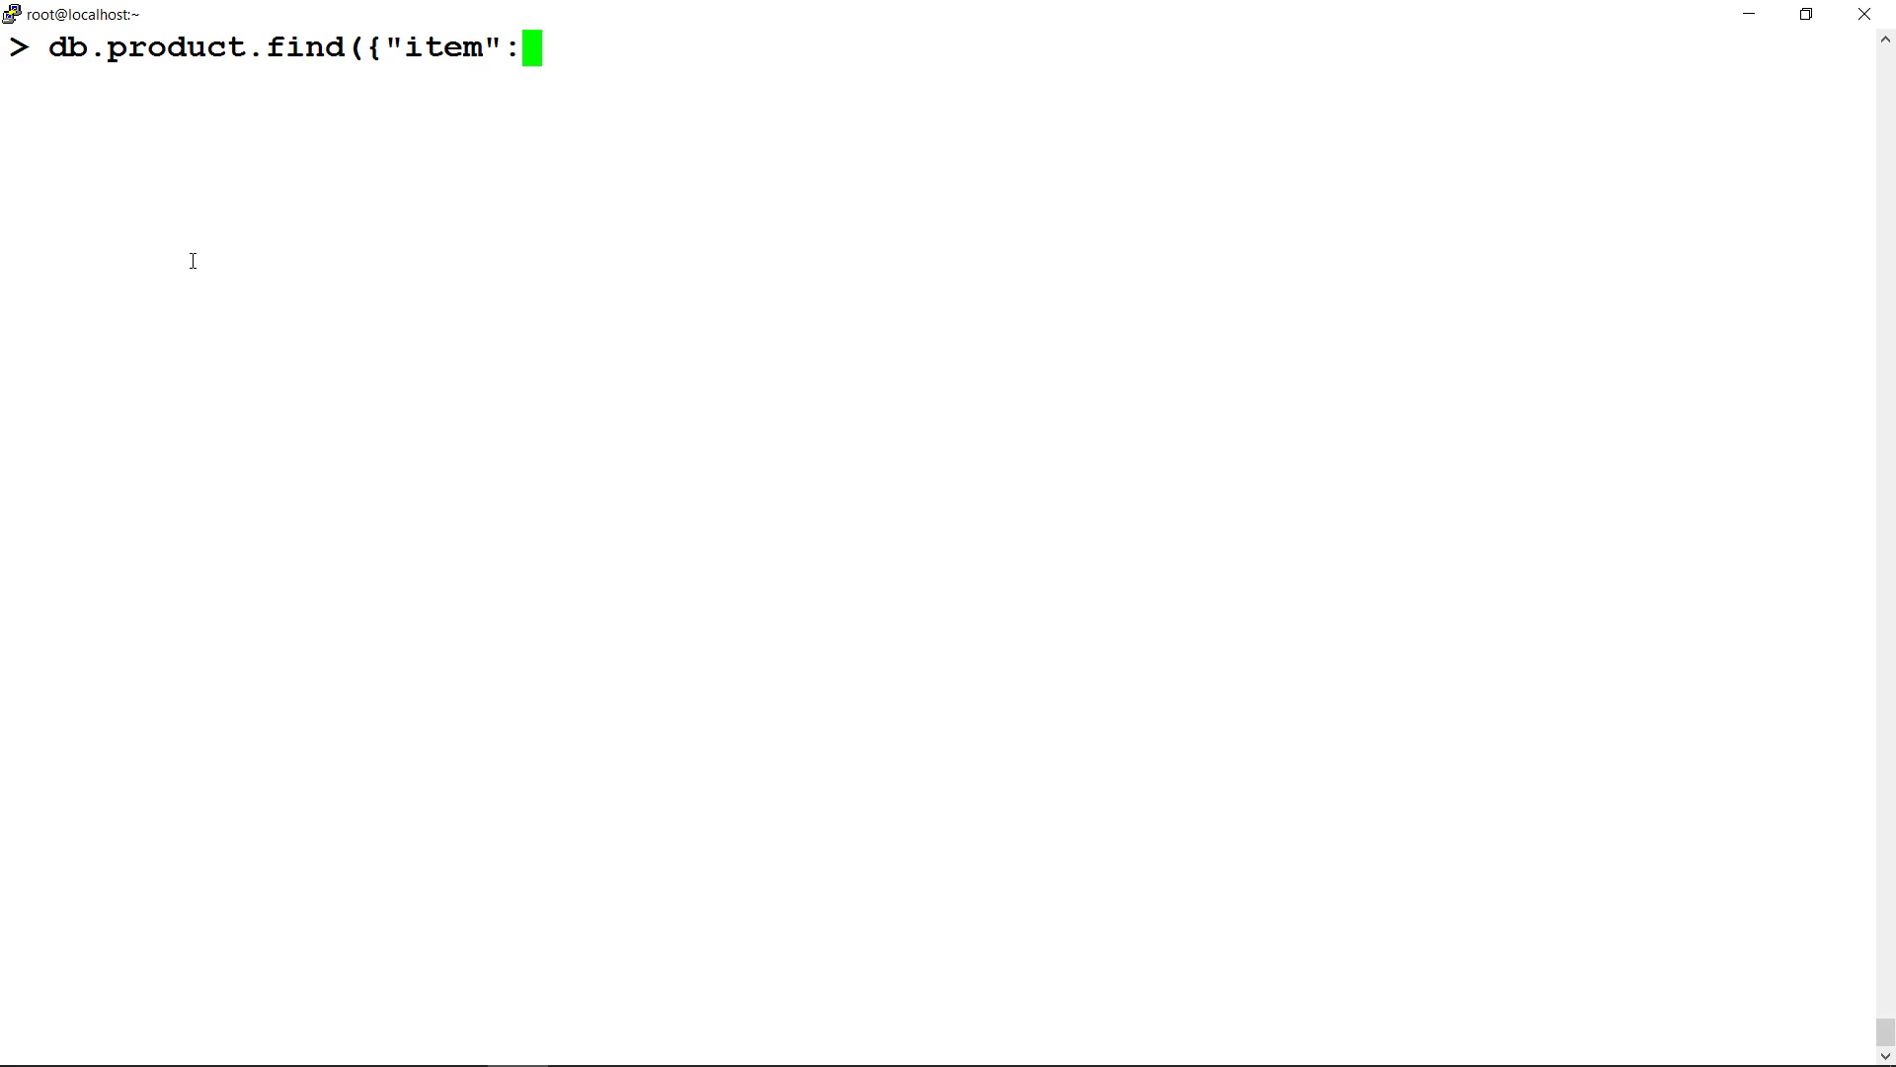
type("\"cards\"")
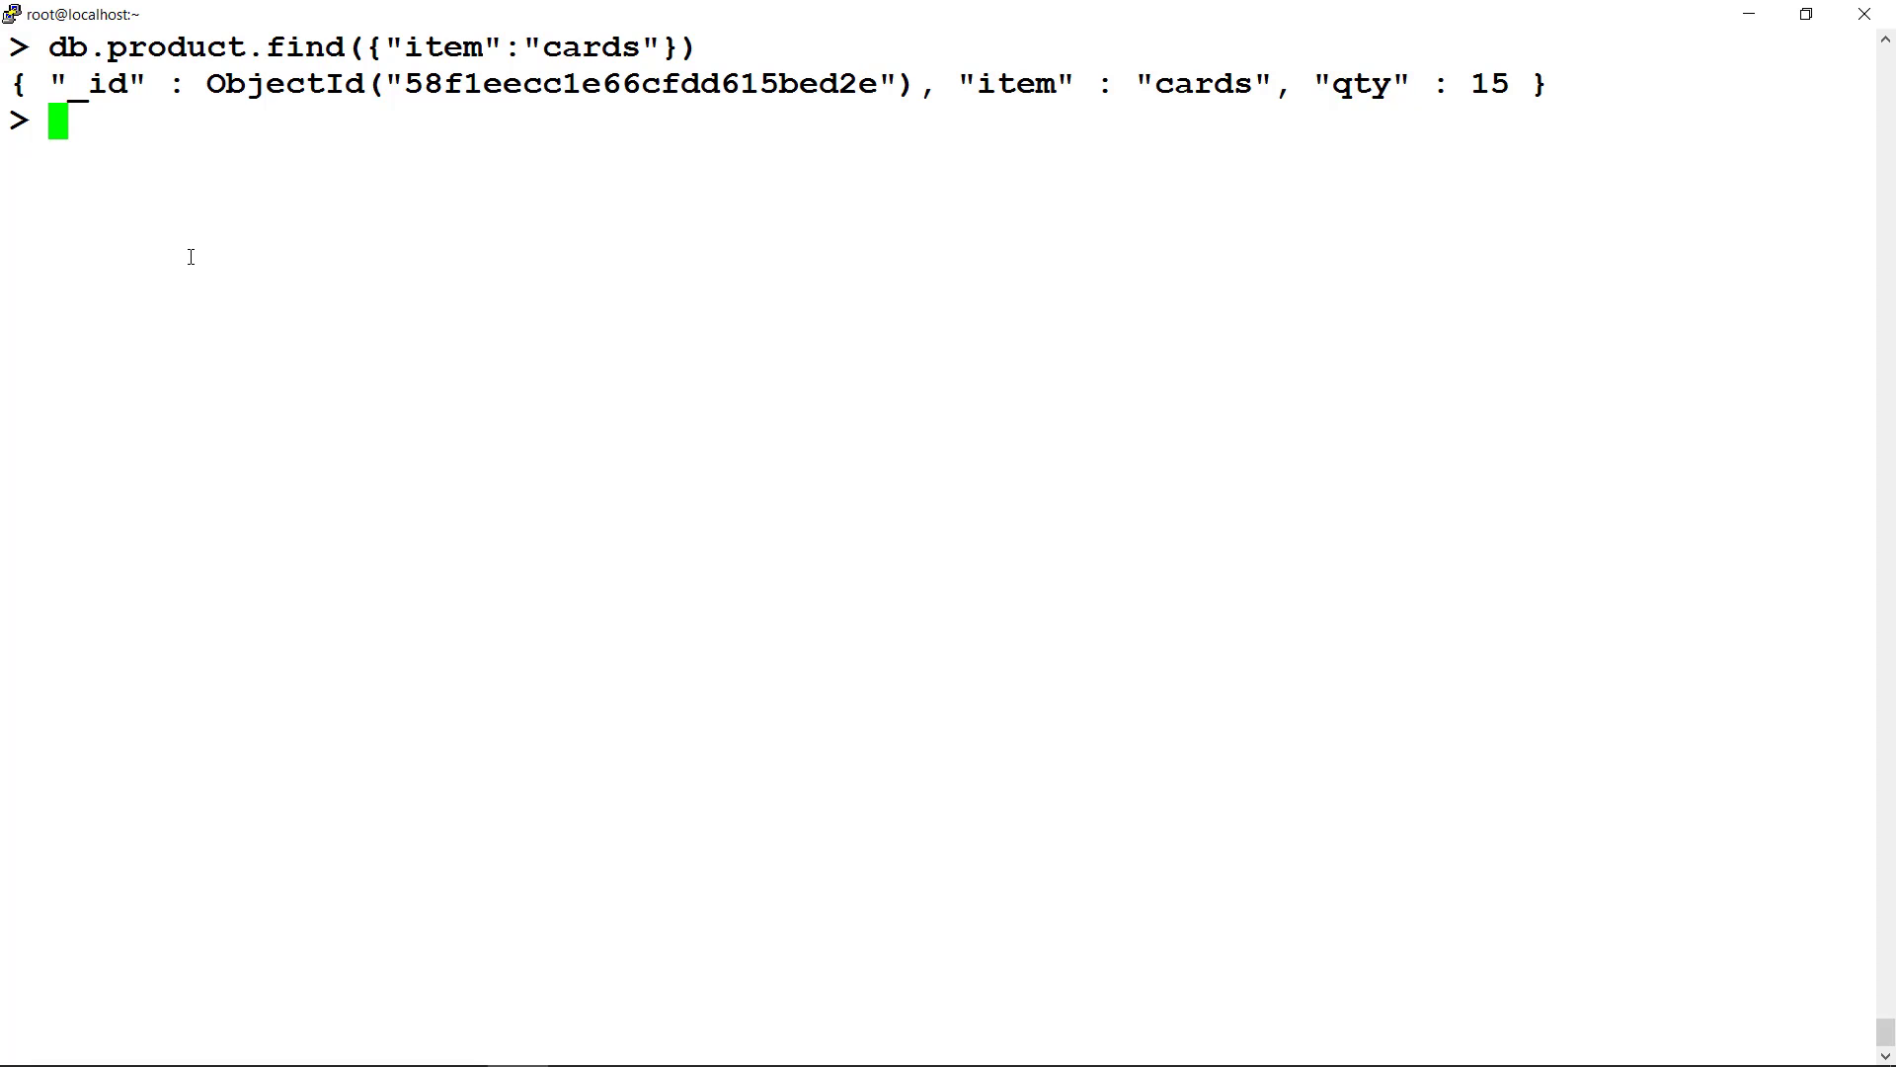
- Replace the cards product with a papercards document of qty 20 using replaceOne with upsert:true
type("db.")
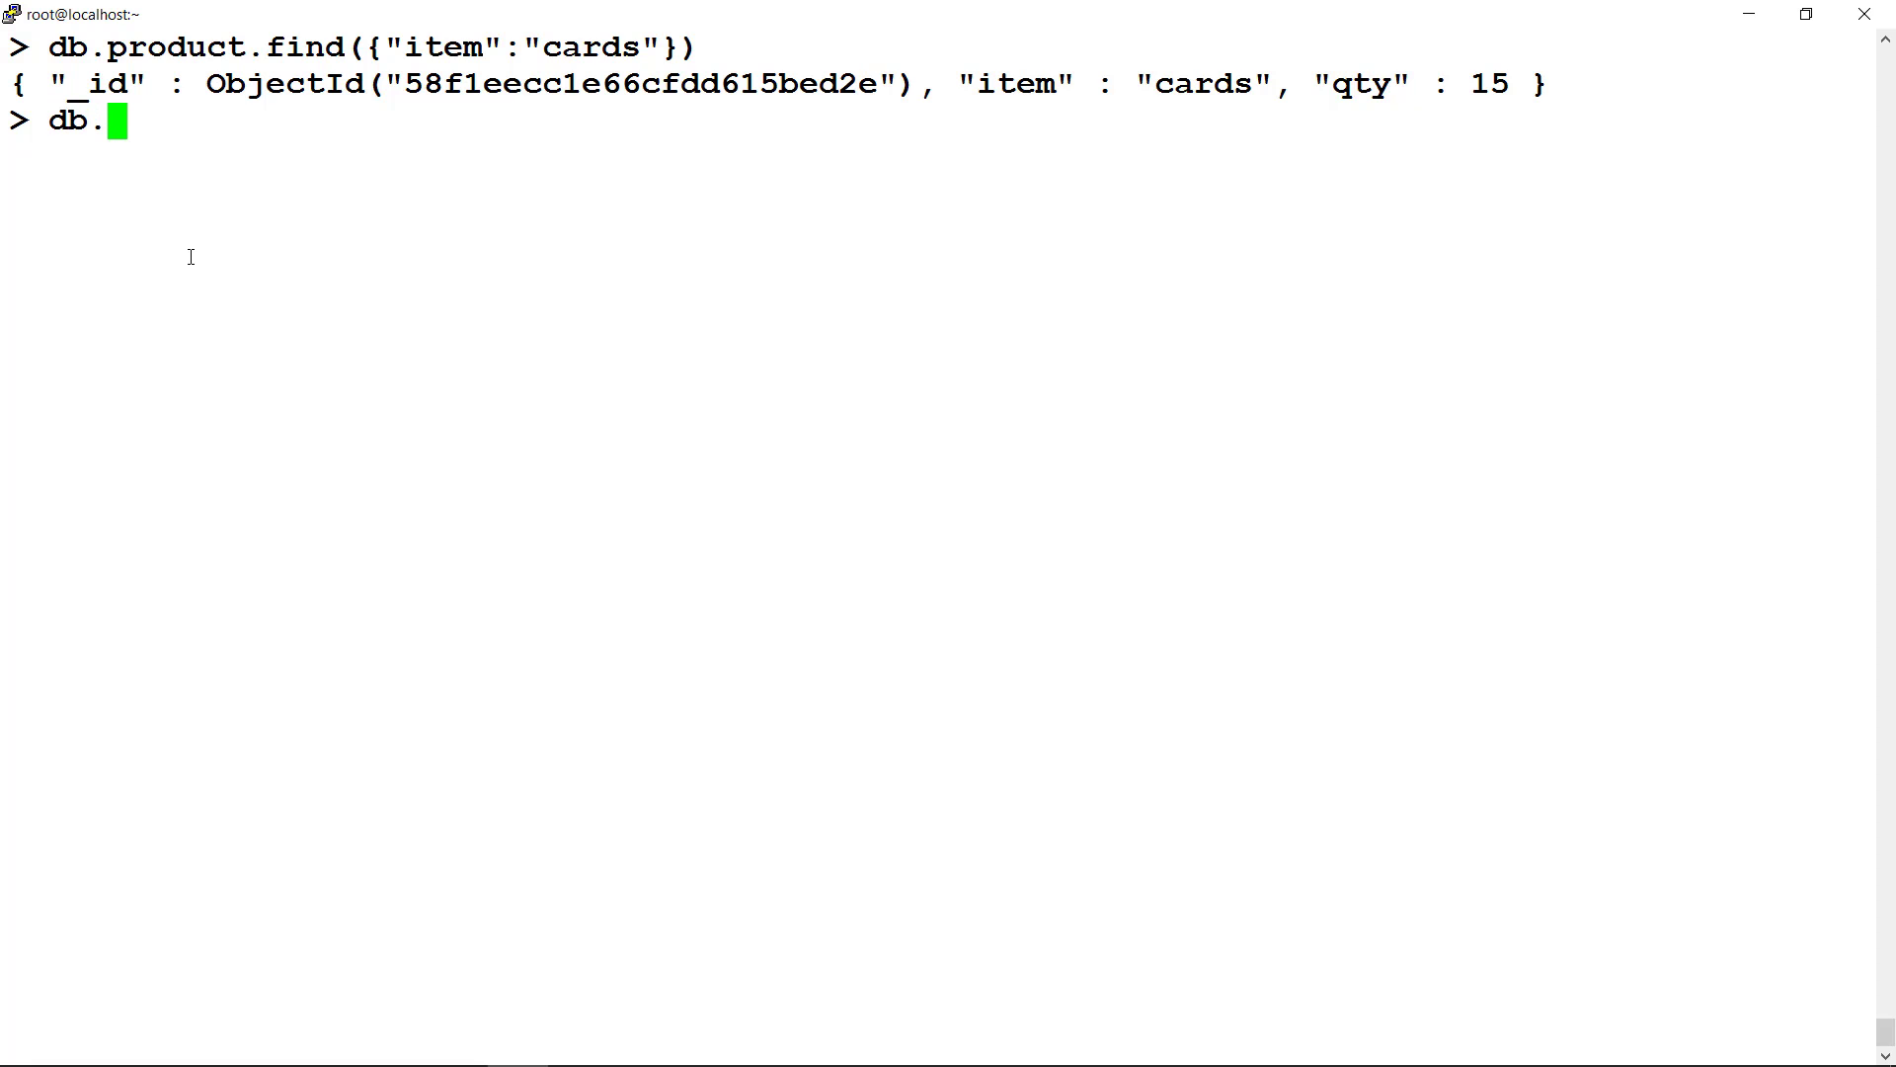
type("product.")
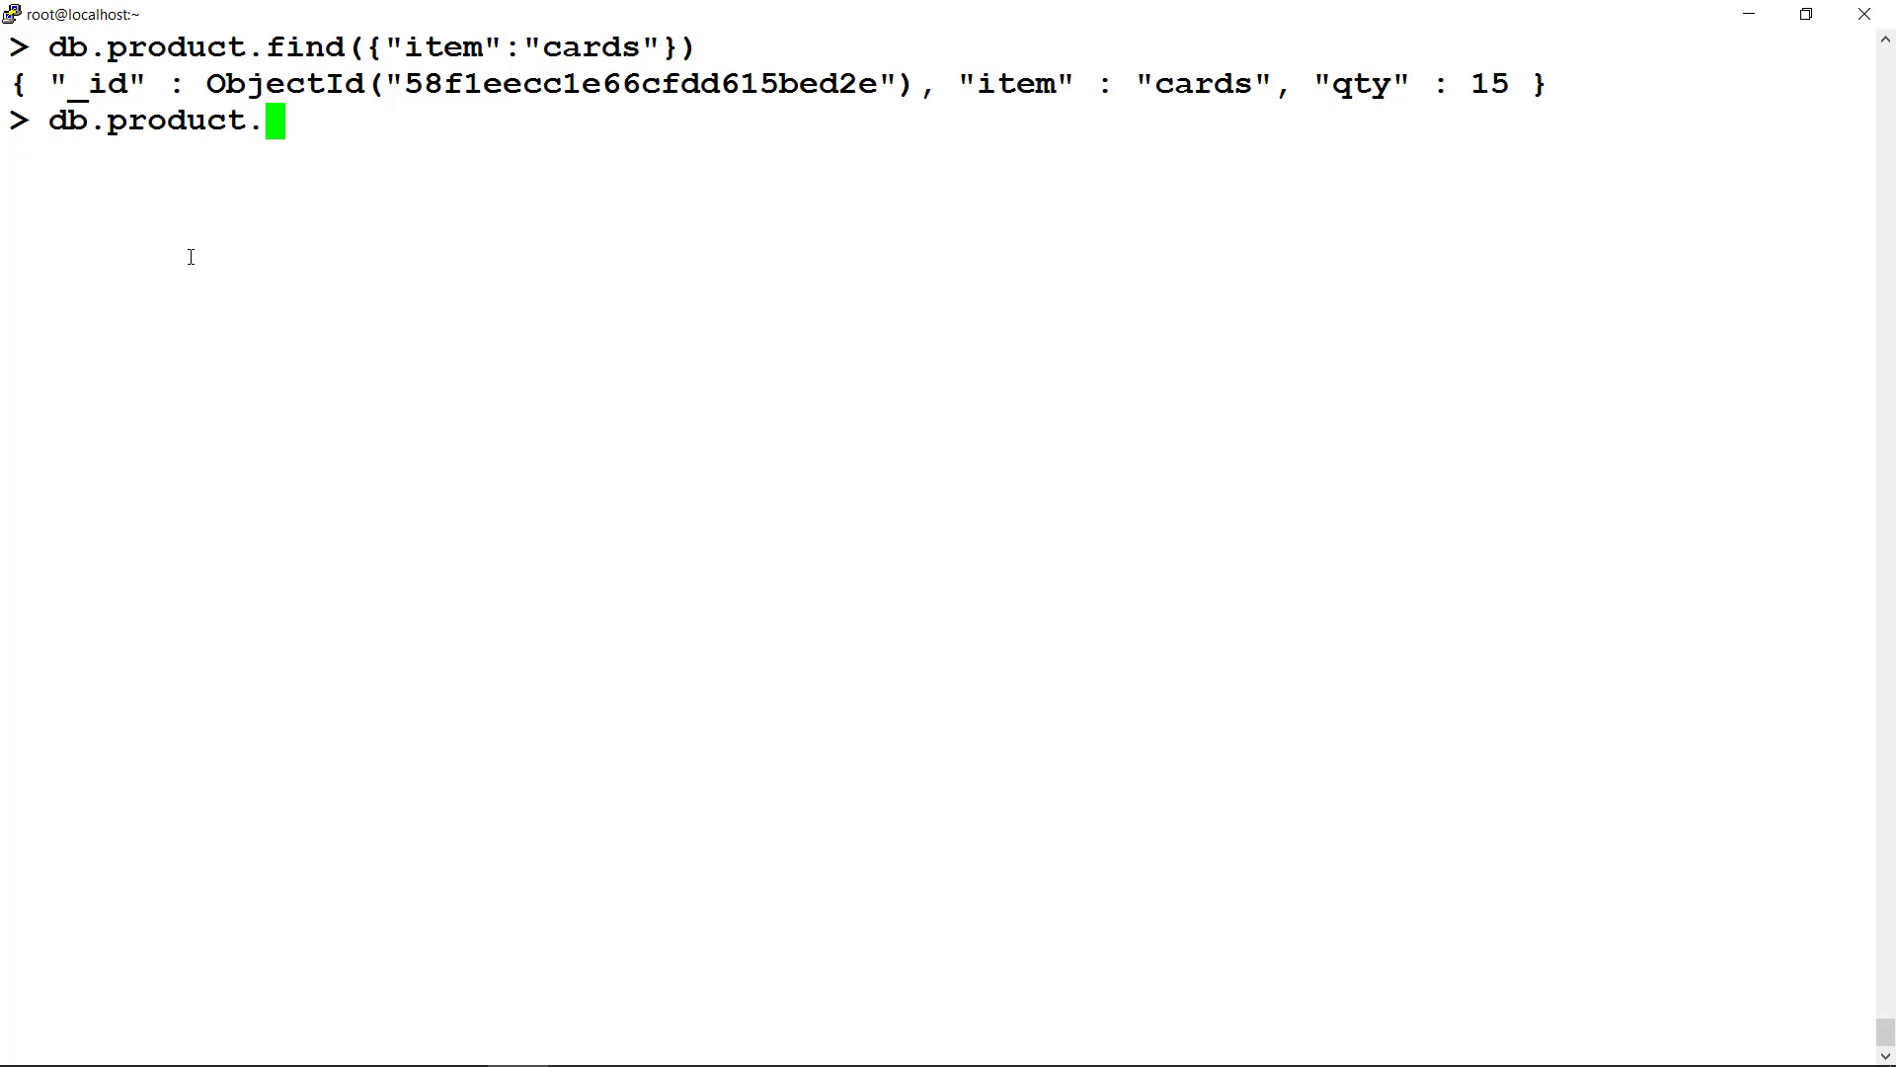
type("replaceOne(")
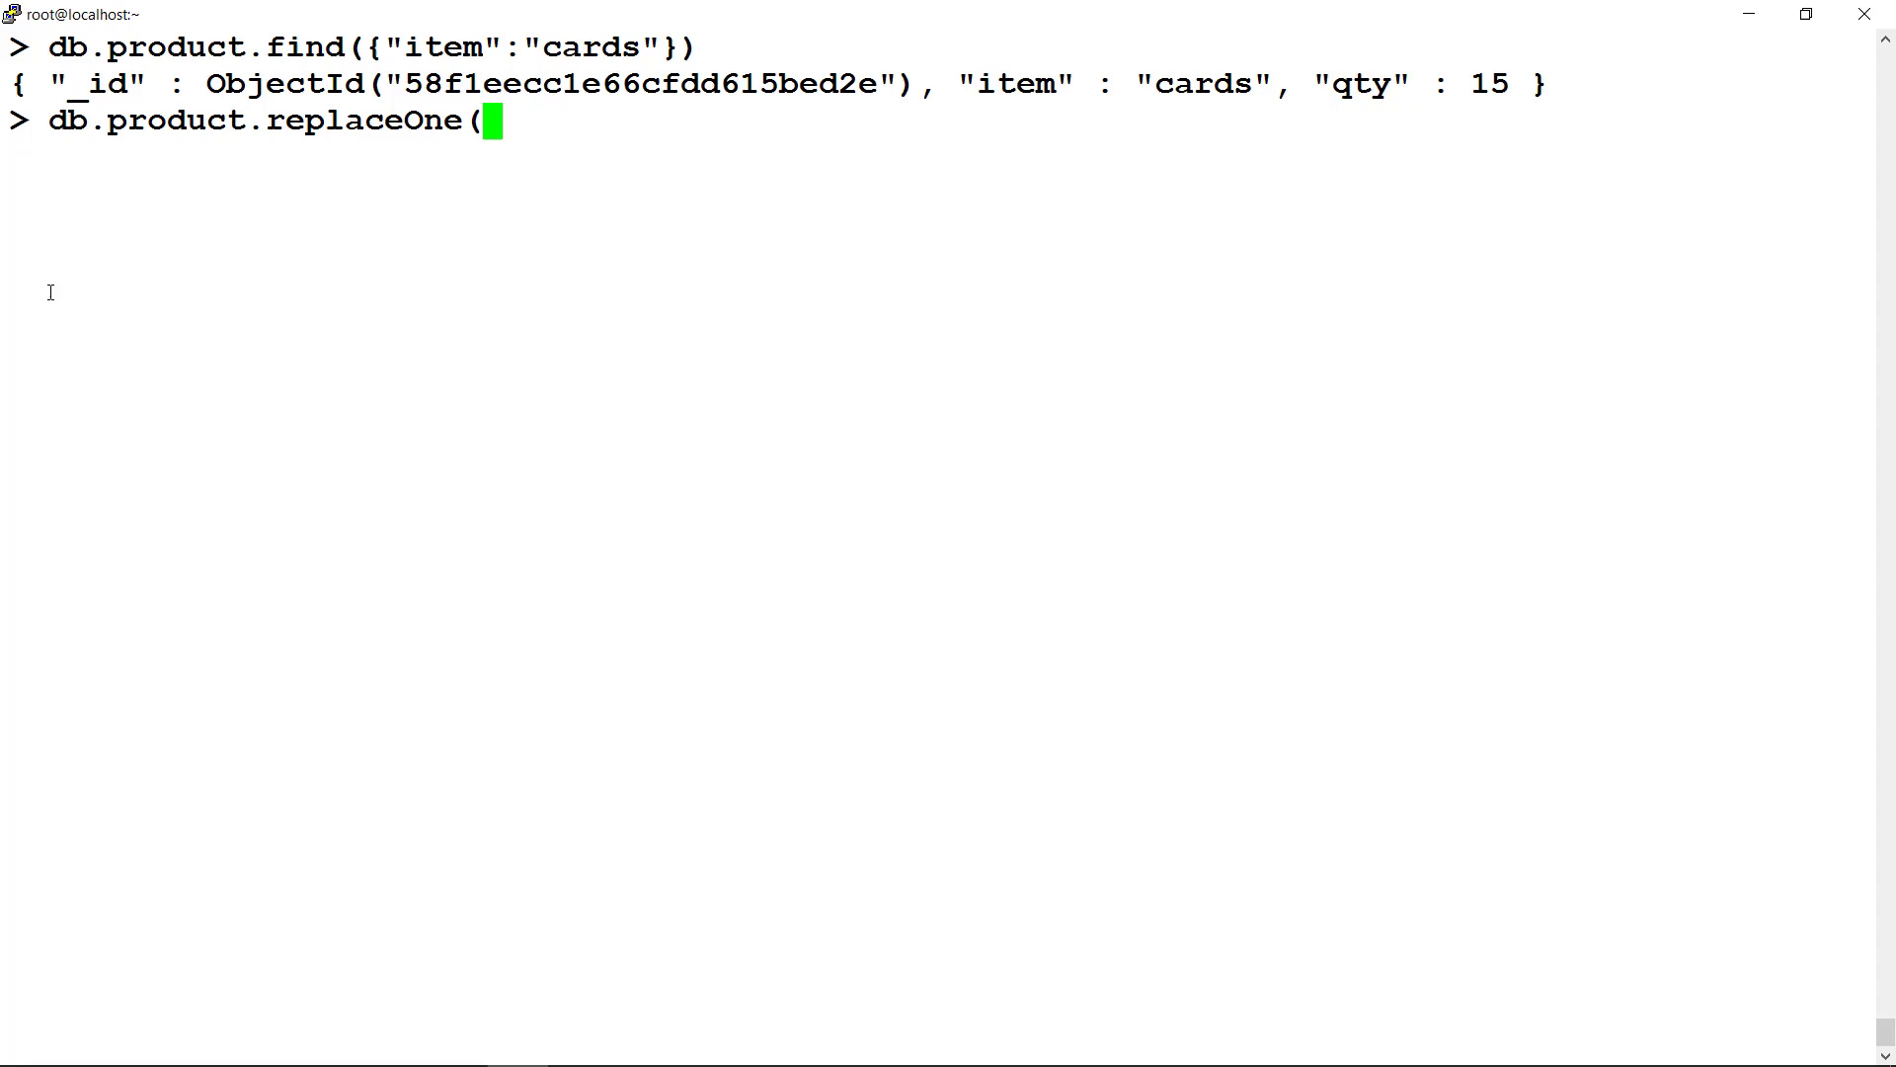
type("{\"item\":\"cards\"}")
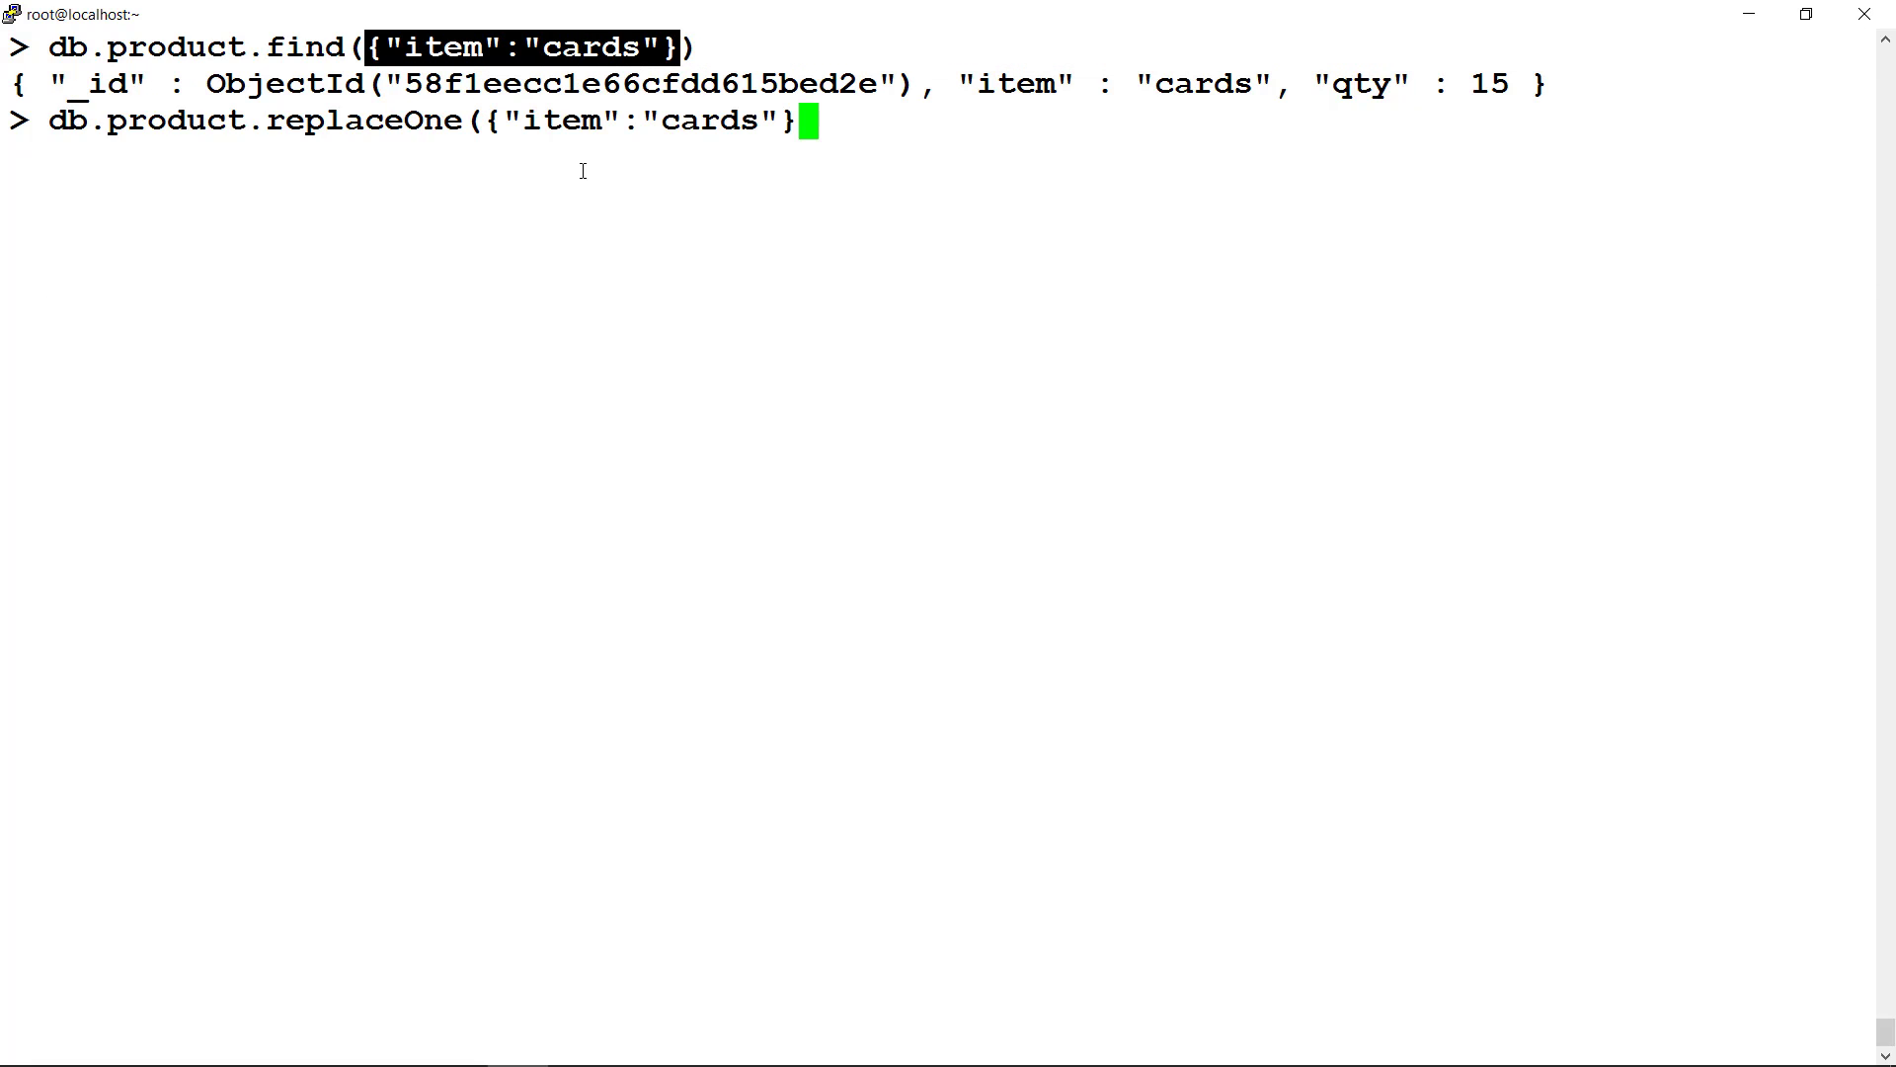
type(",{}")
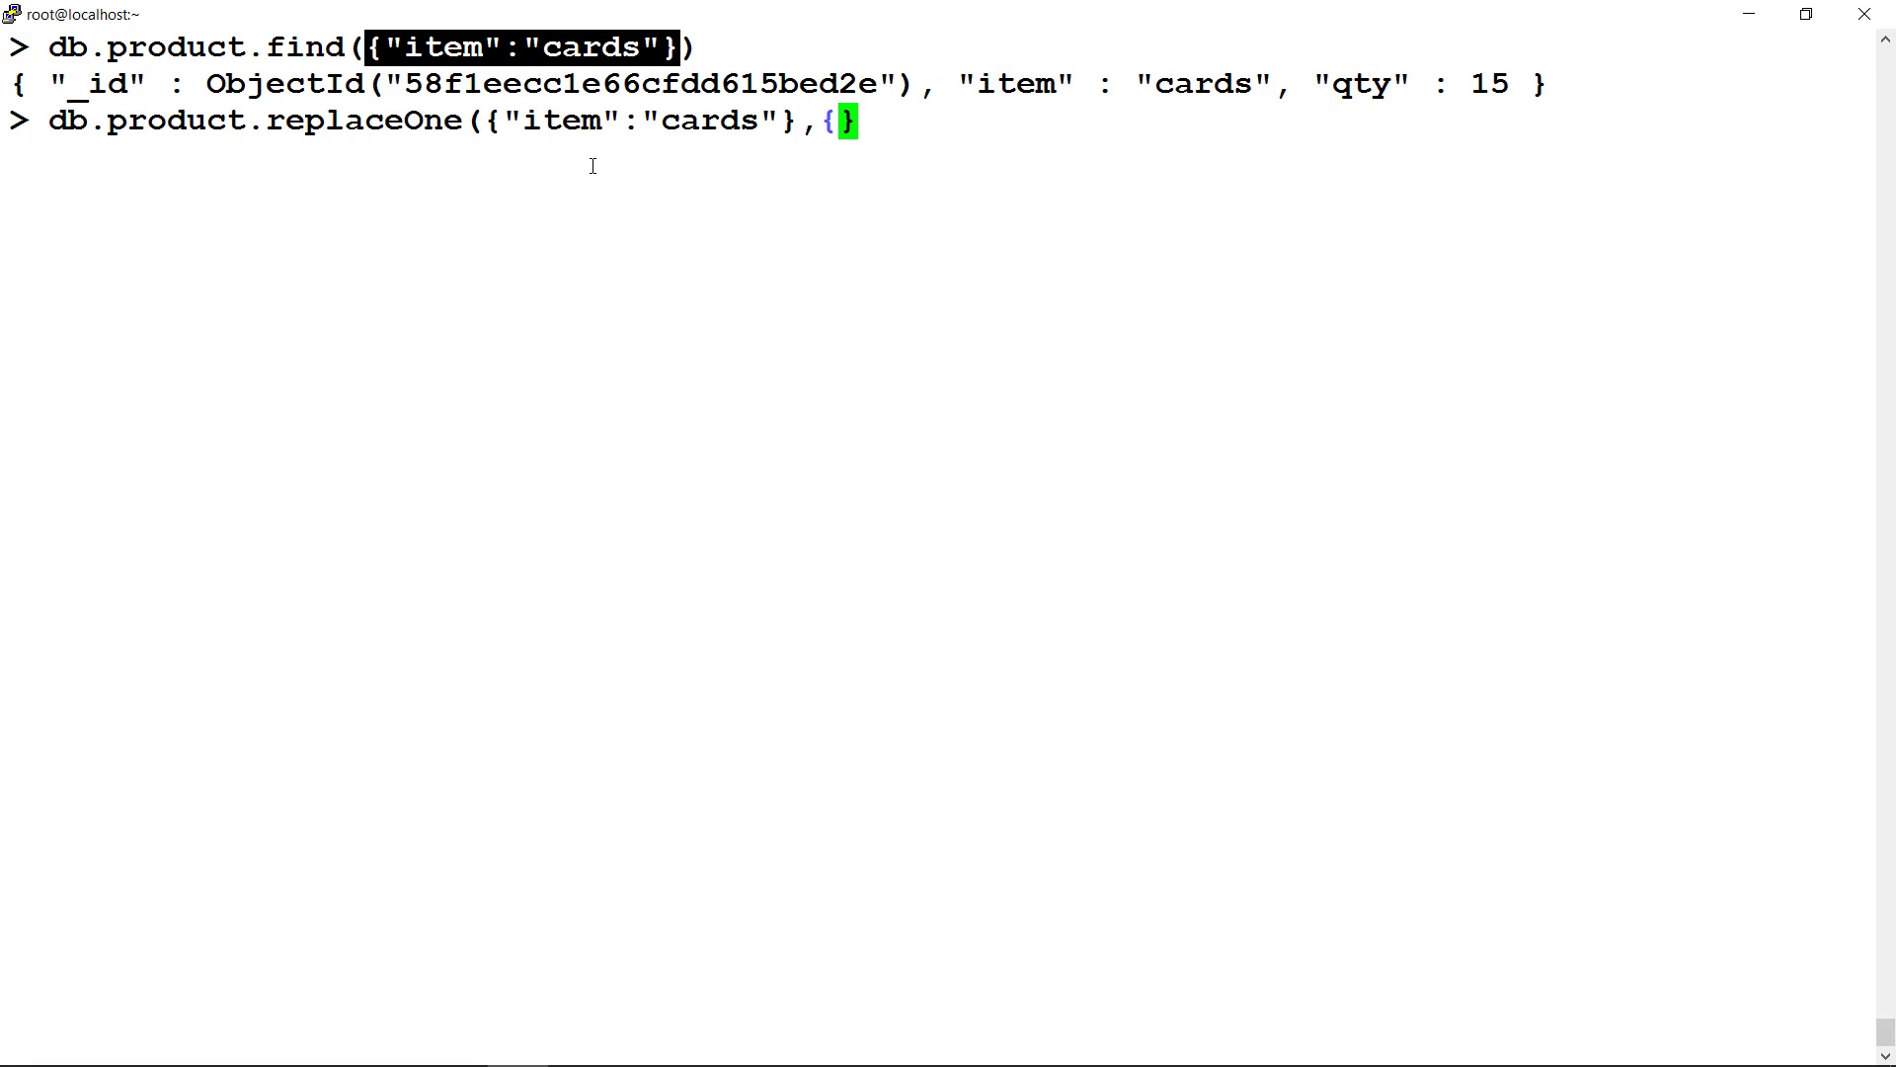
type("\"item\":\"paper")
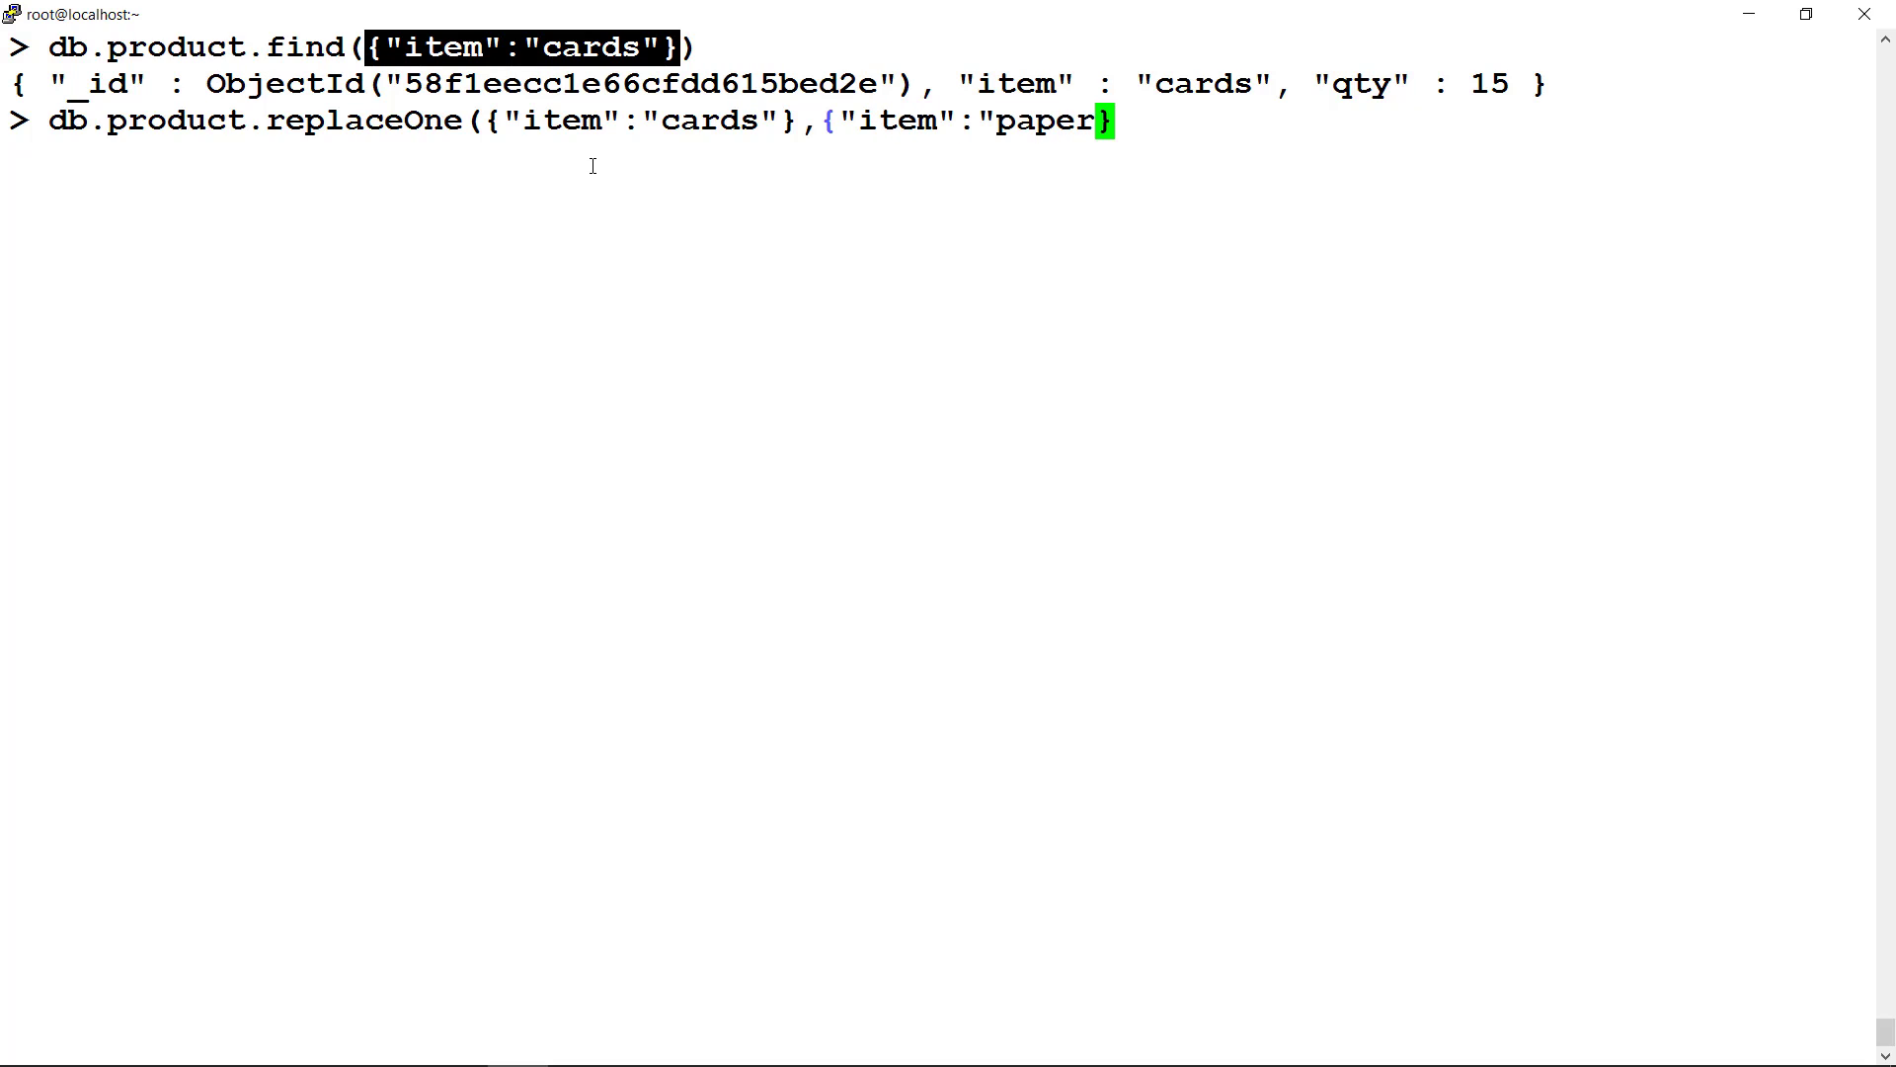
type("cards\",")
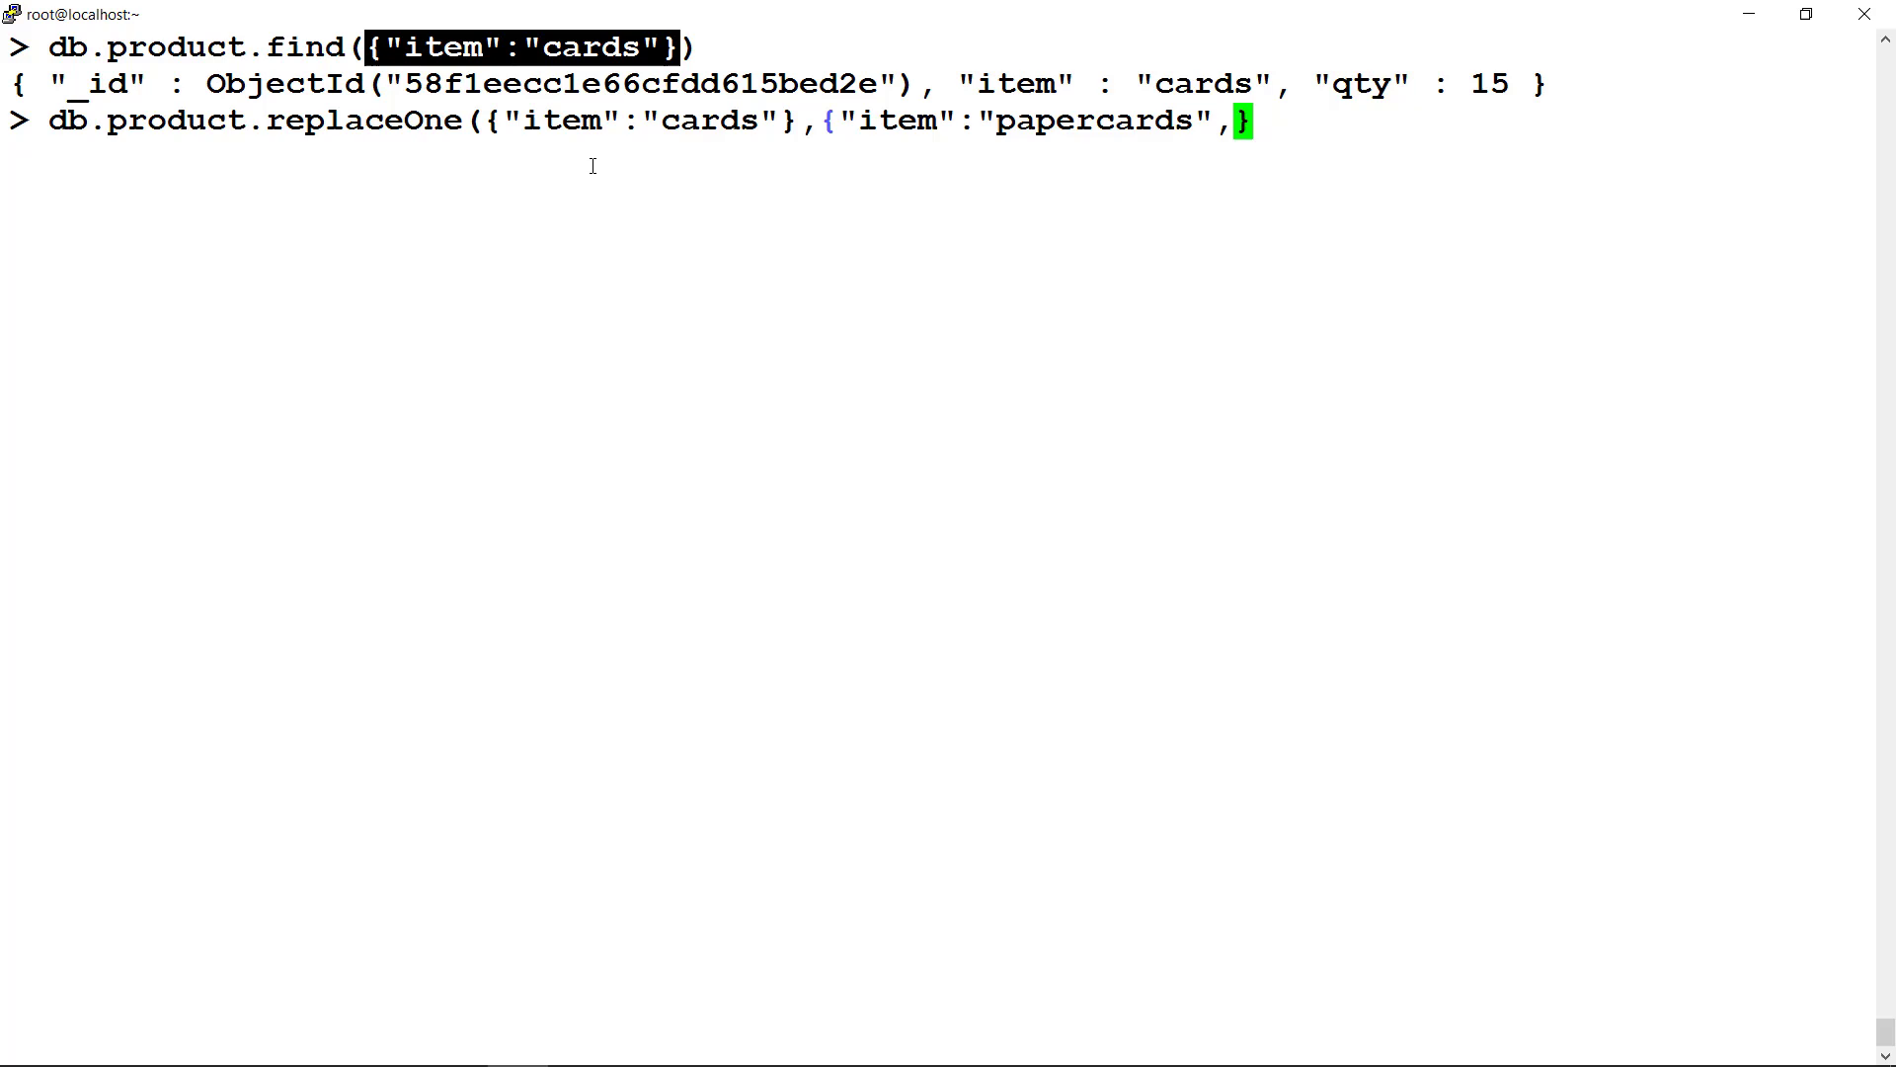
type("\"qty\":20")
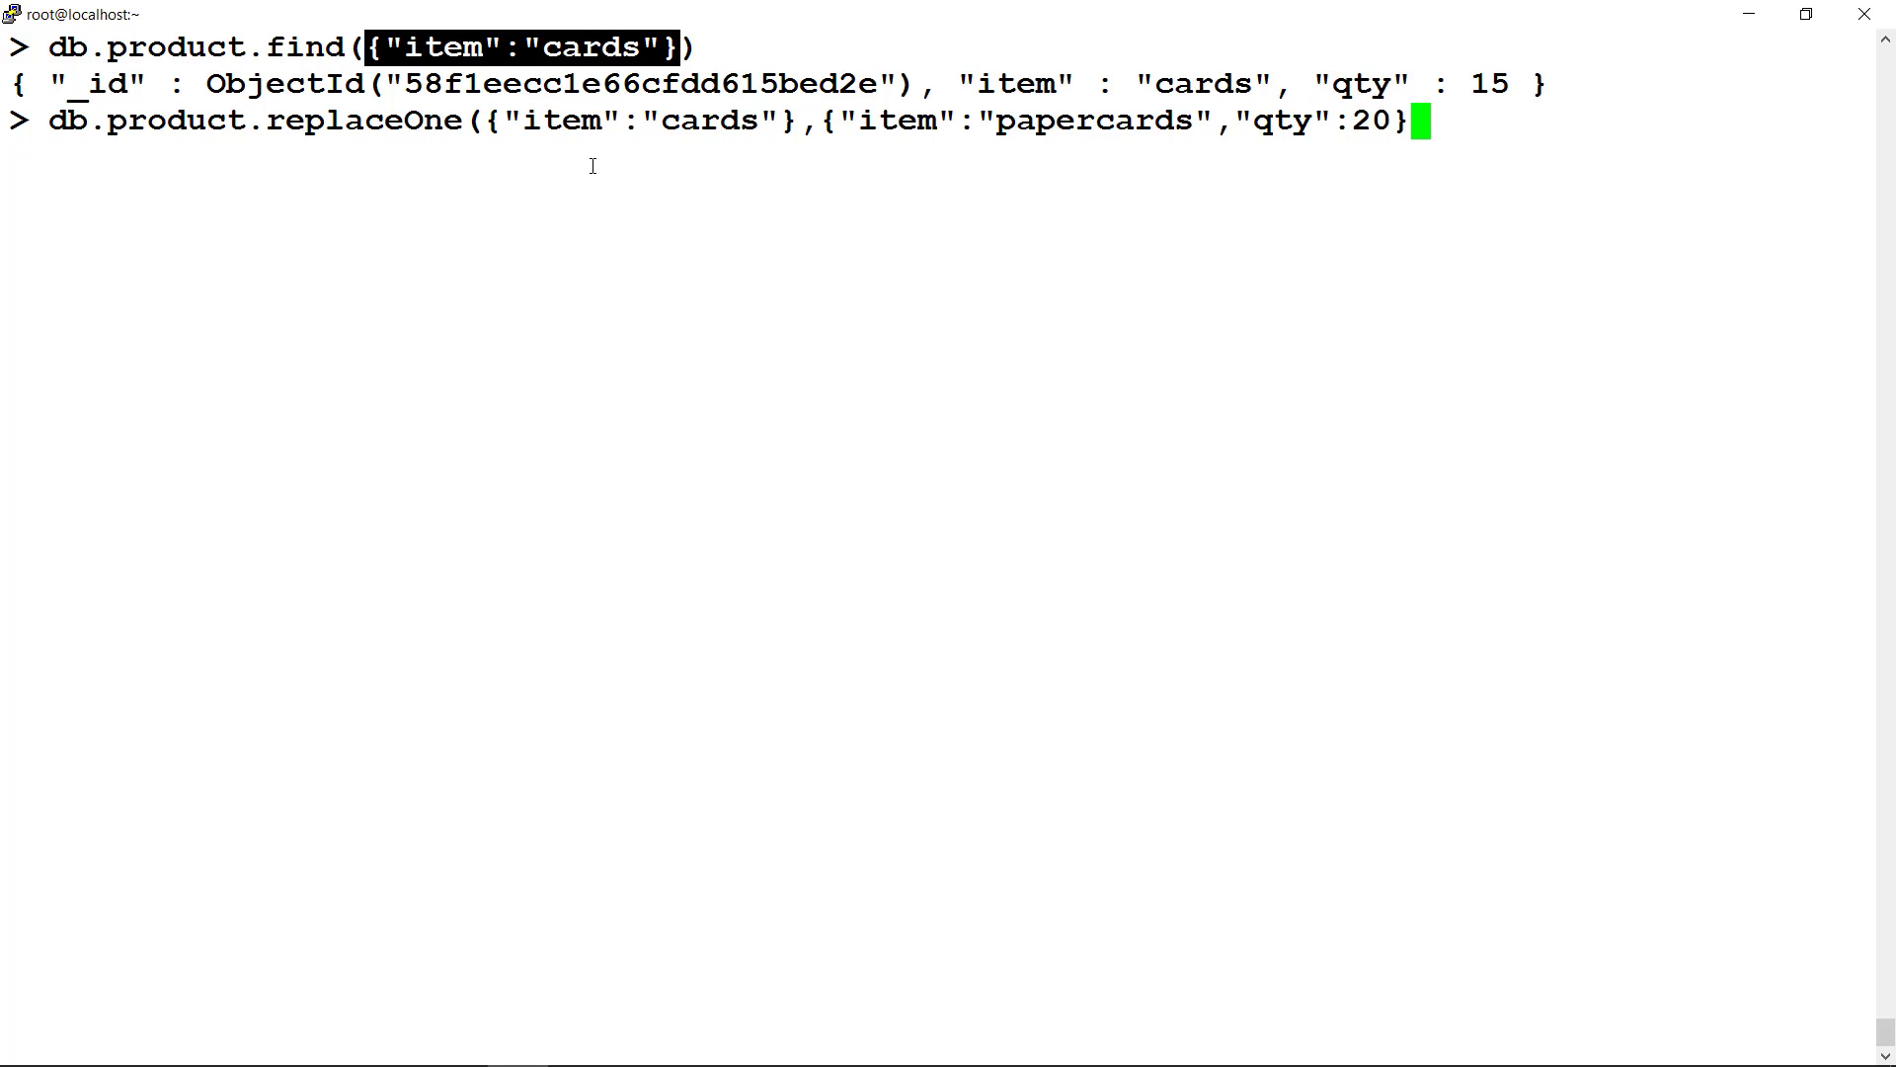
type(",{")
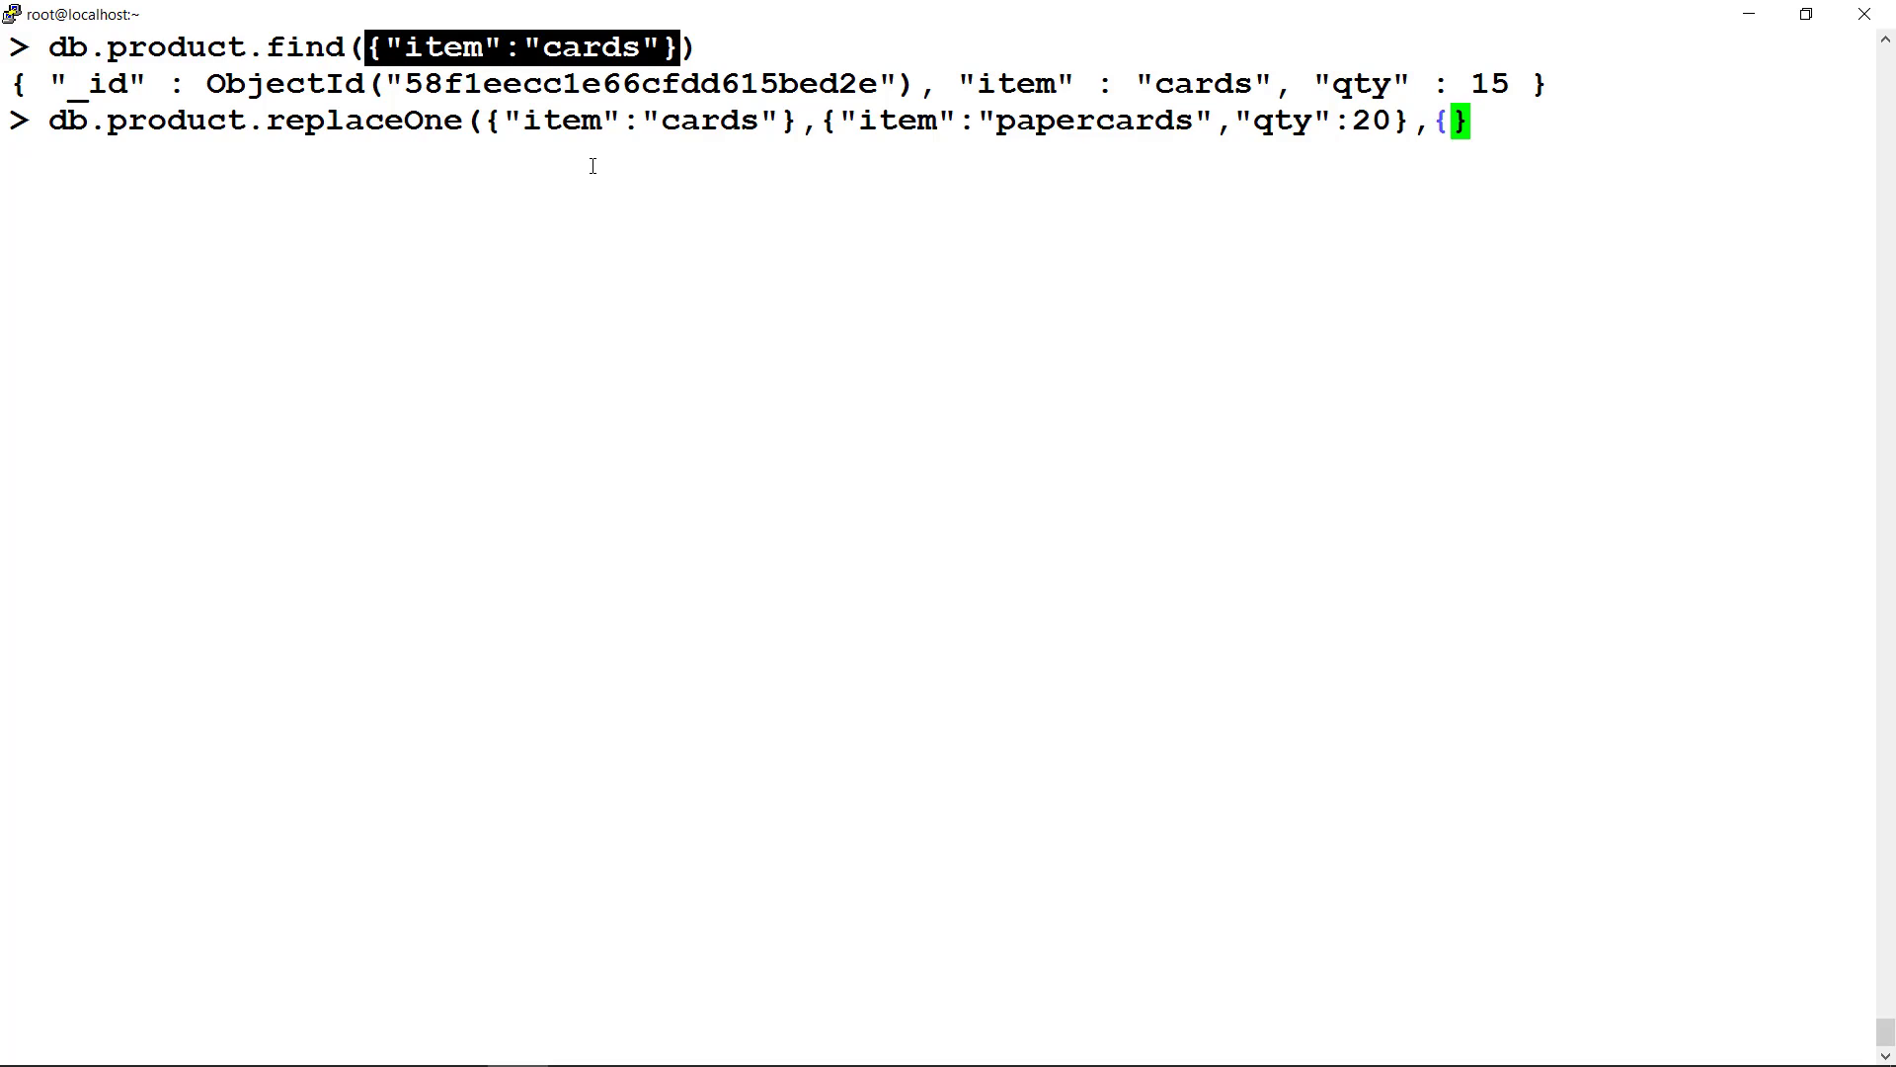
type("upsert:true}")
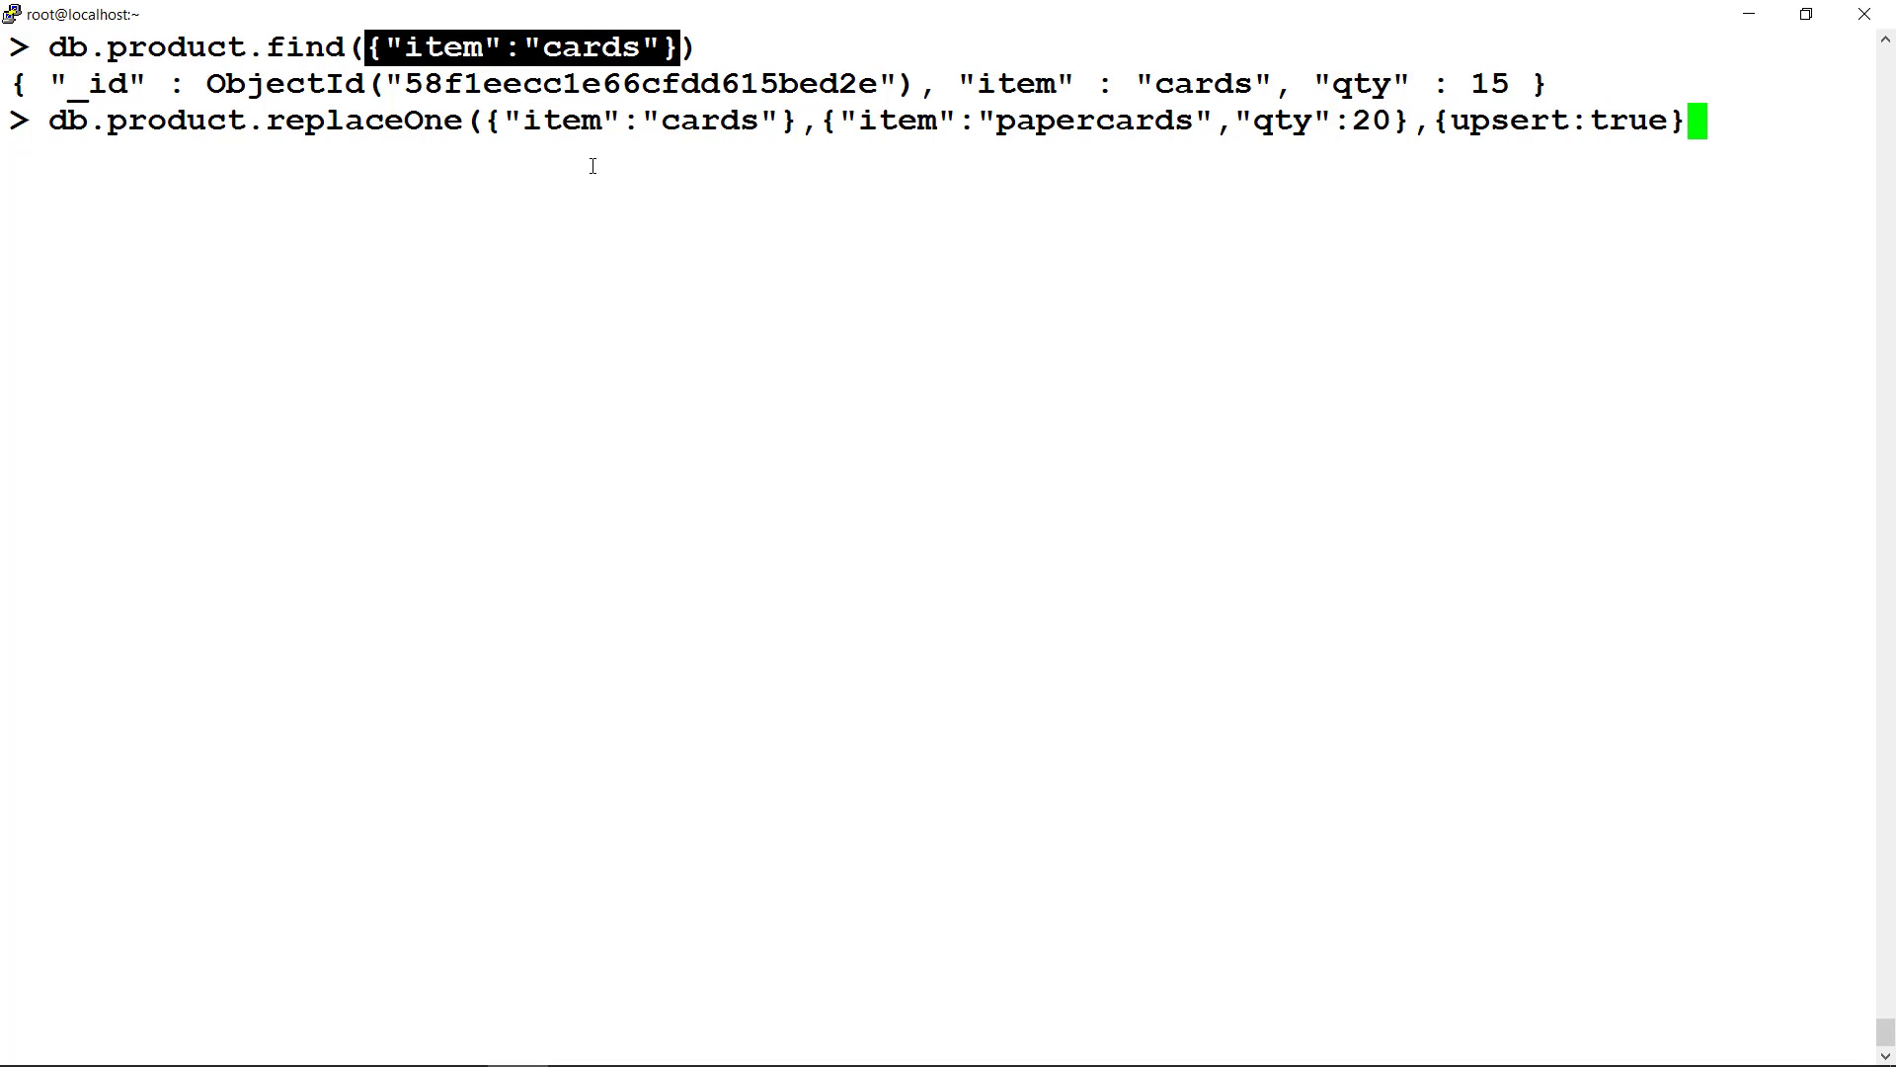
type(")")
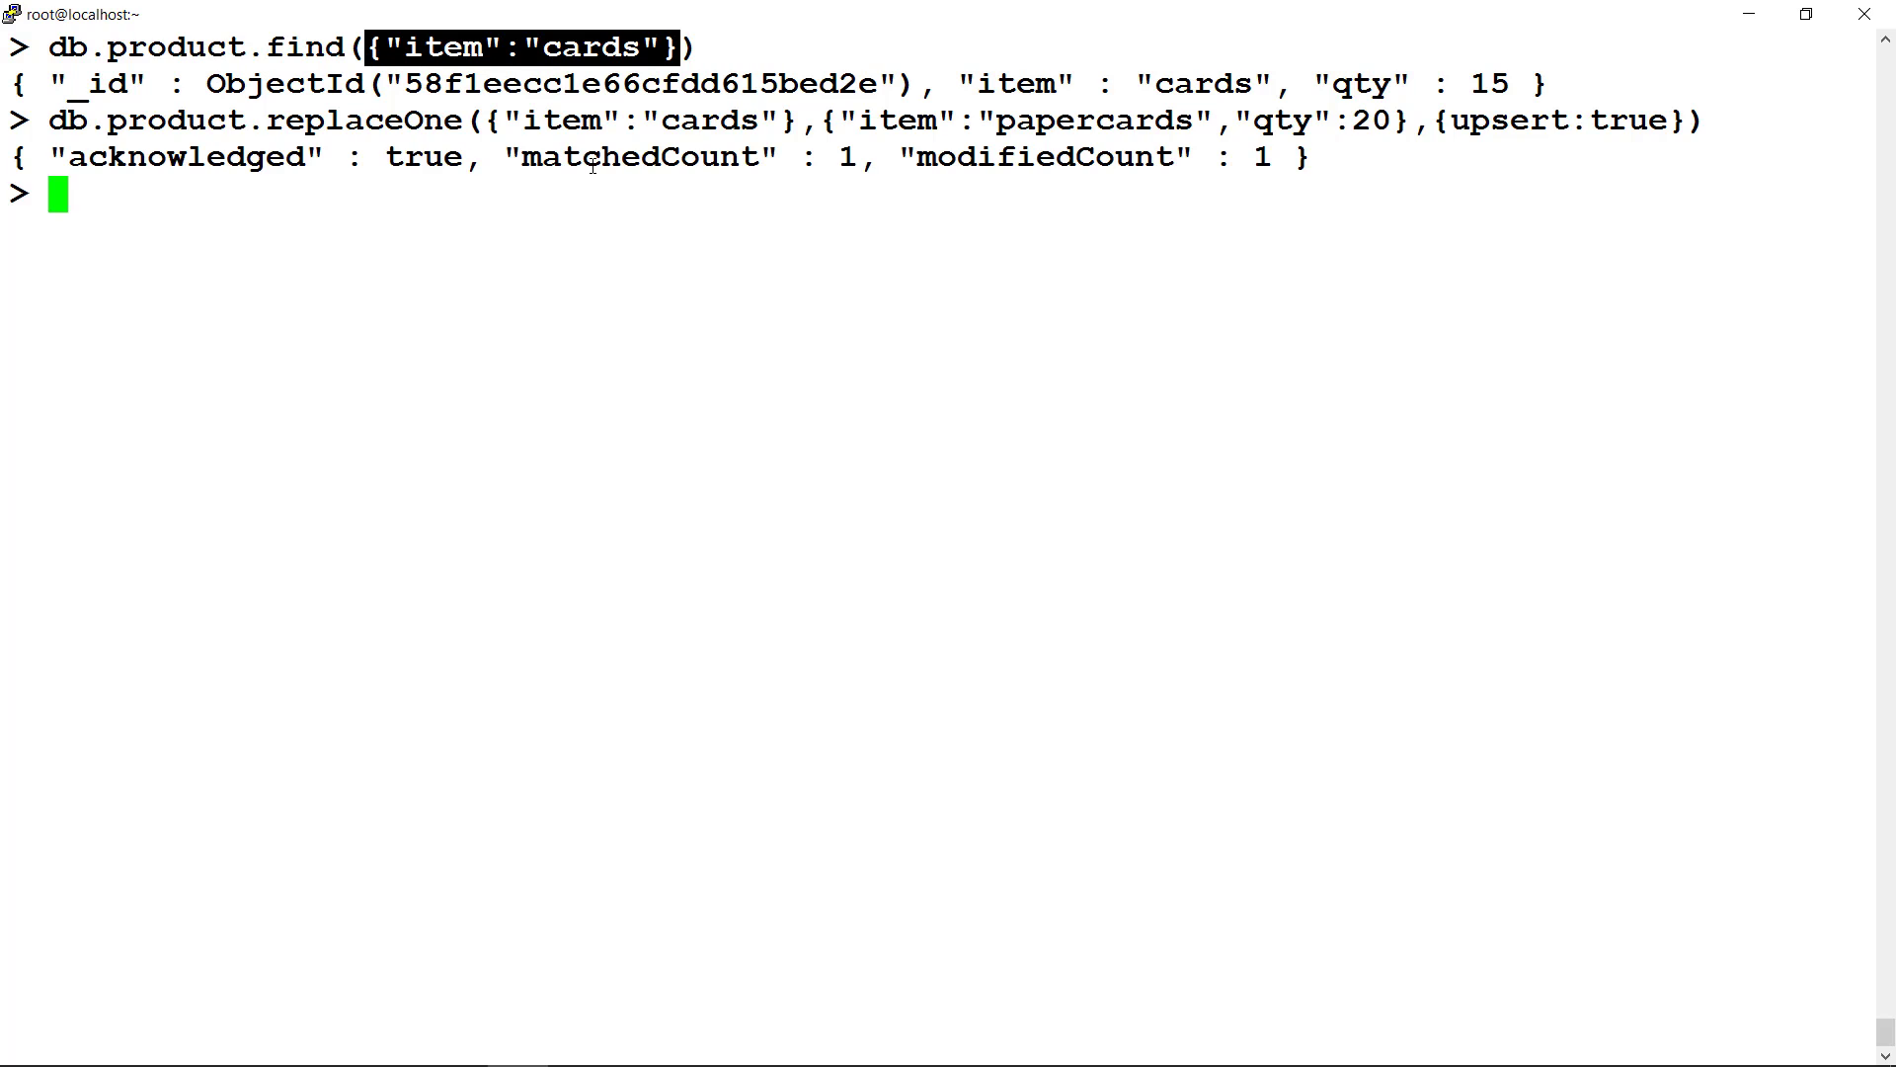
- Query the collection by item to confirm the papercards replacement
type("db.product.find({\"item\":\"cards\"})")
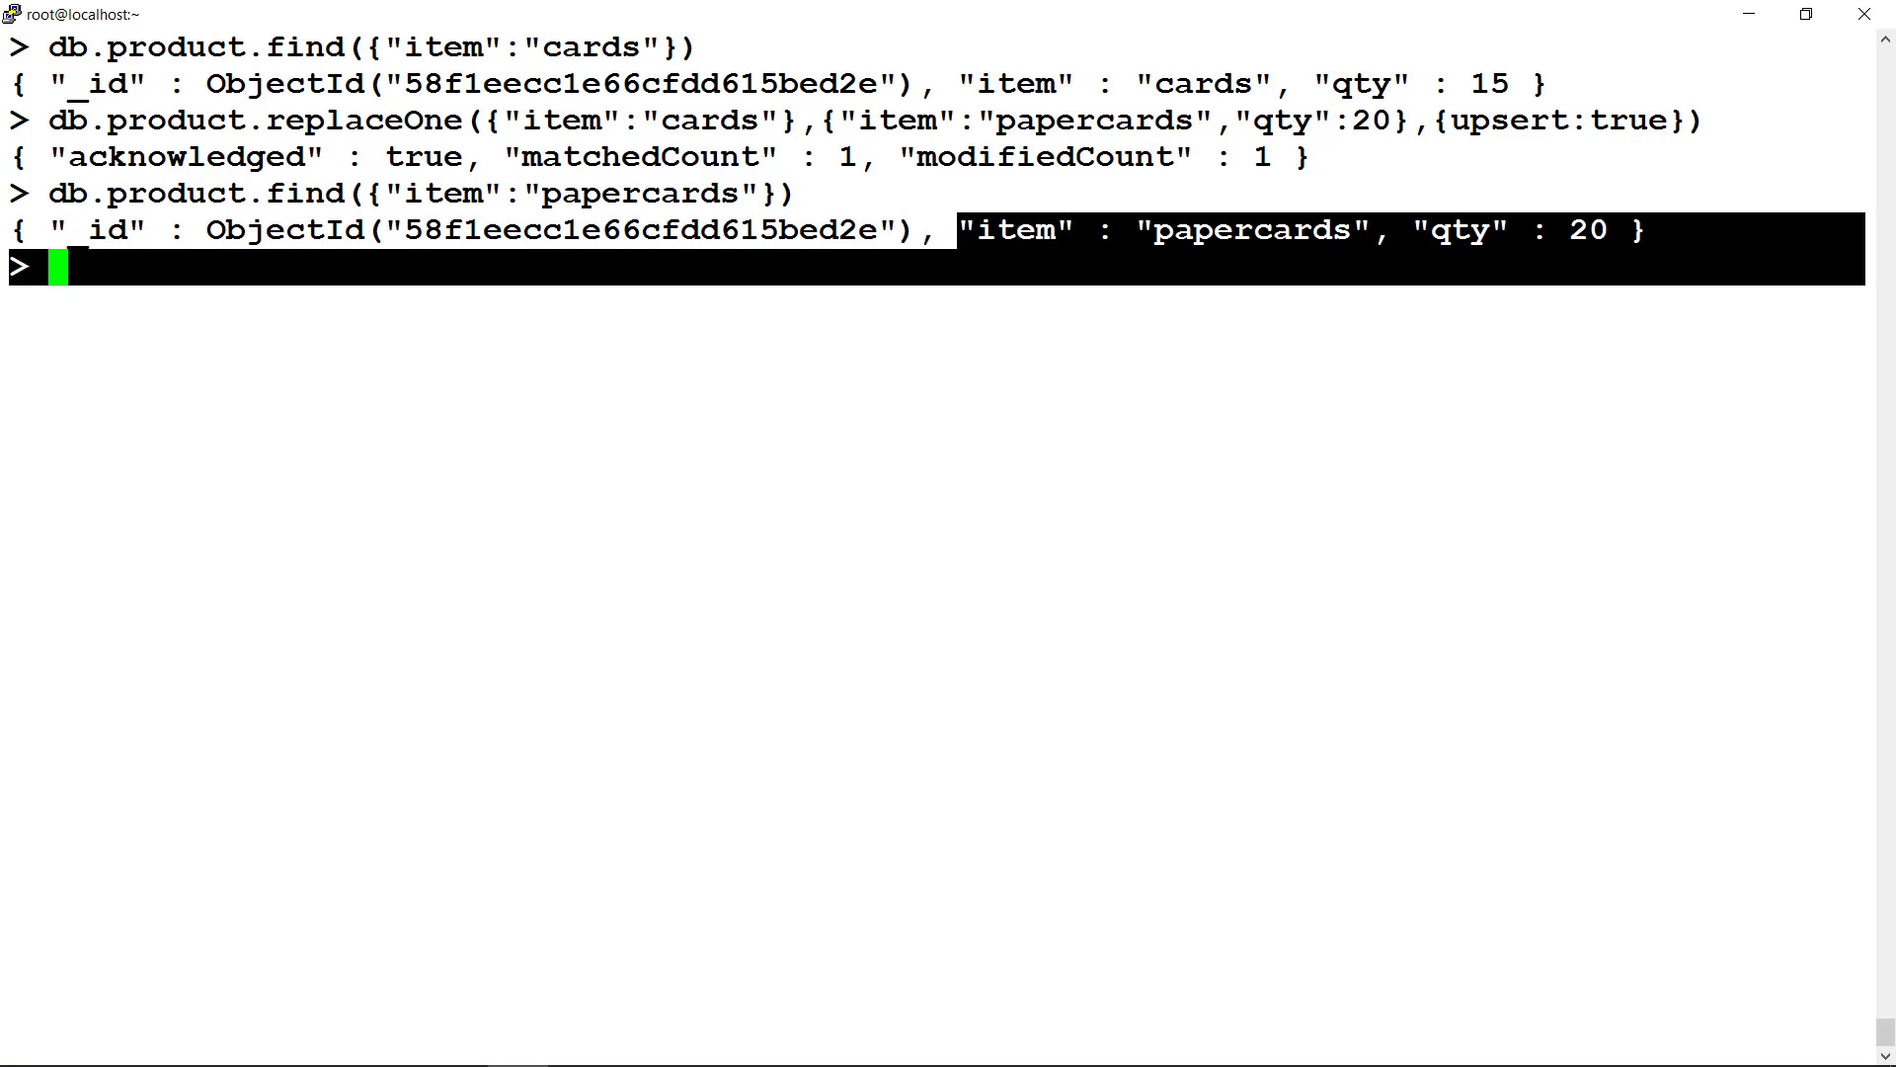
- Rerun the upsert replaceOne on cards with item plasticcards and qty 20, inserting a new document
type("db.product.replaceOne({\"item\":\"cards\"},{\"item\":\"papercards\",\"qty\":20},{upsert:true})")
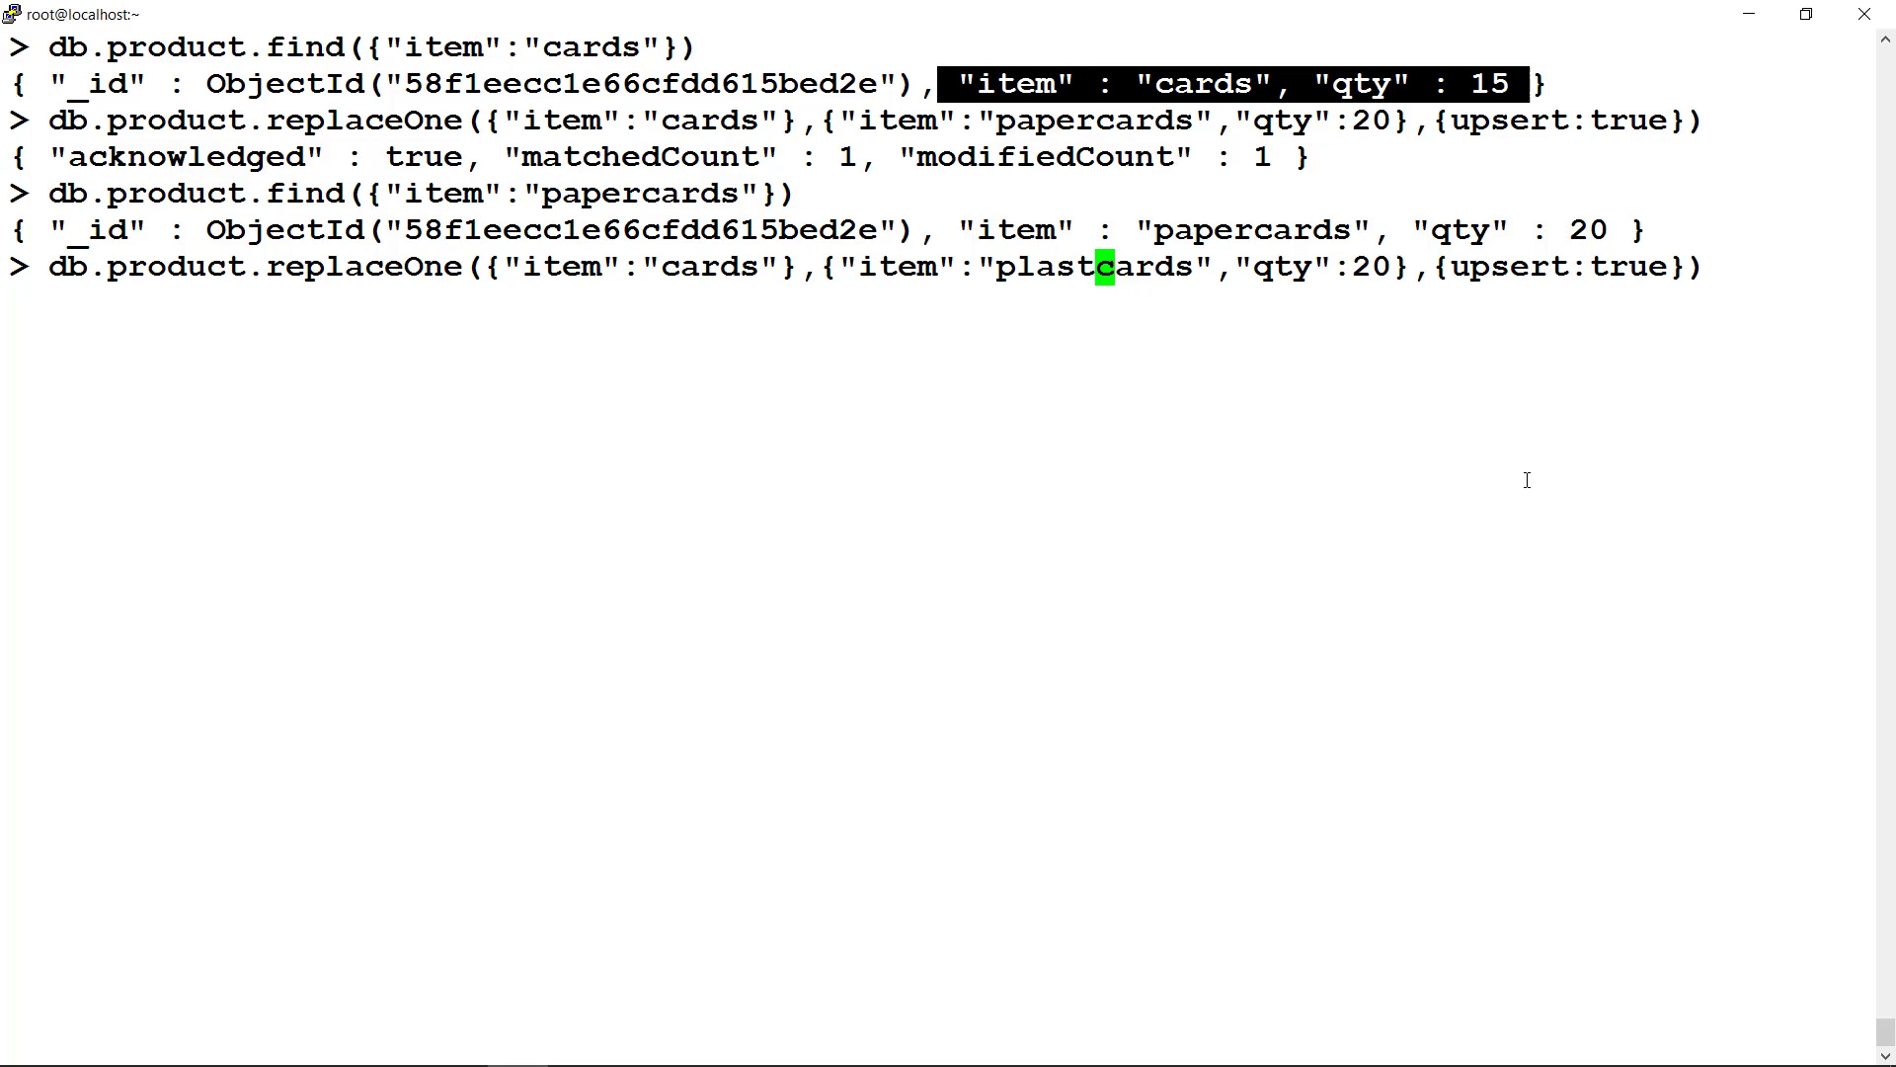
type("ic")
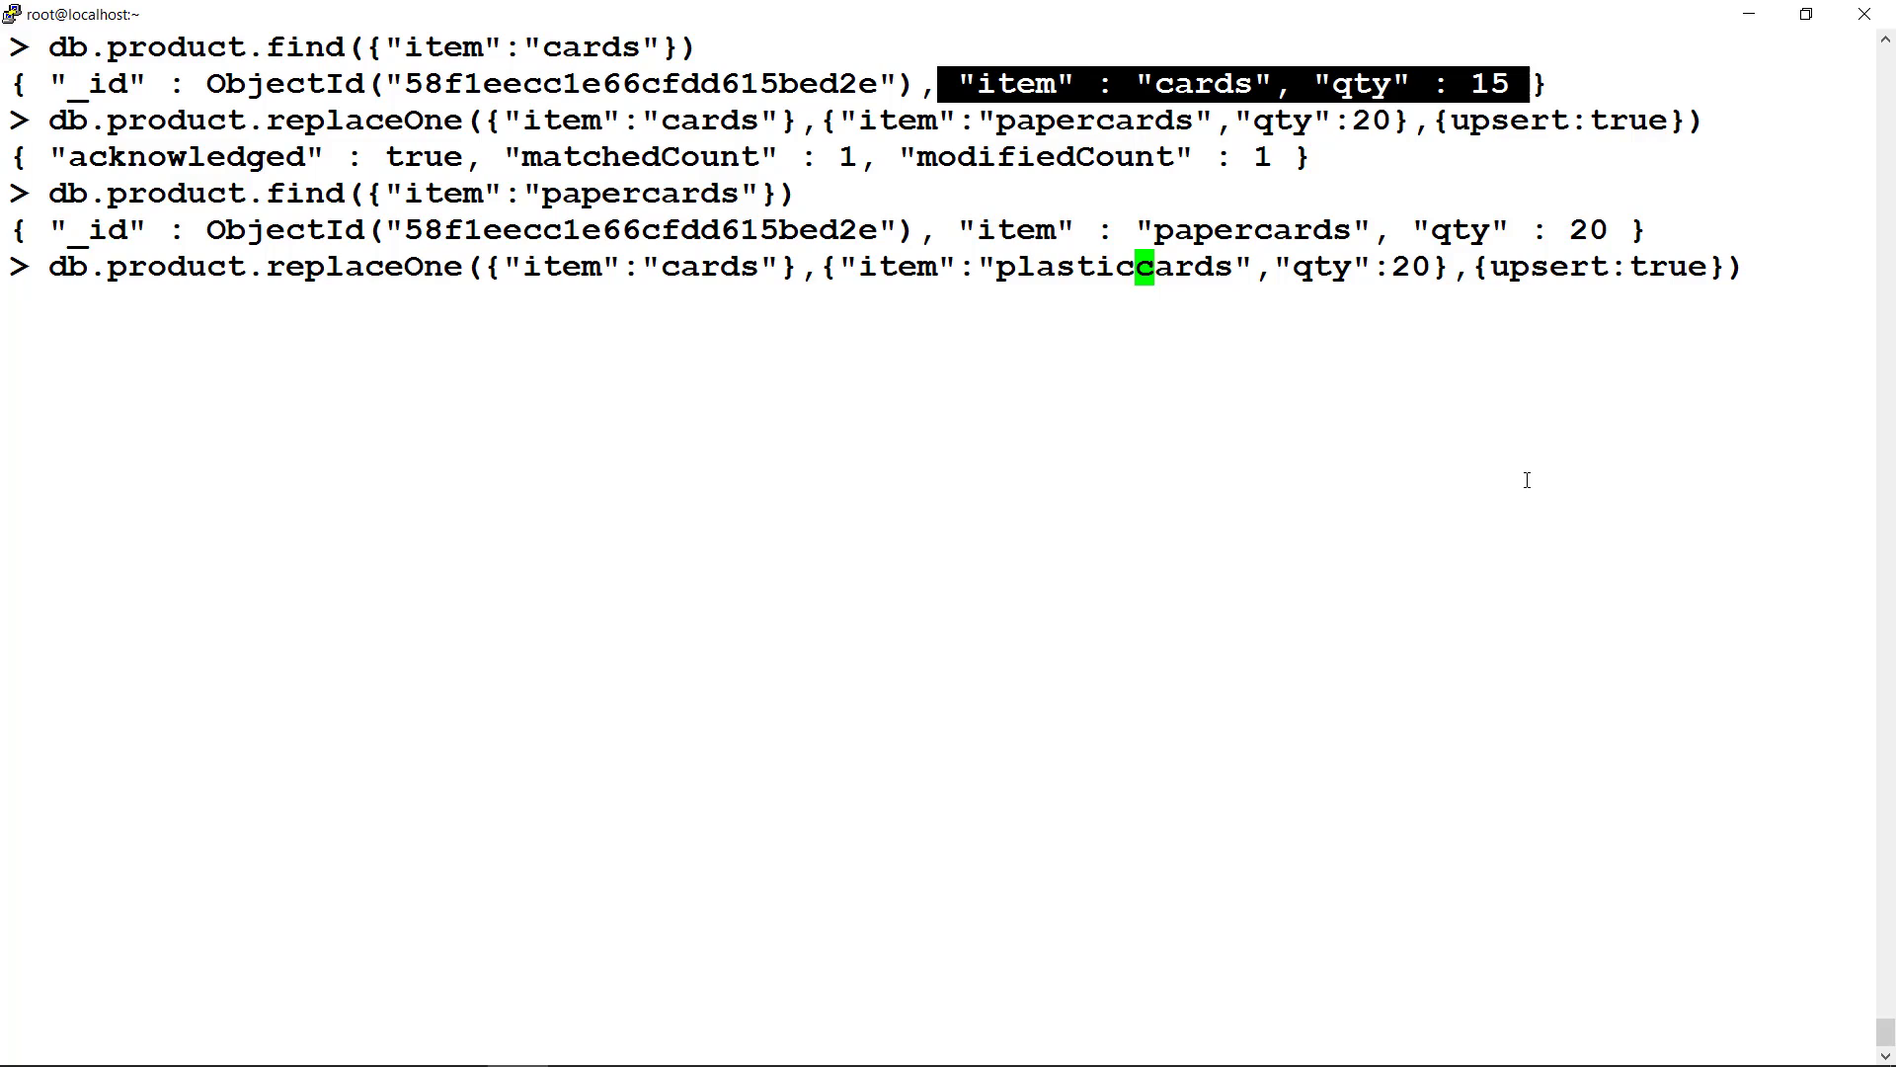
key("Enter")
type("db.p")
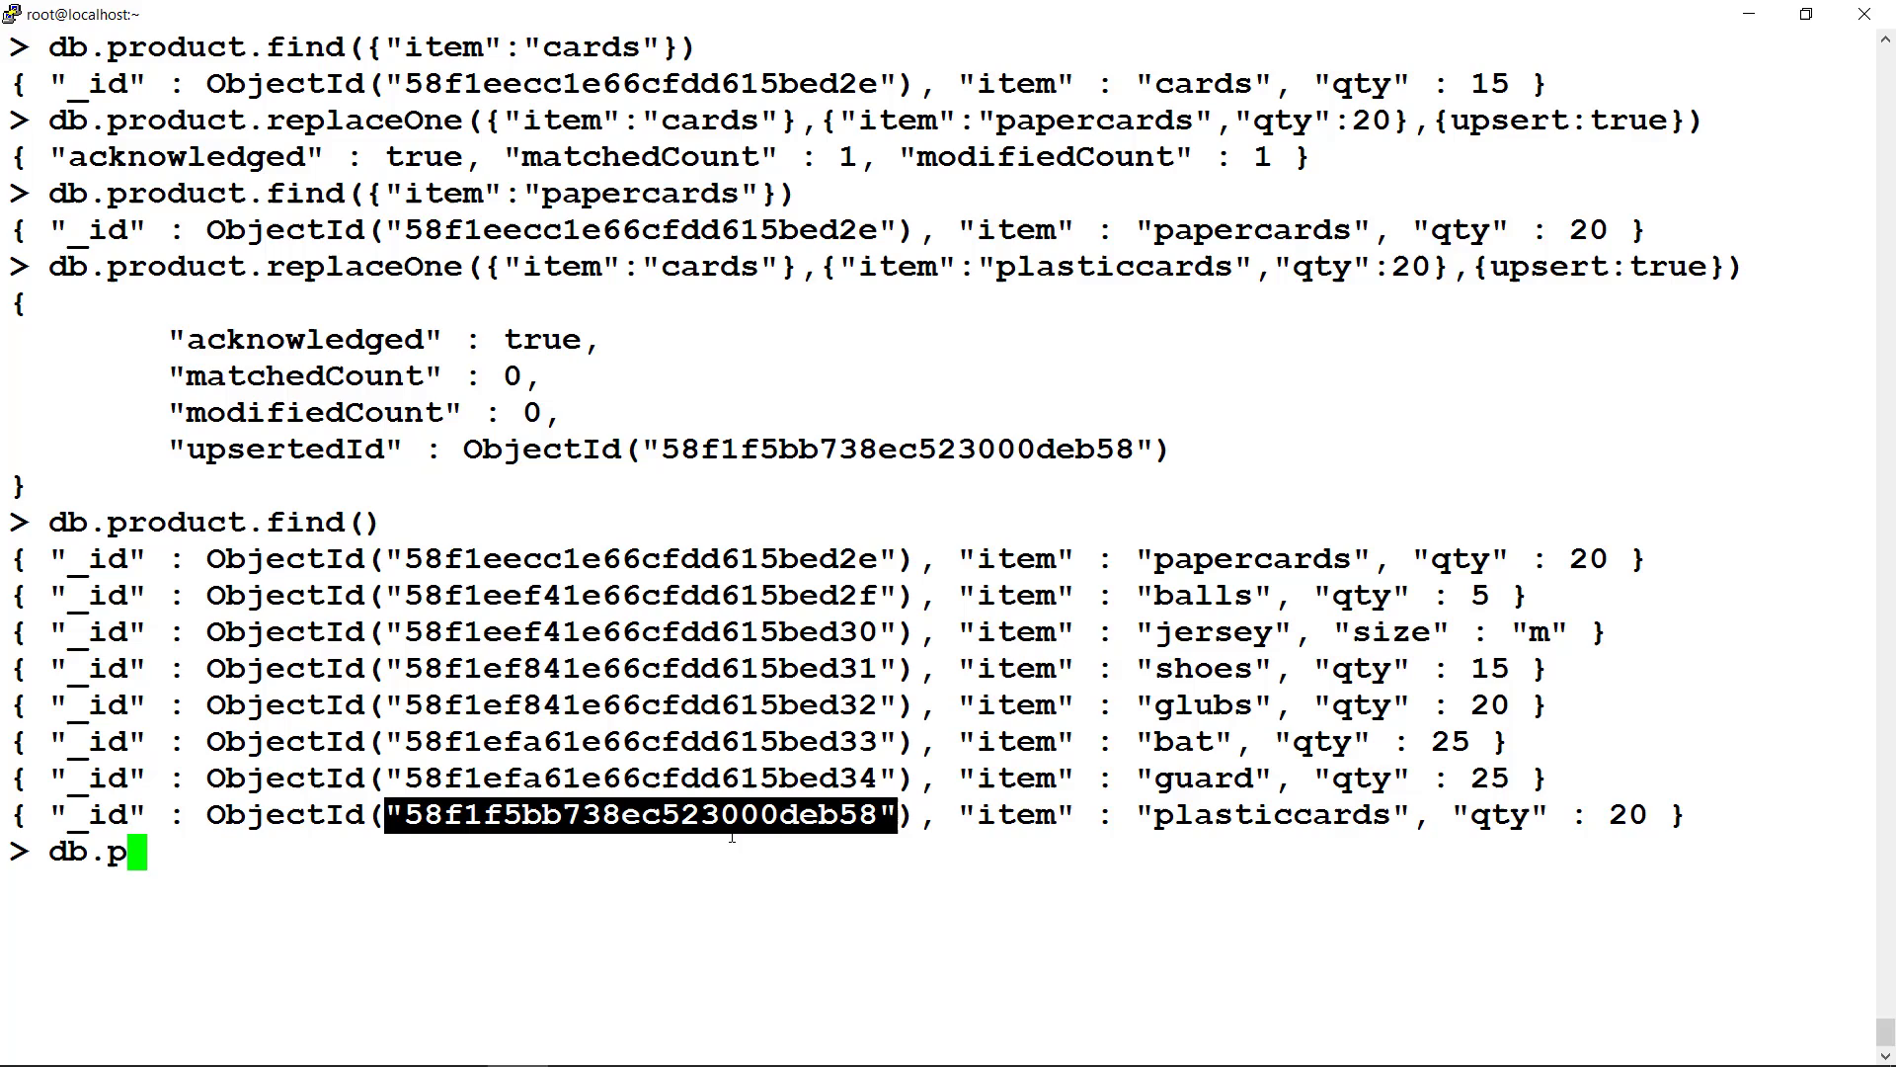
- Compose db.product.deleteMany({"qty":{$gt:20}}) at the prompt without running it
type("roduct.deleteMany(")
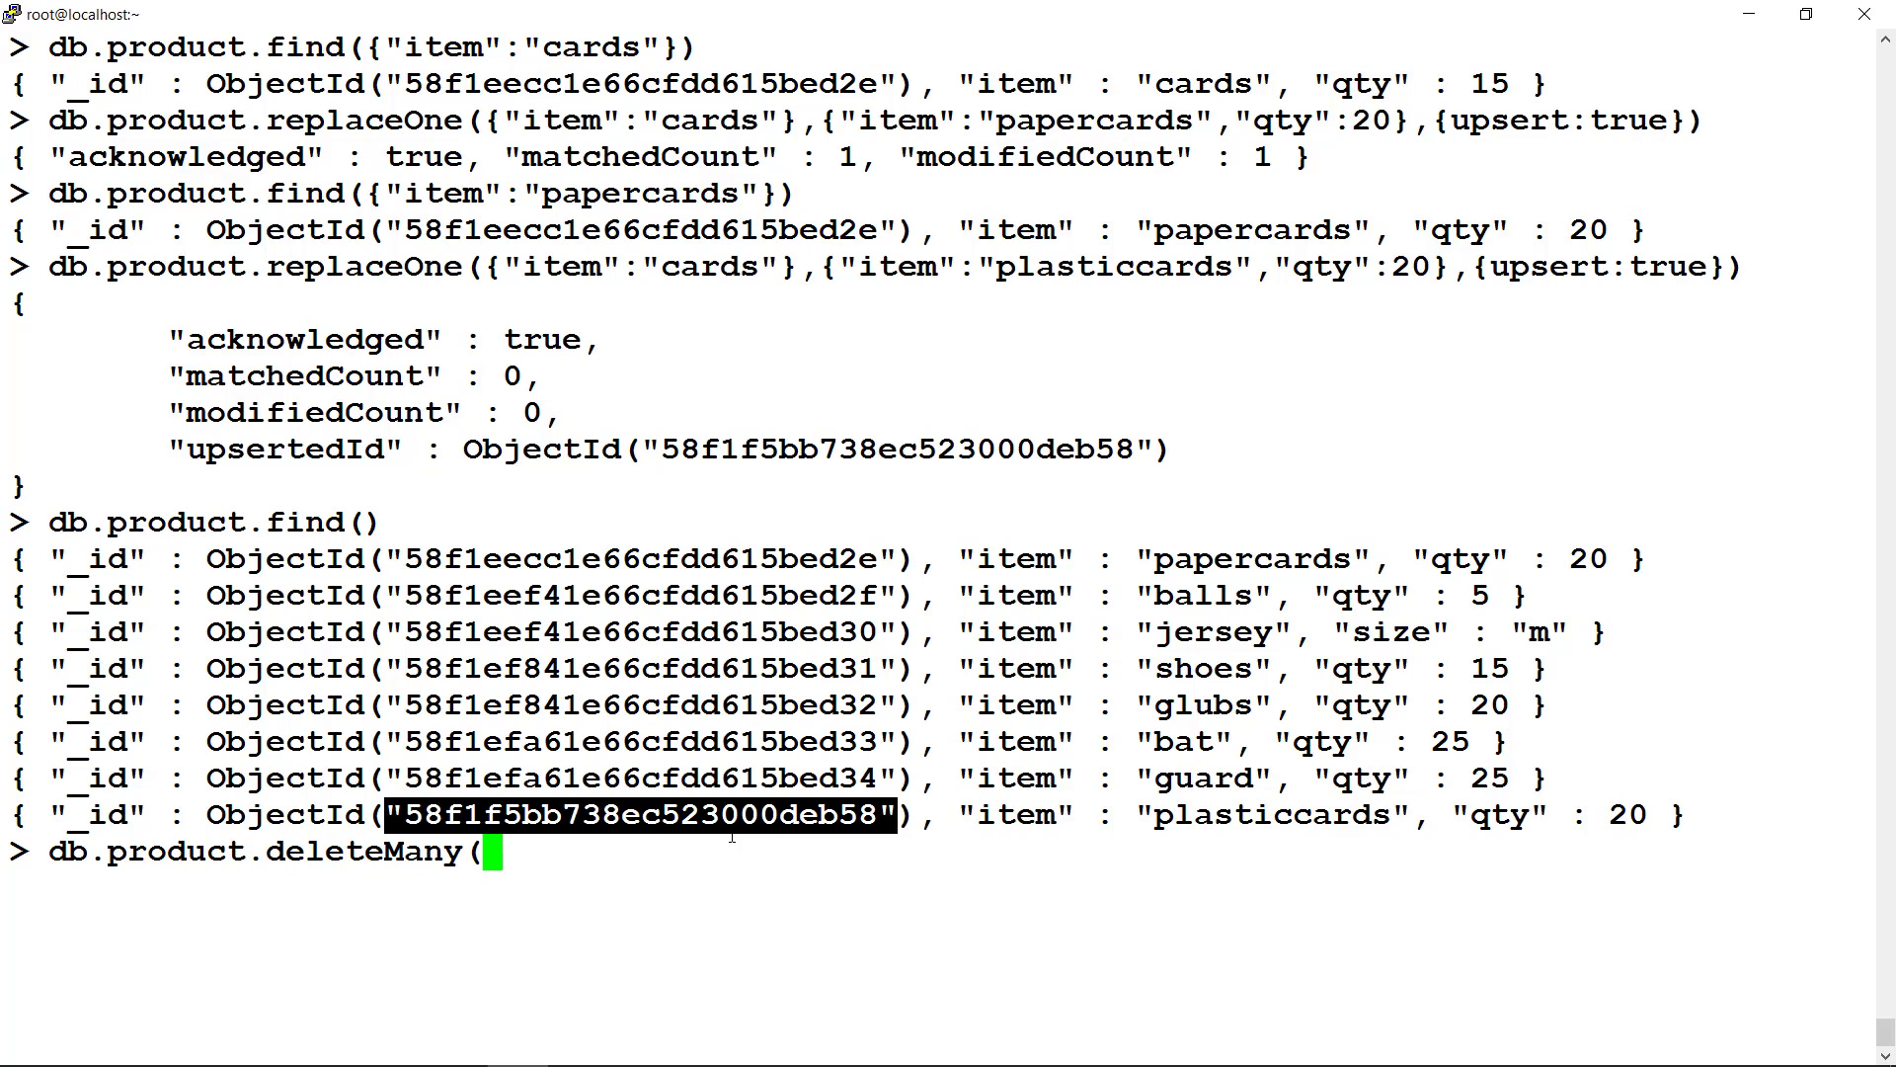
type("{")
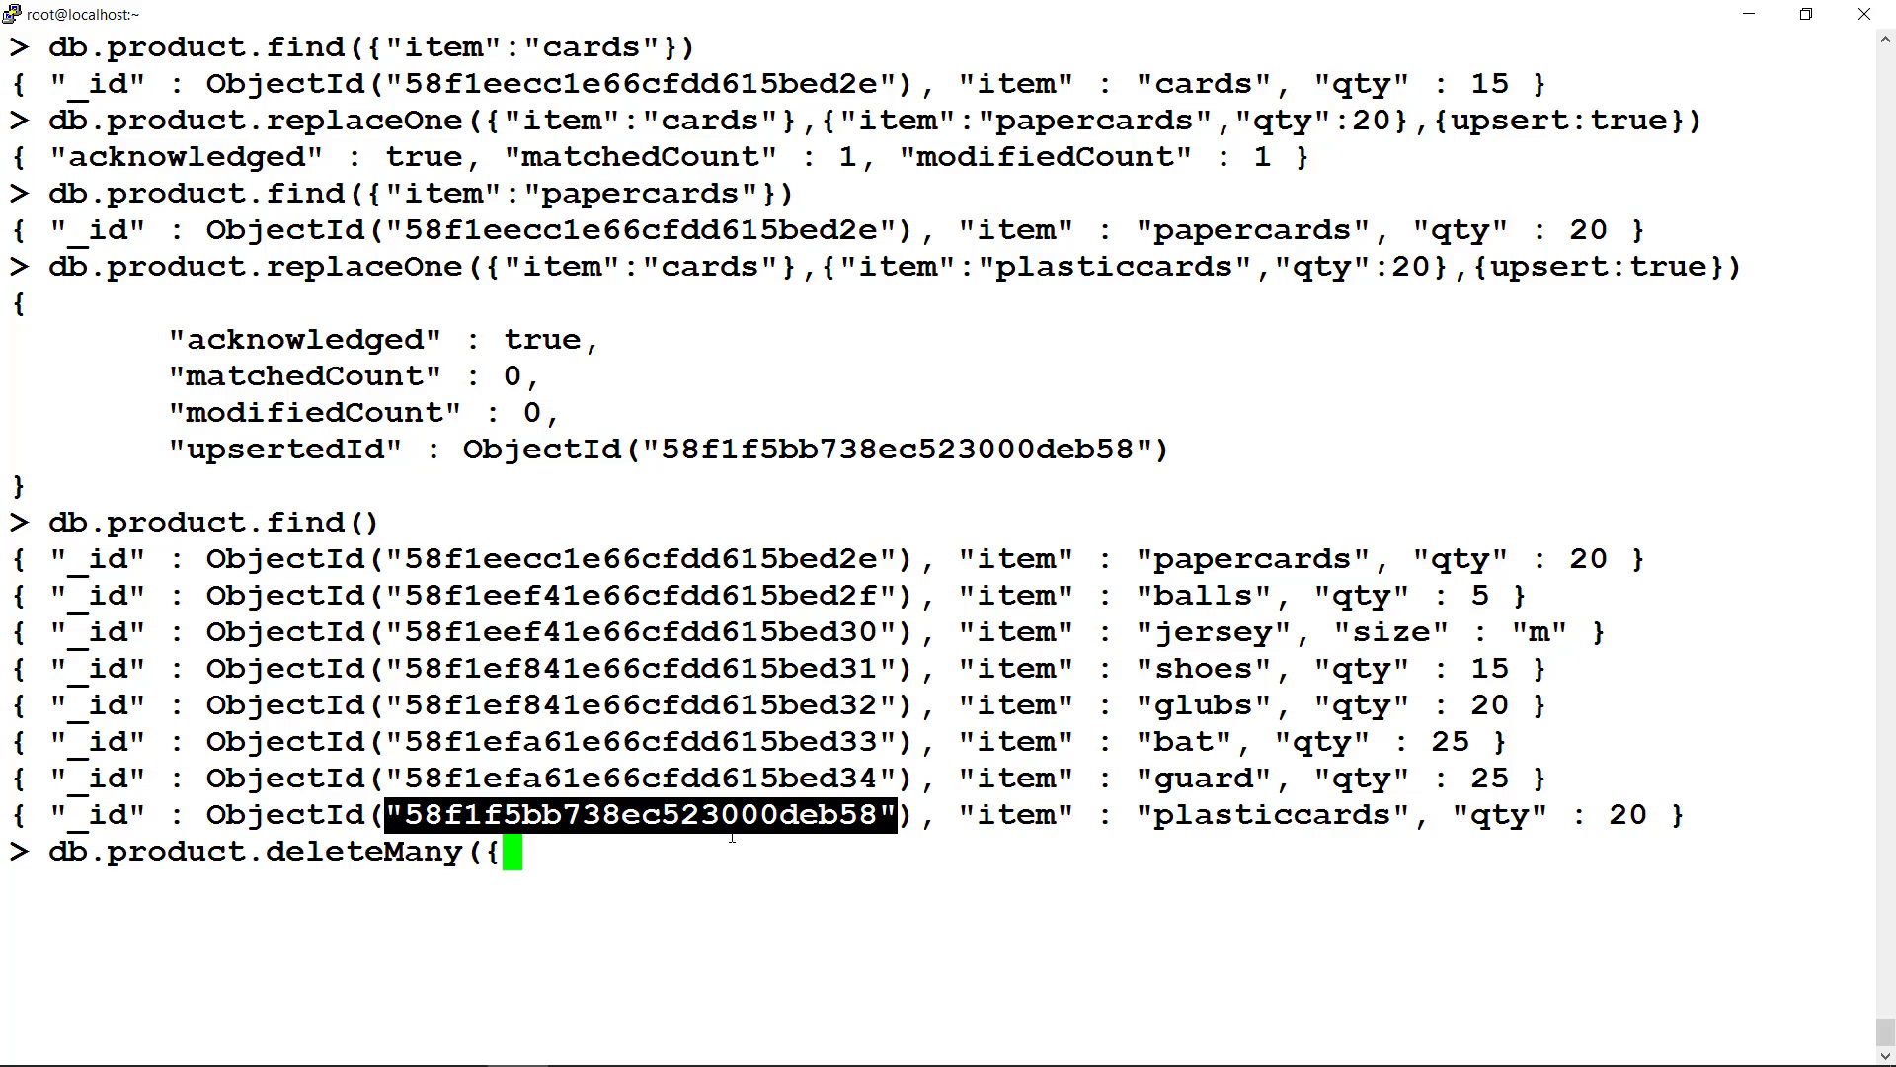
type("t")
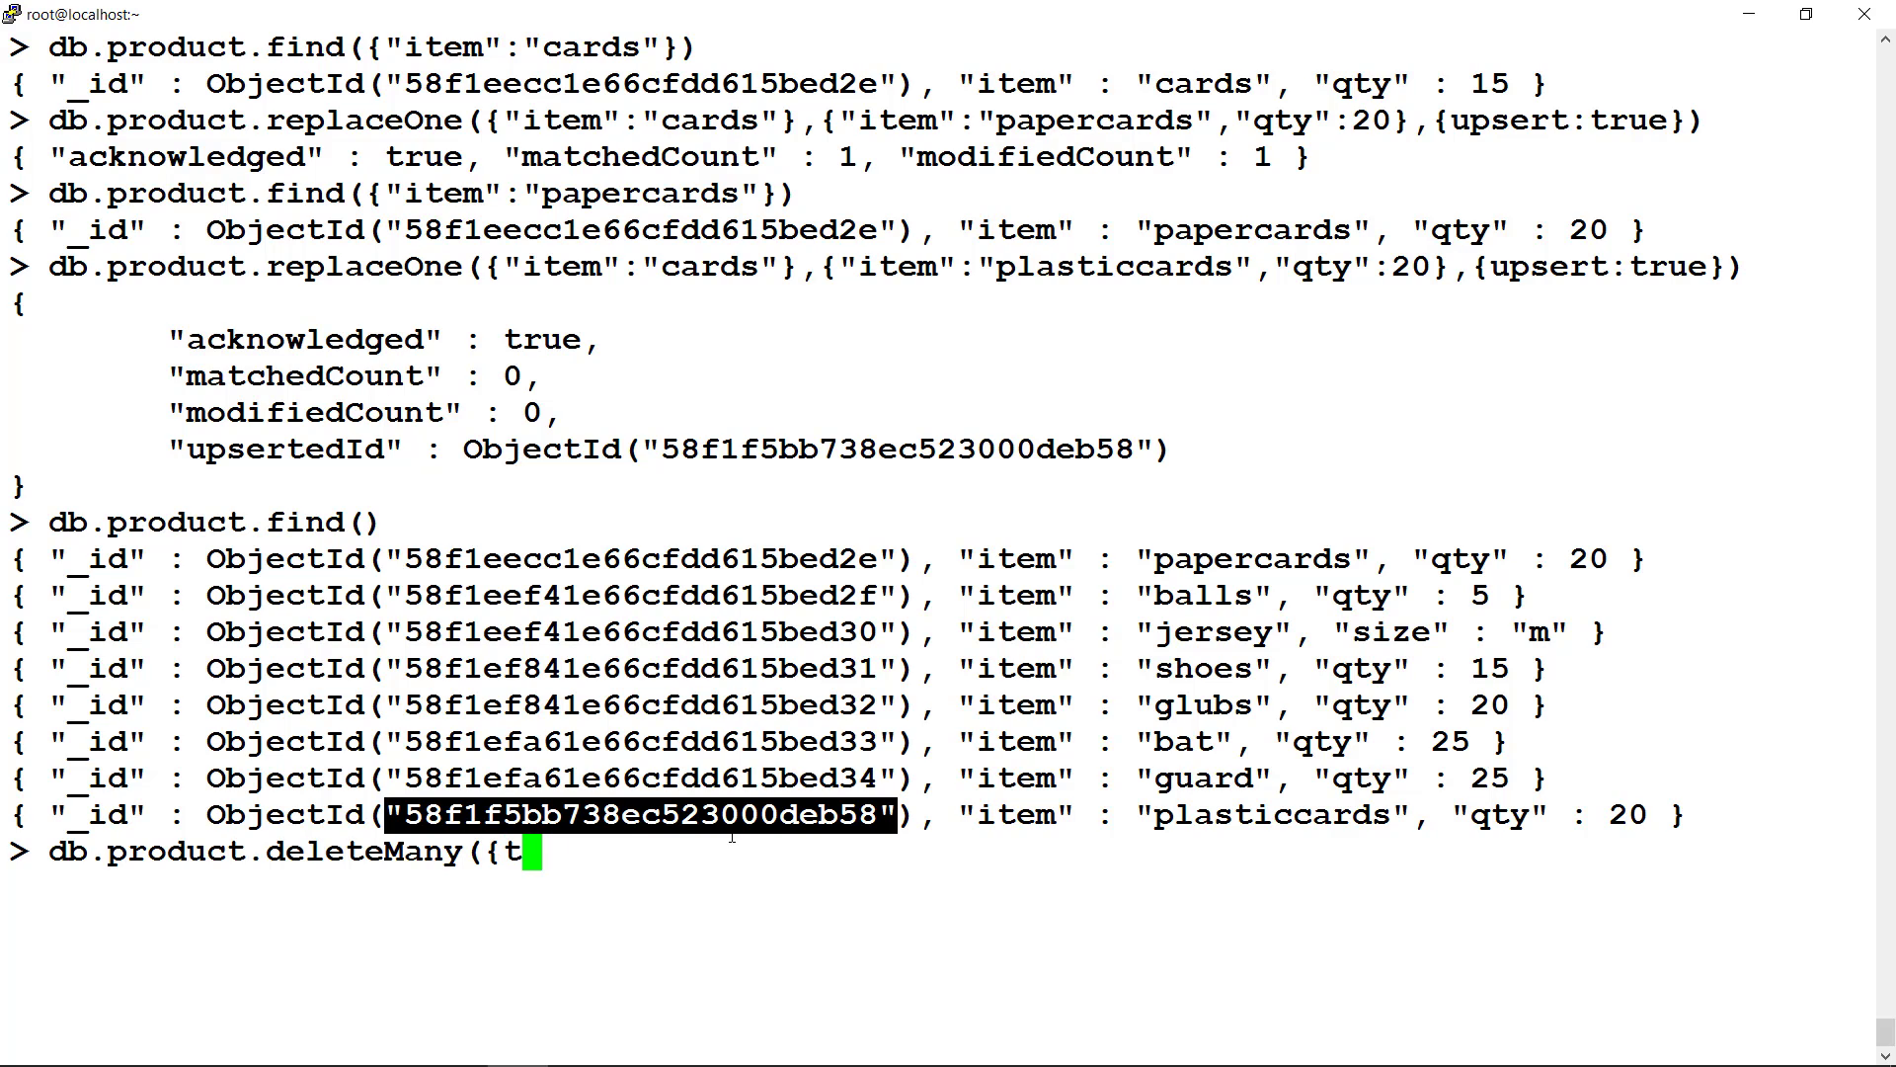
type("qty")
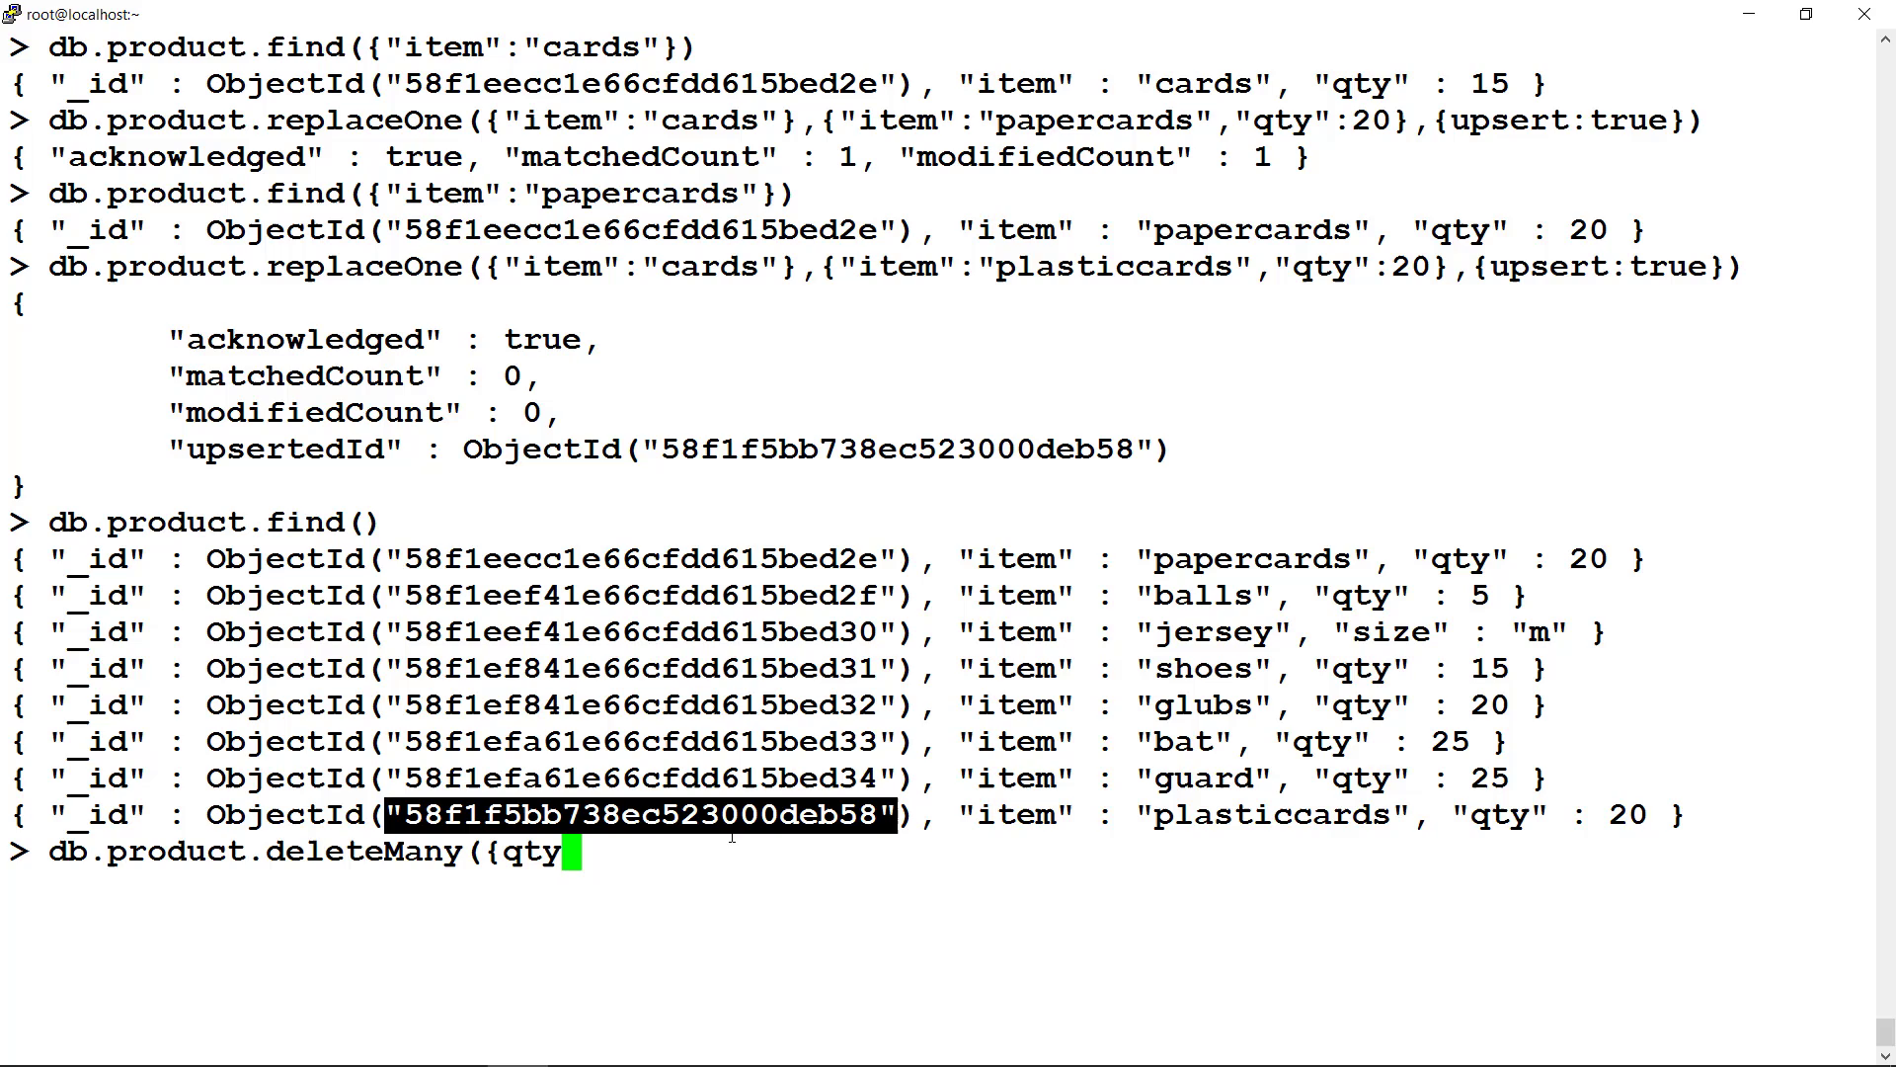
key("Backspace")
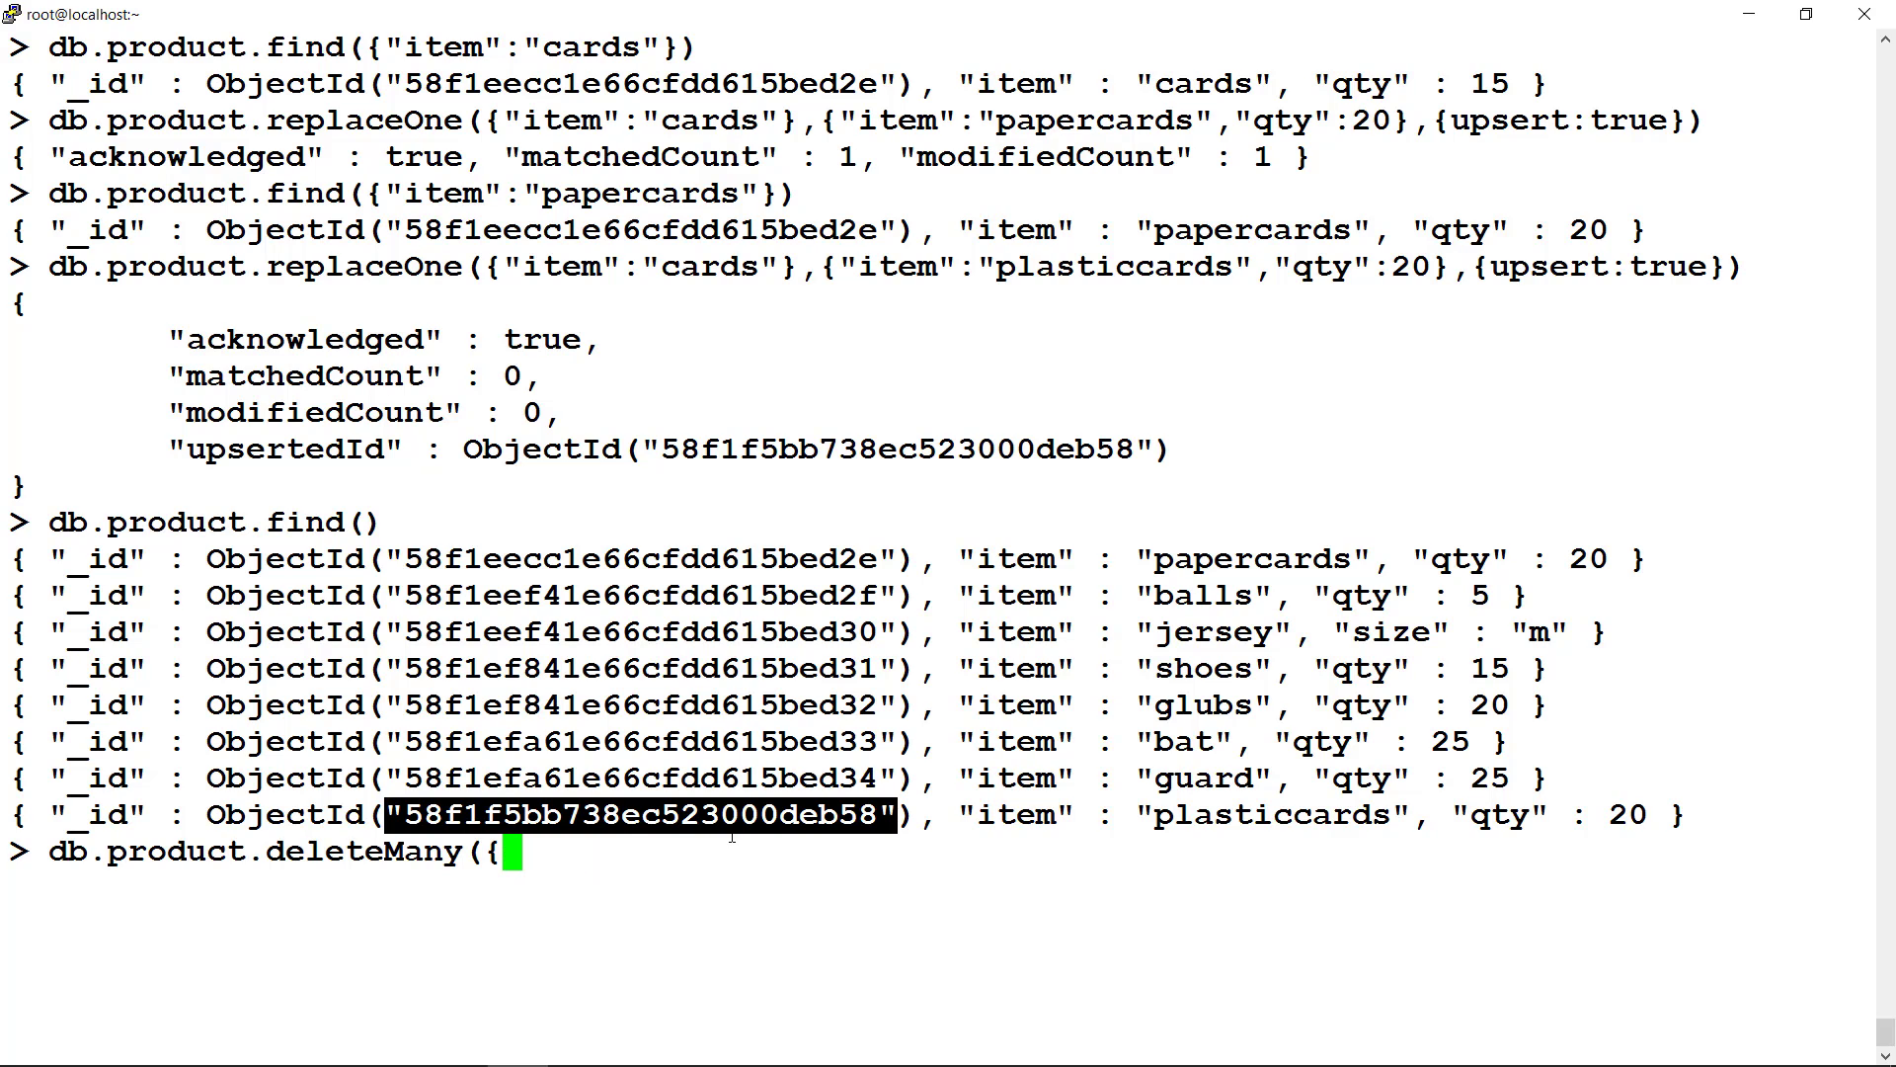
type("\"qty\":")
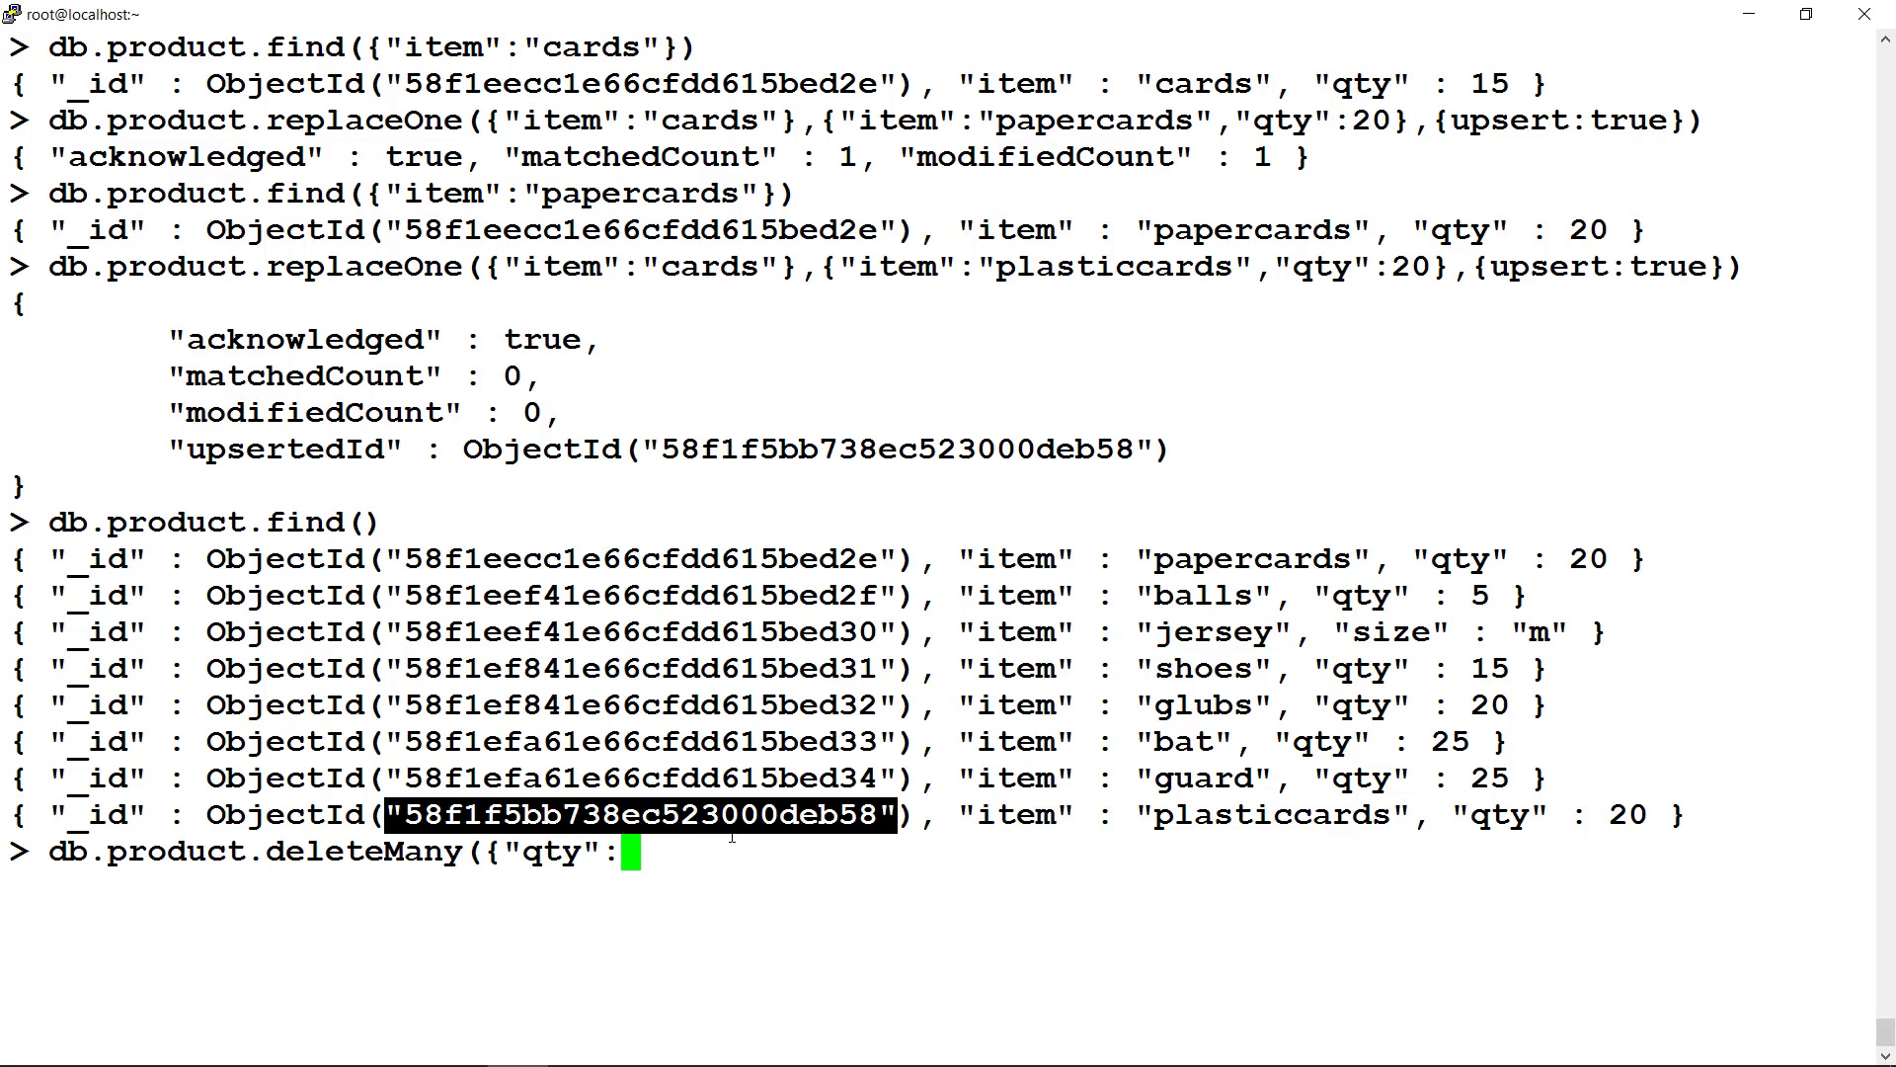
type("{$g")
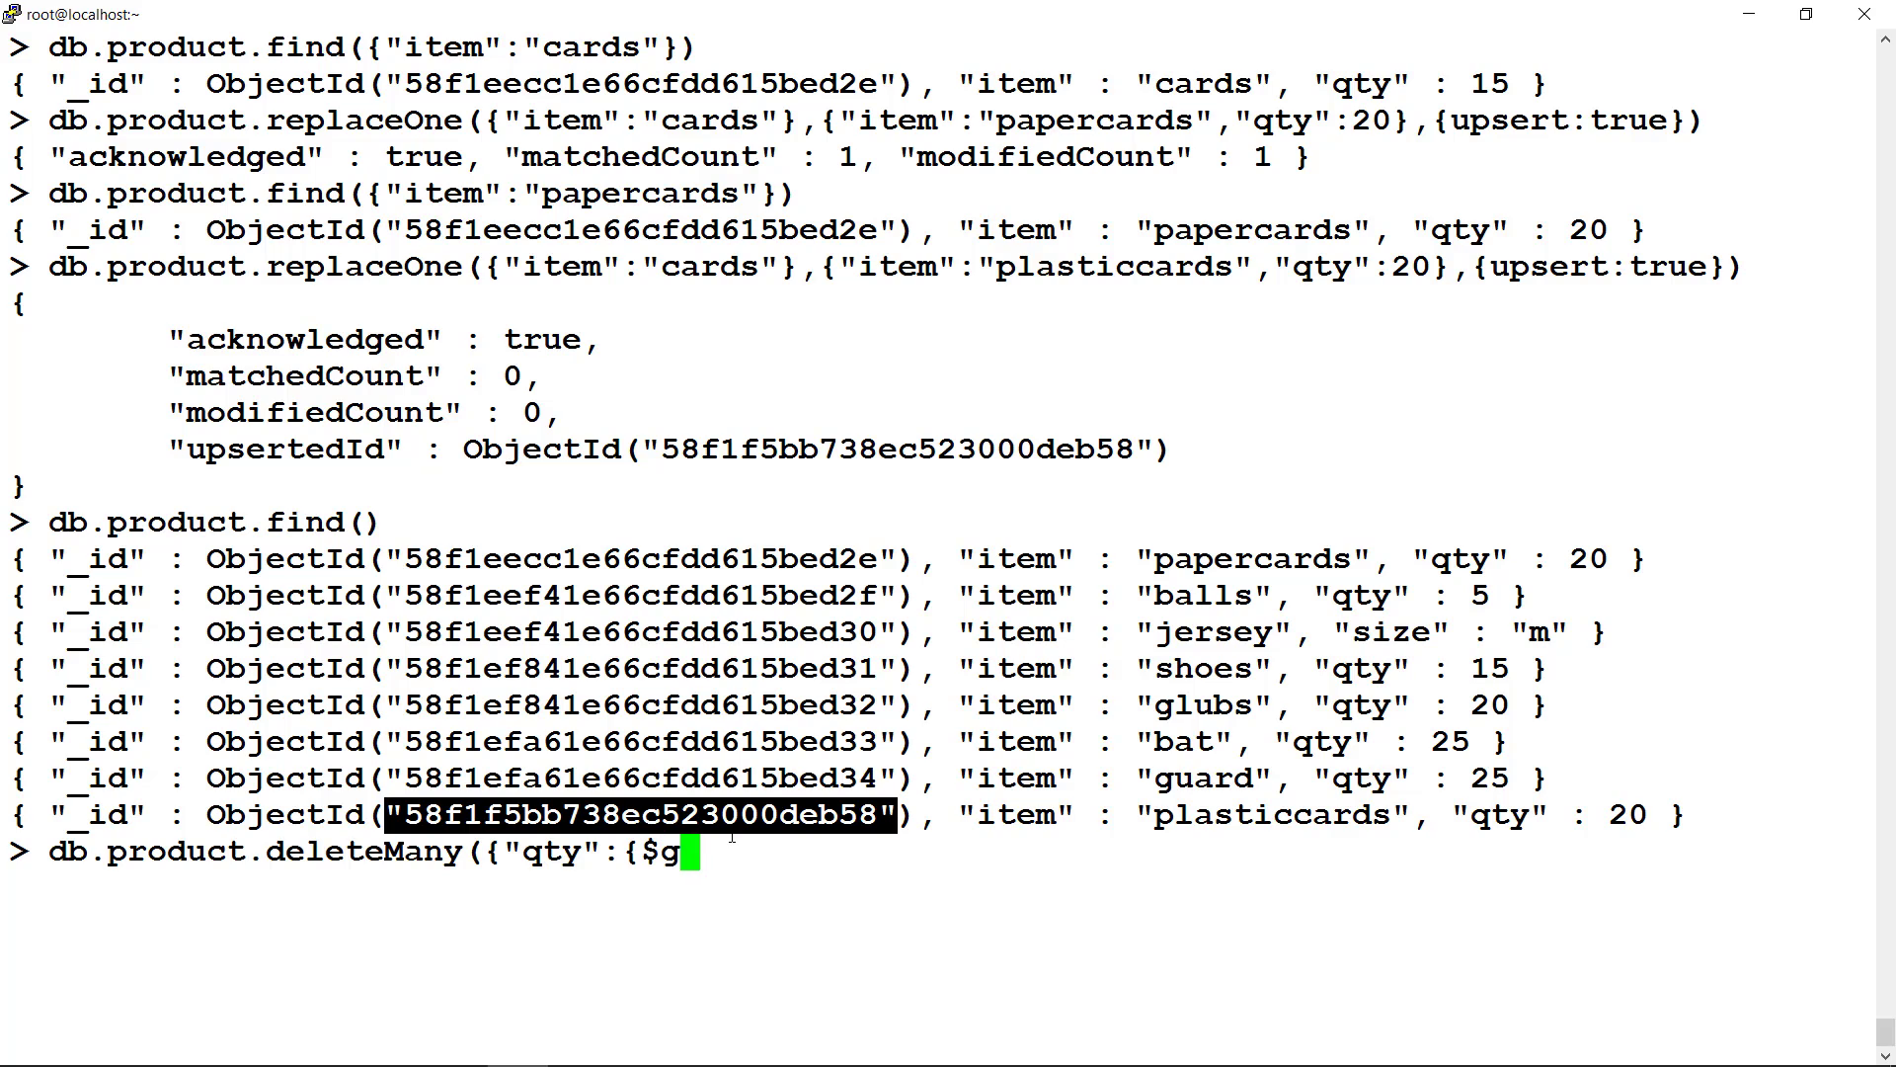
type("t:")
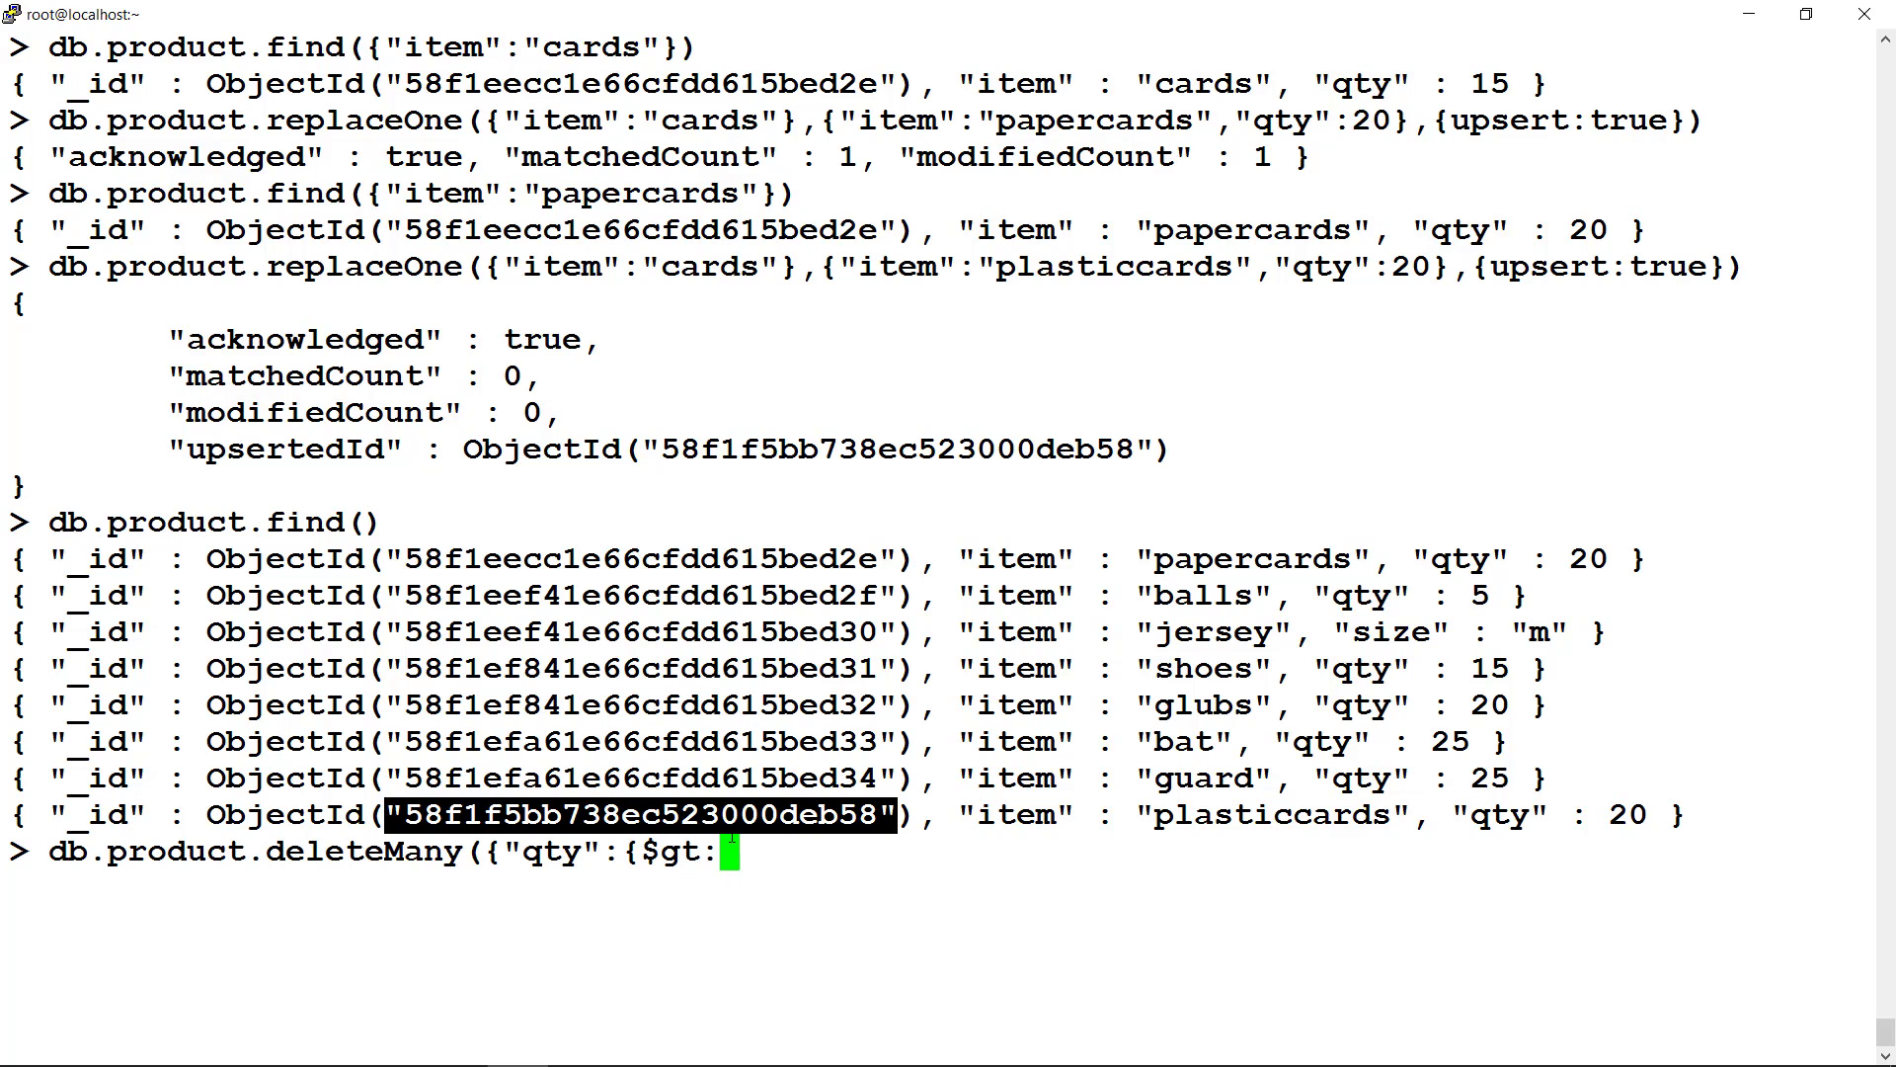
type("2")
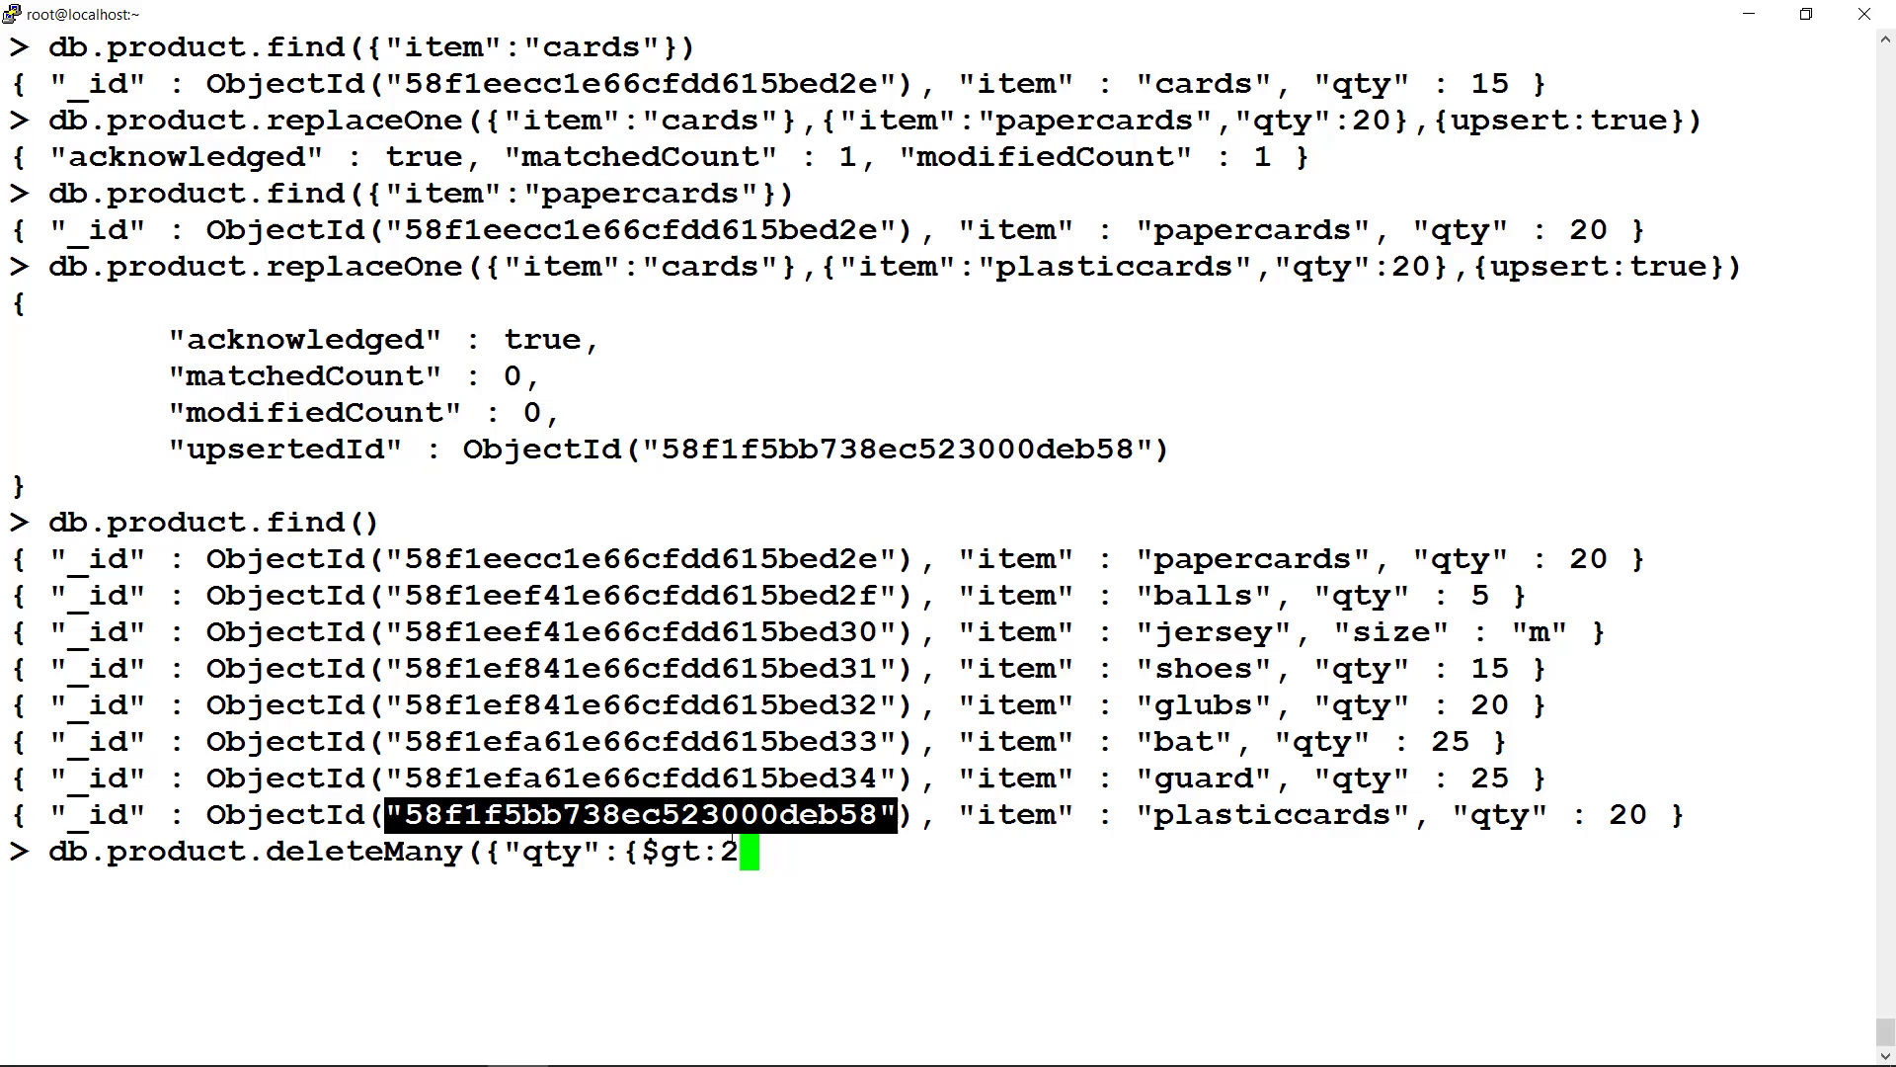
type("0}")
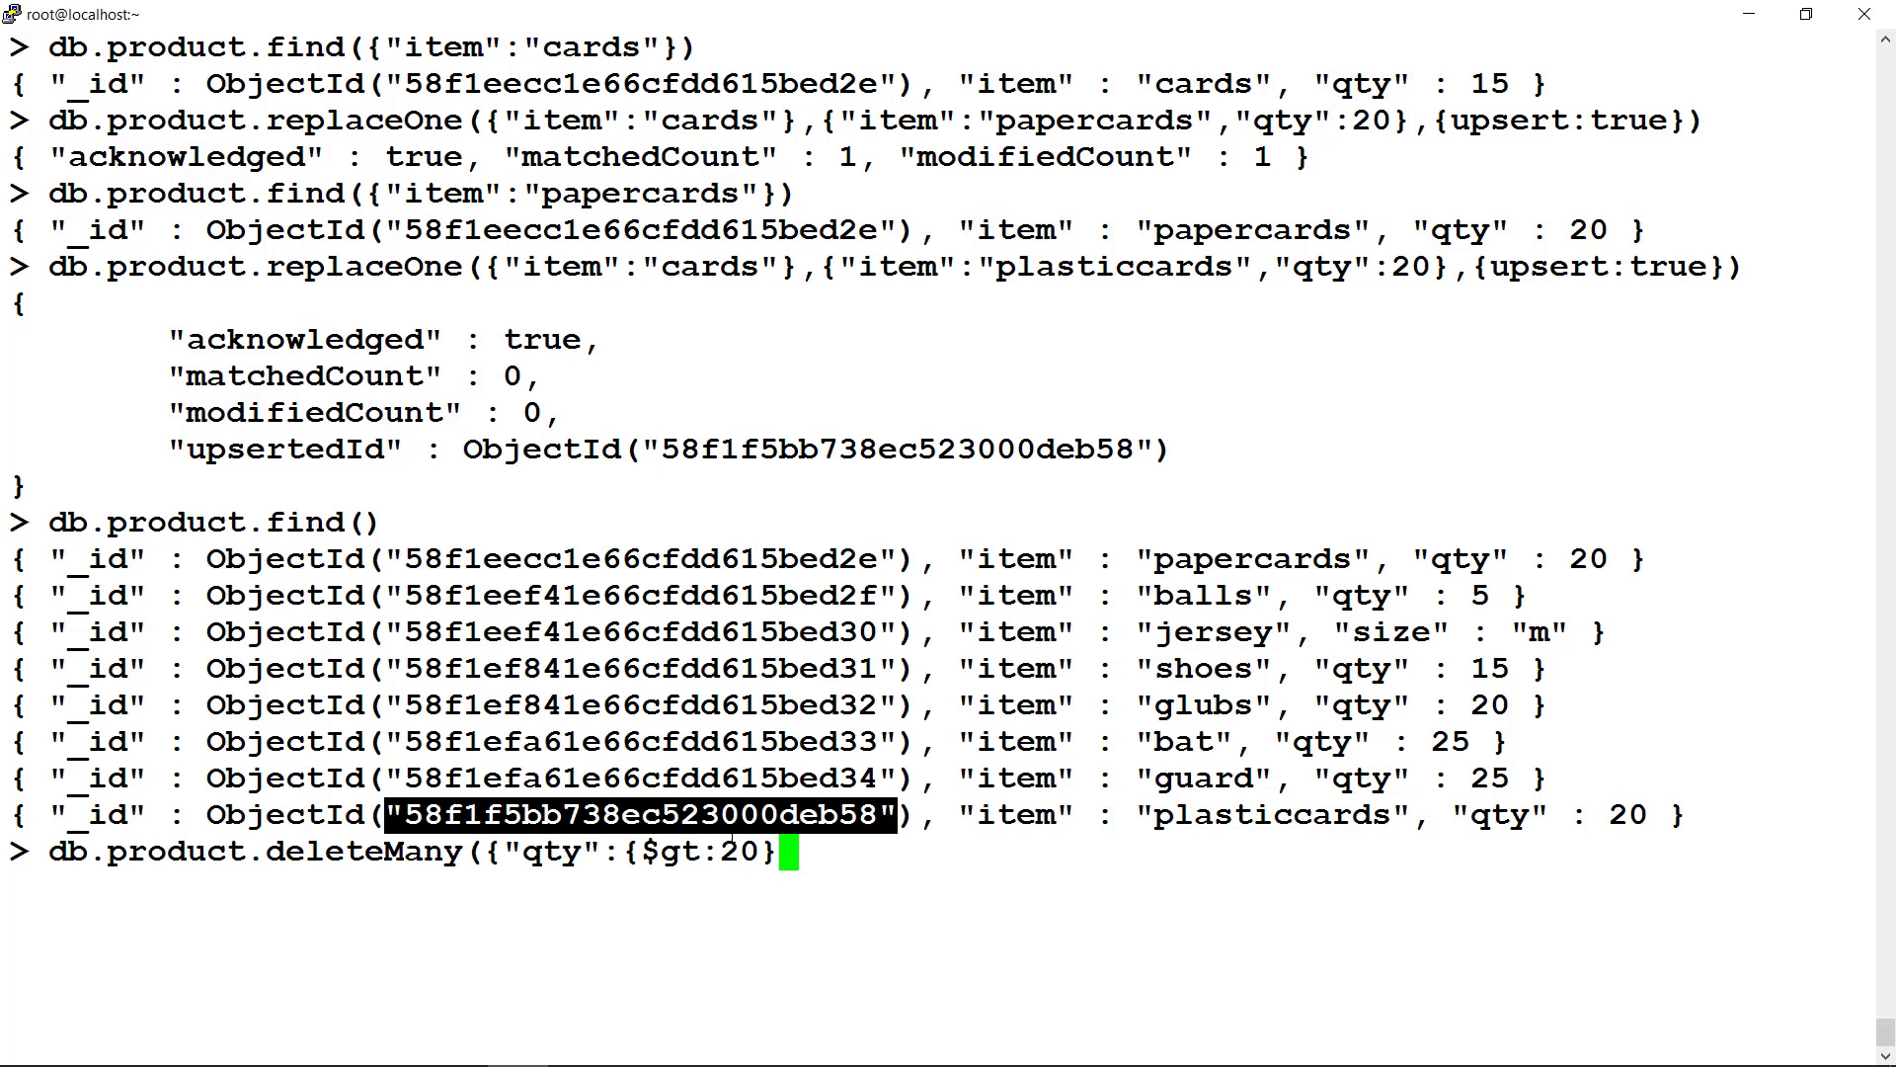
type("}")
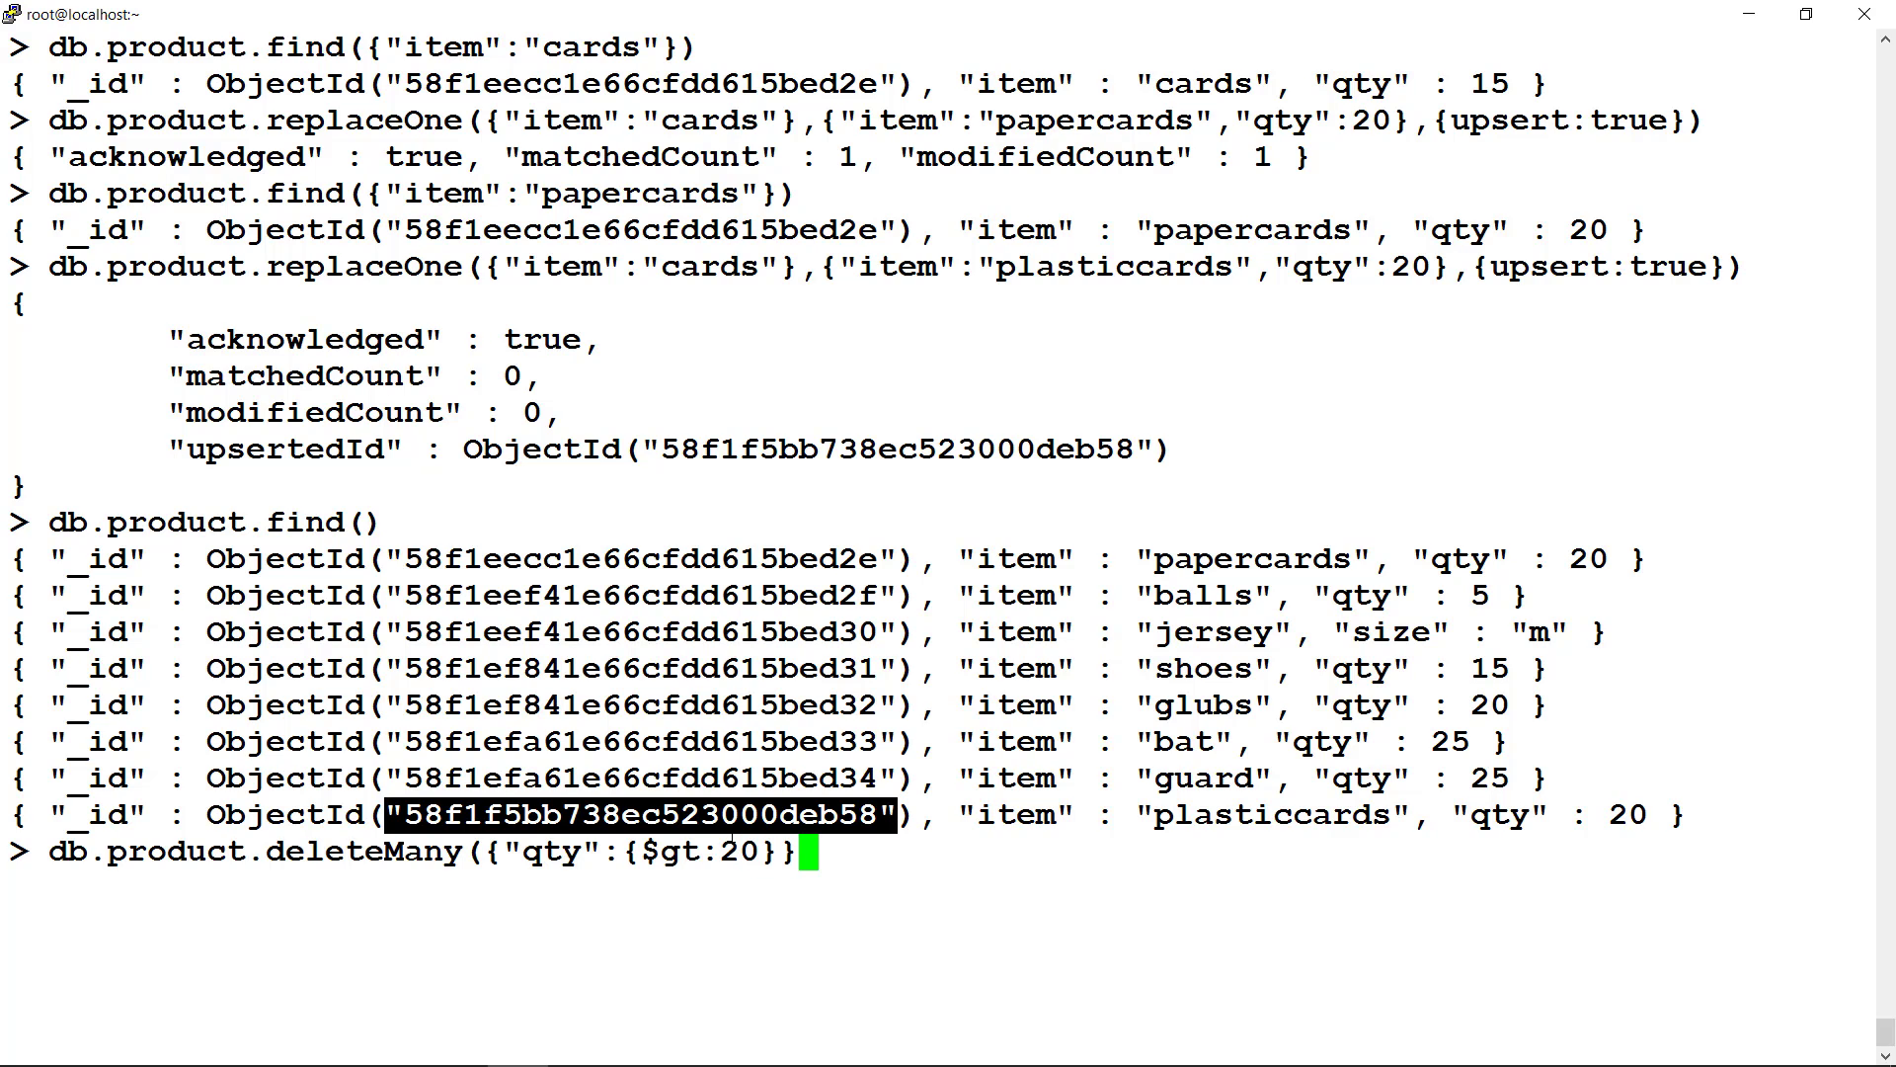
type(")")
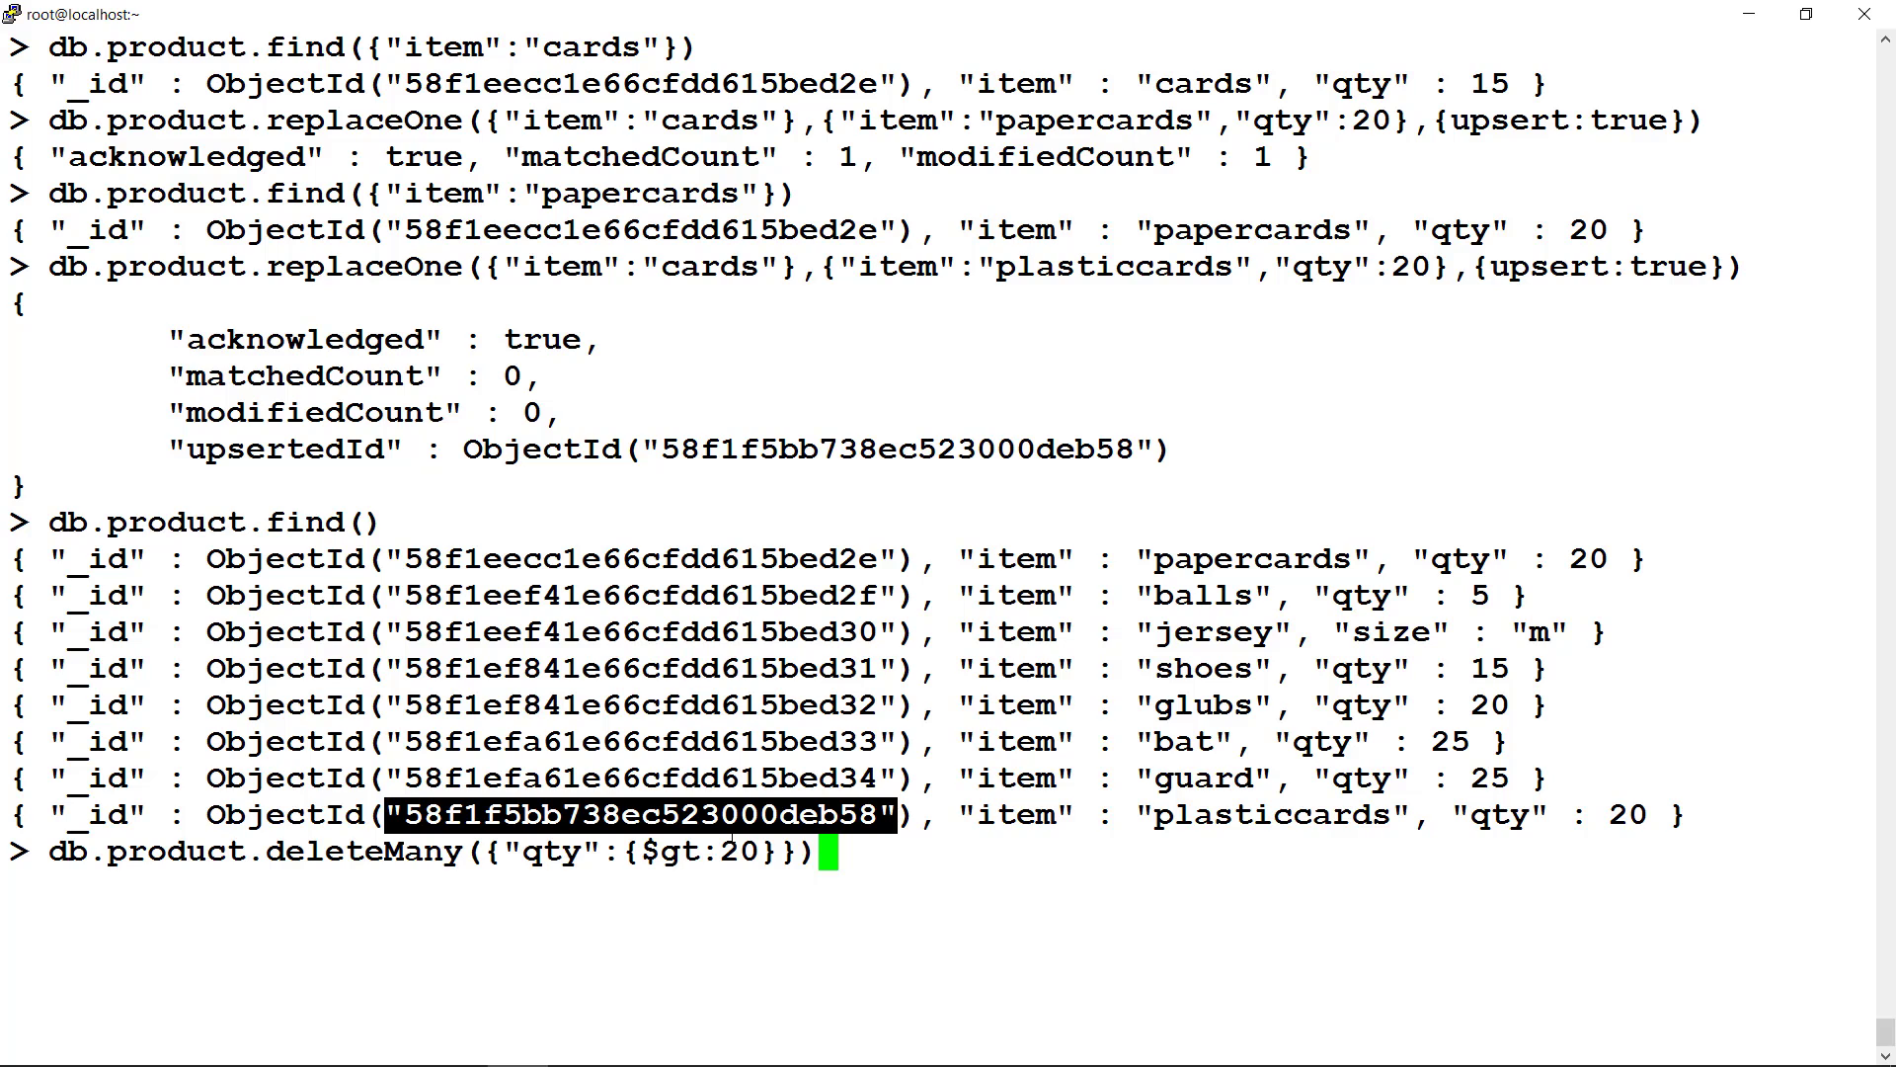